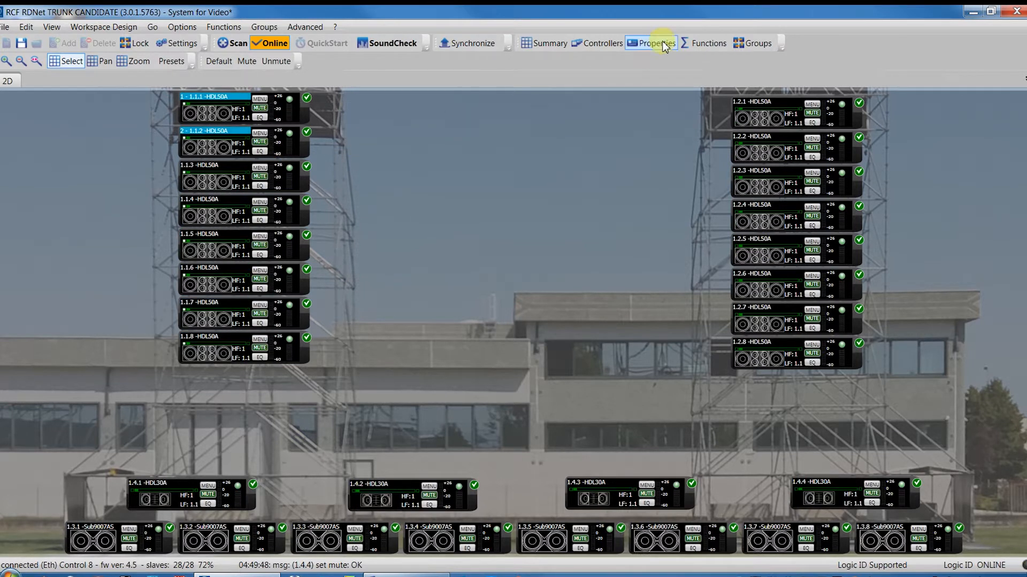
- Open properties for the eight HDL50A modules, cycle the presets, and restore HF 1 (C) and LF 1.1
click(650, 43)
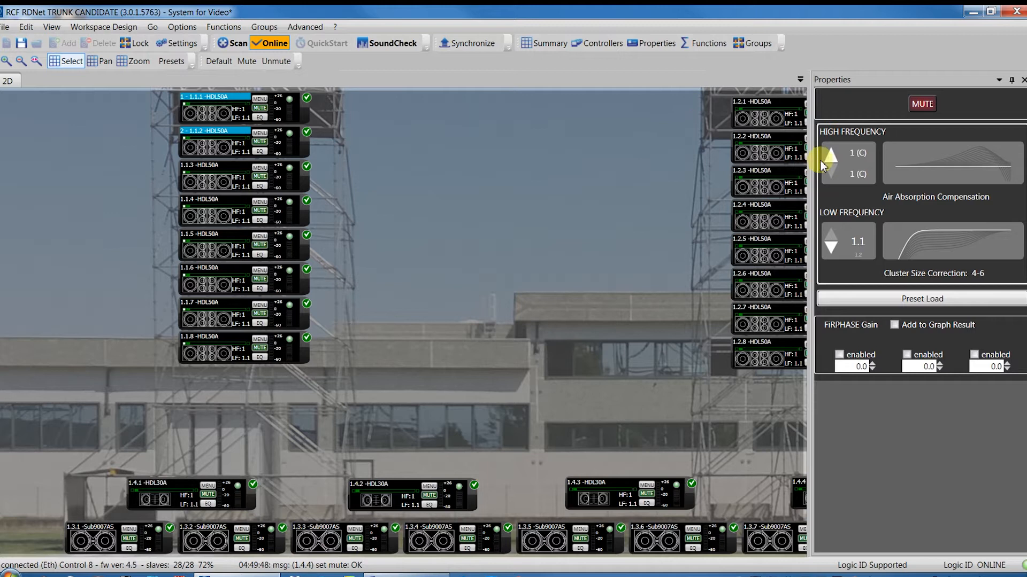
click(831, 154)
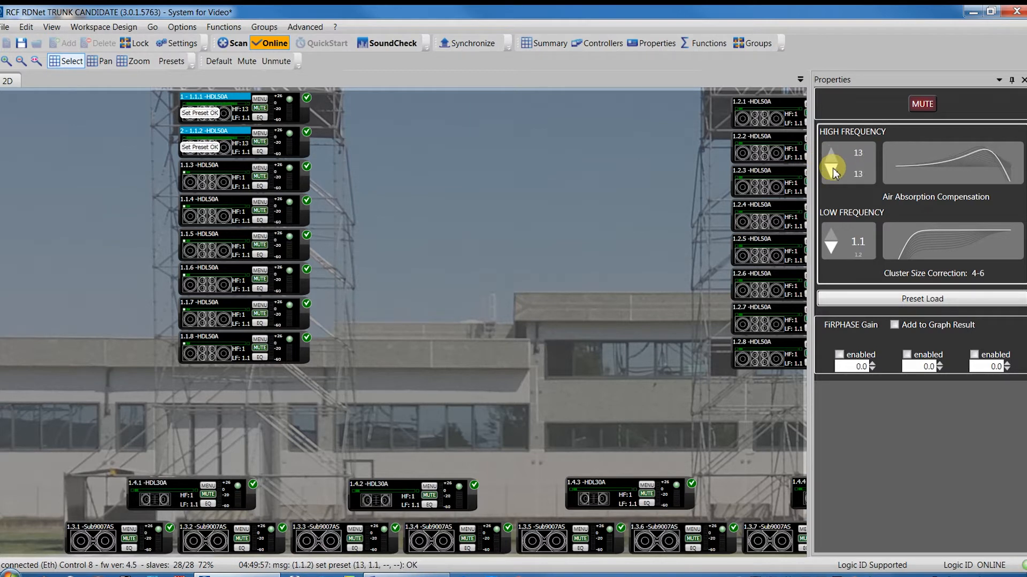
click(831, 169)
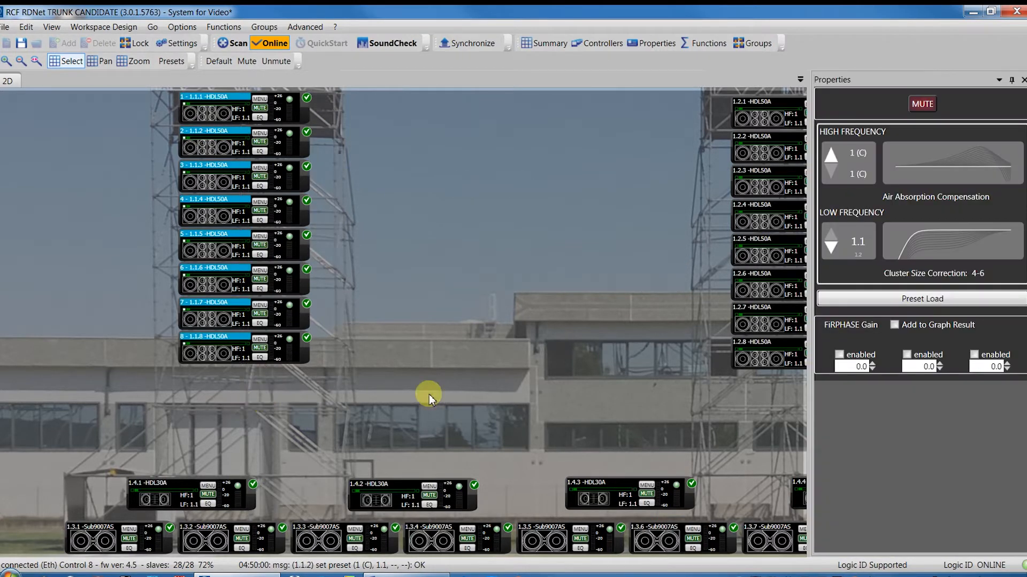
click(830, 241)
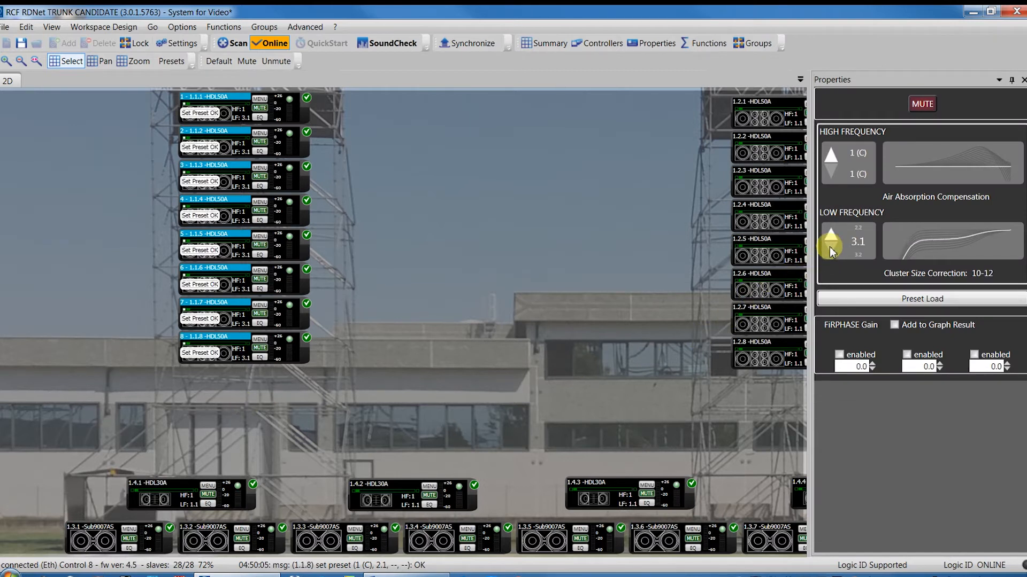
click(830, 252)
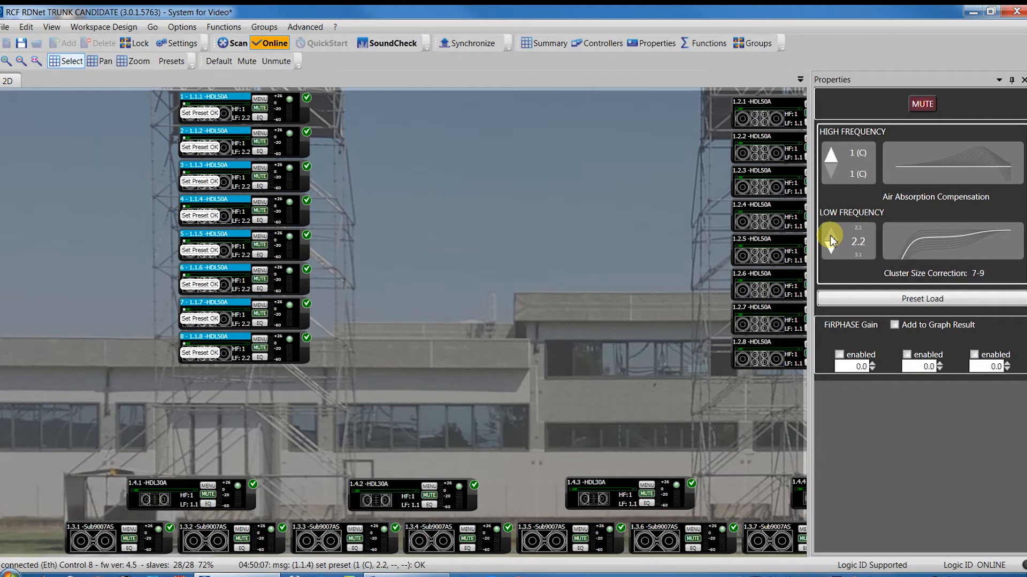
click(831, 250)
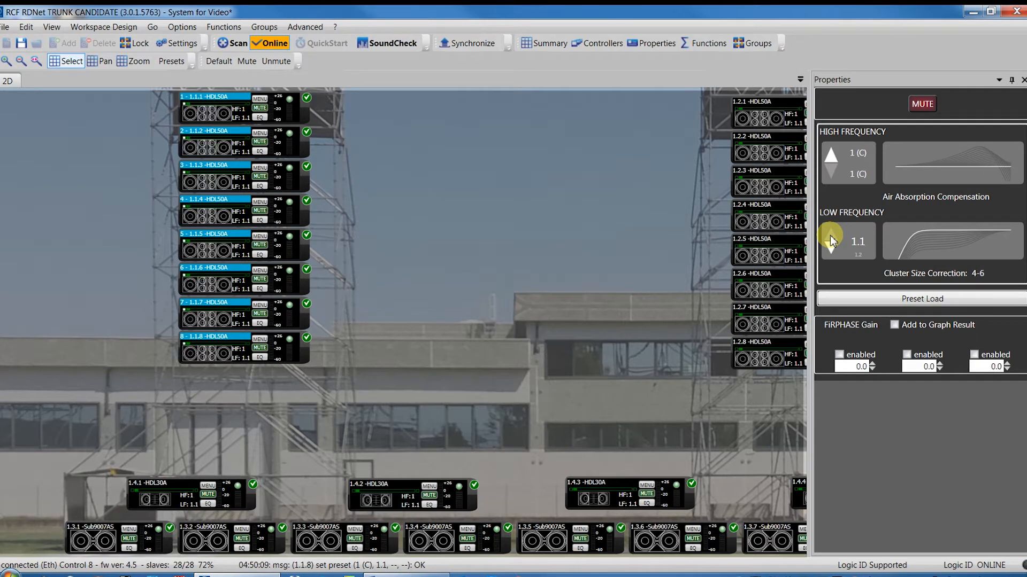
mouse_move(956, 299)
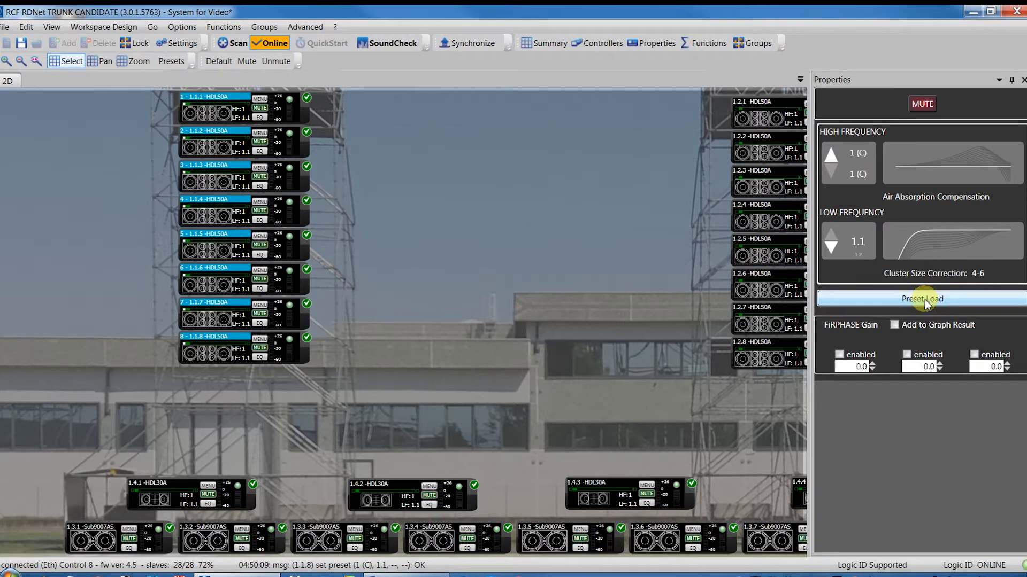
mouse_move(832, 162)
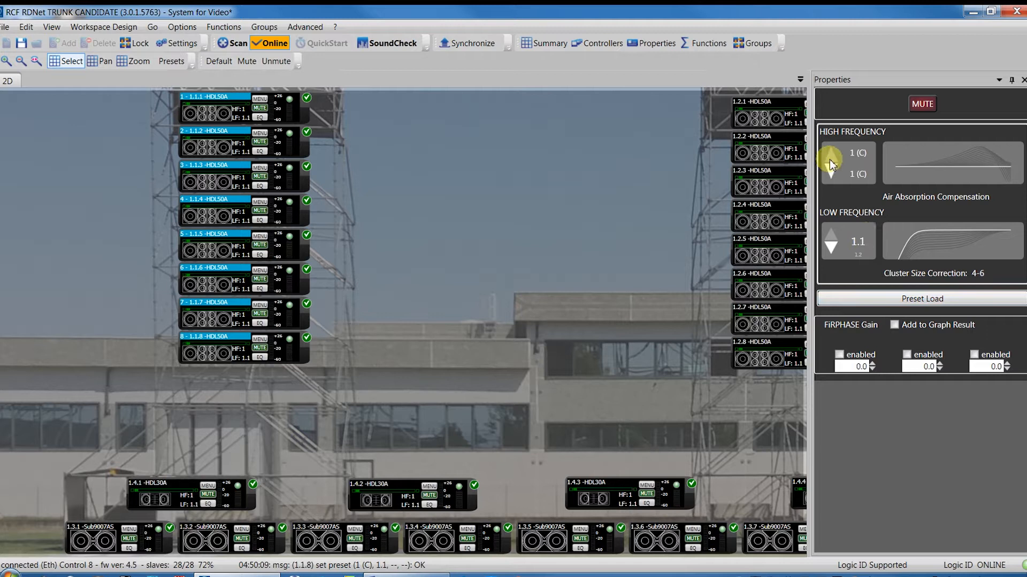
click(829, 154)
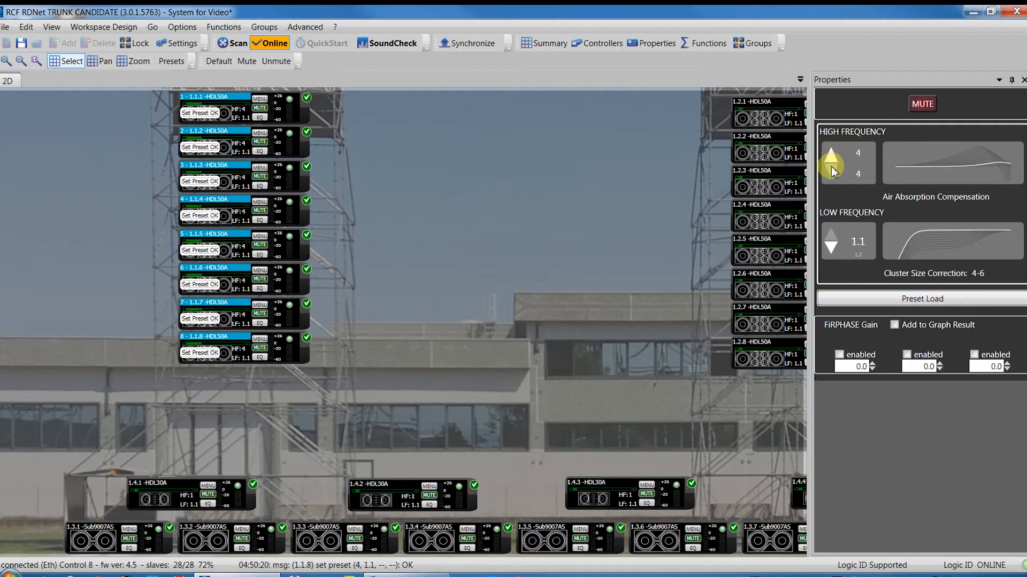
click(830, 172)
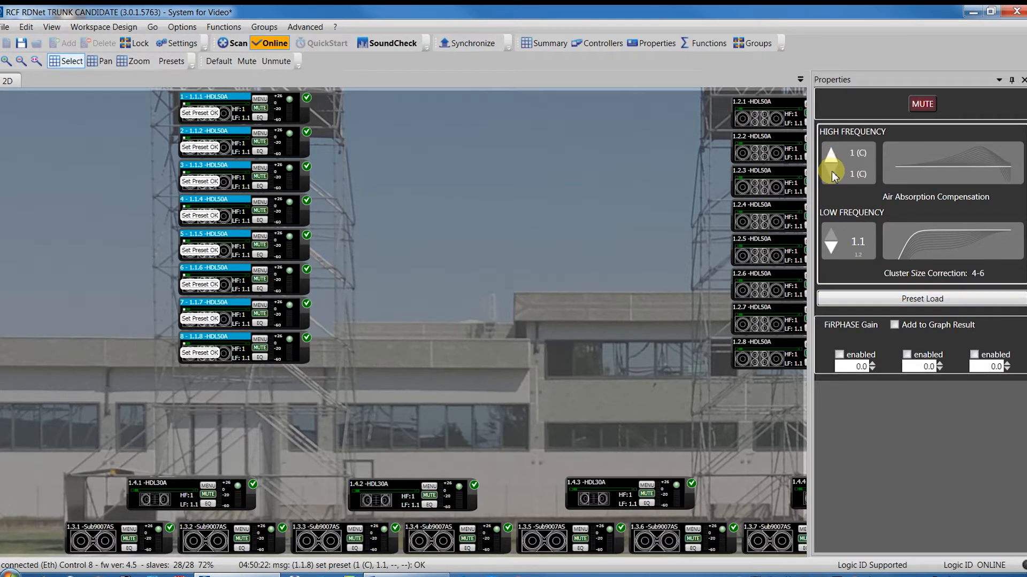
click(831, 234)
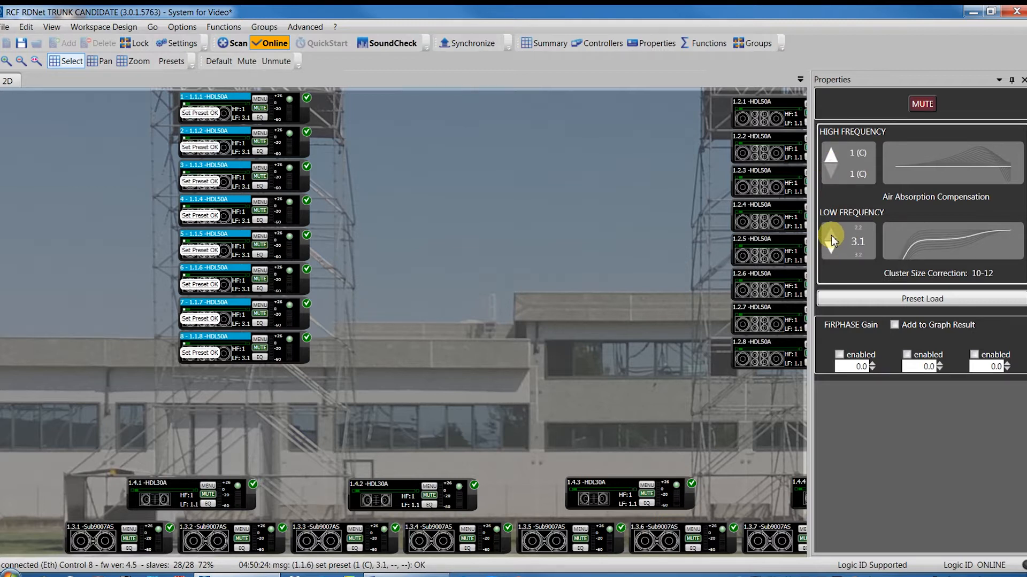
click(831, 248)
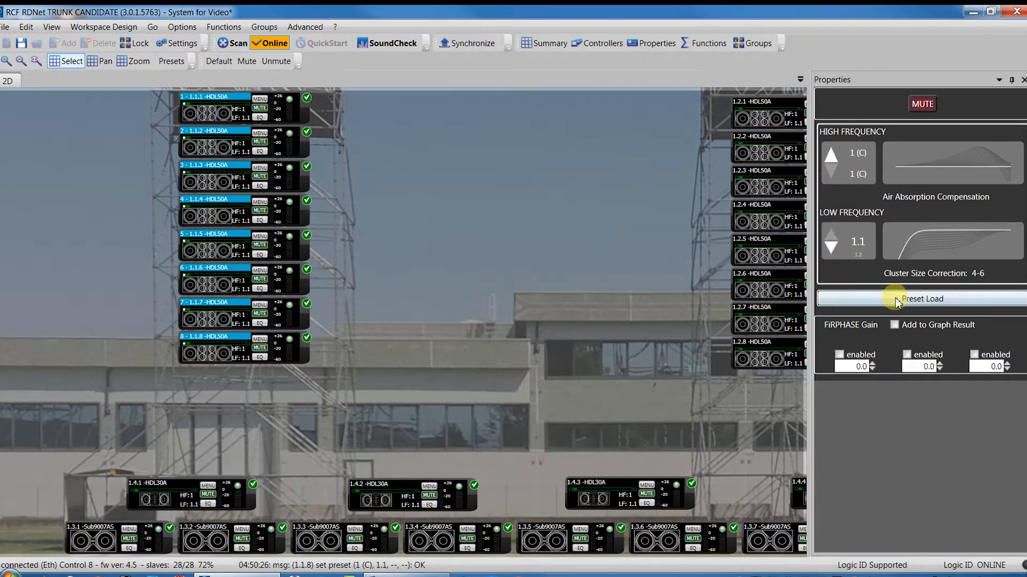
mouse_move(825, 527)
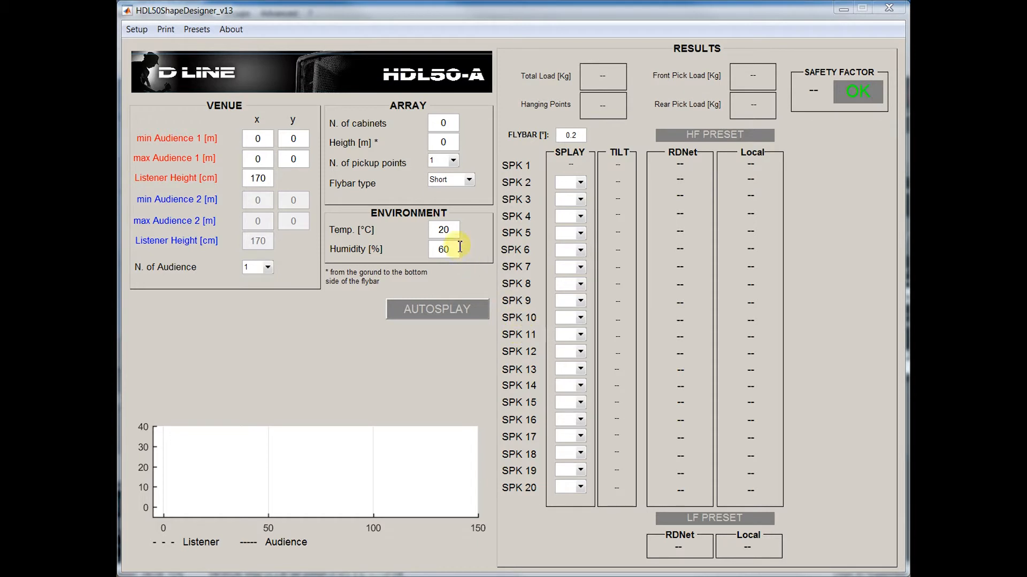
mouse_move(376, 155)
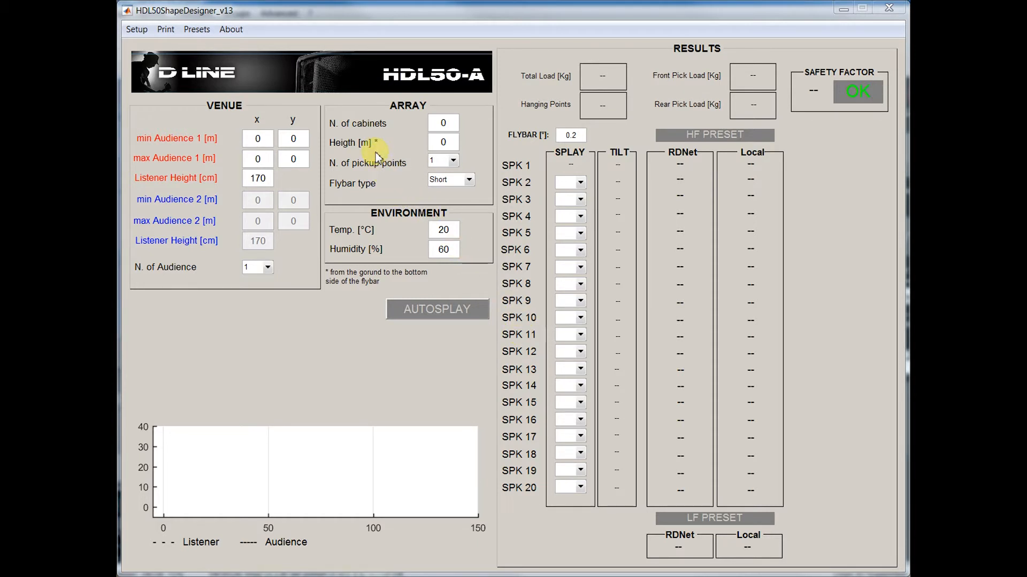
mouse_move(376, 151)
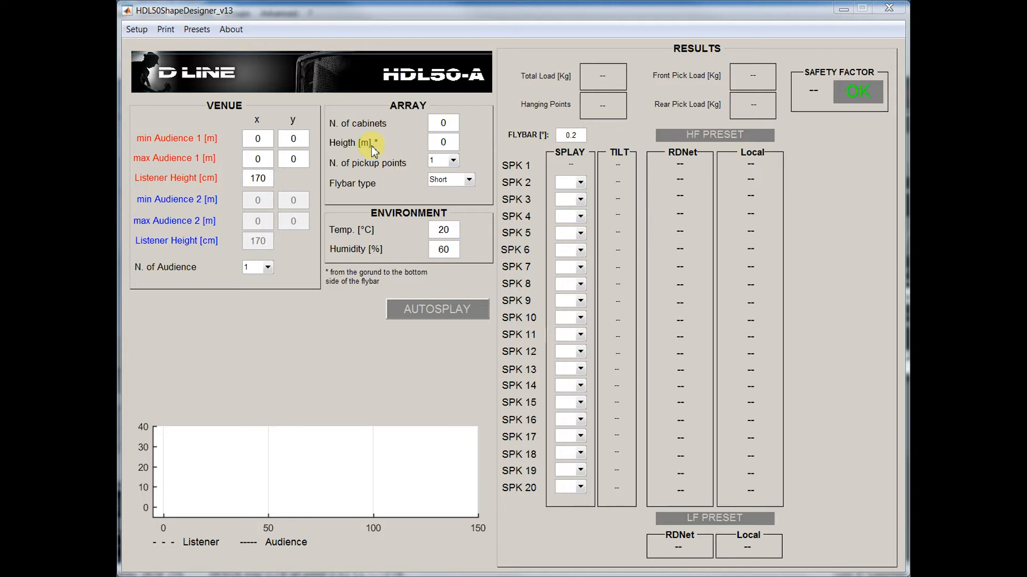
mouse_move(352, 152)
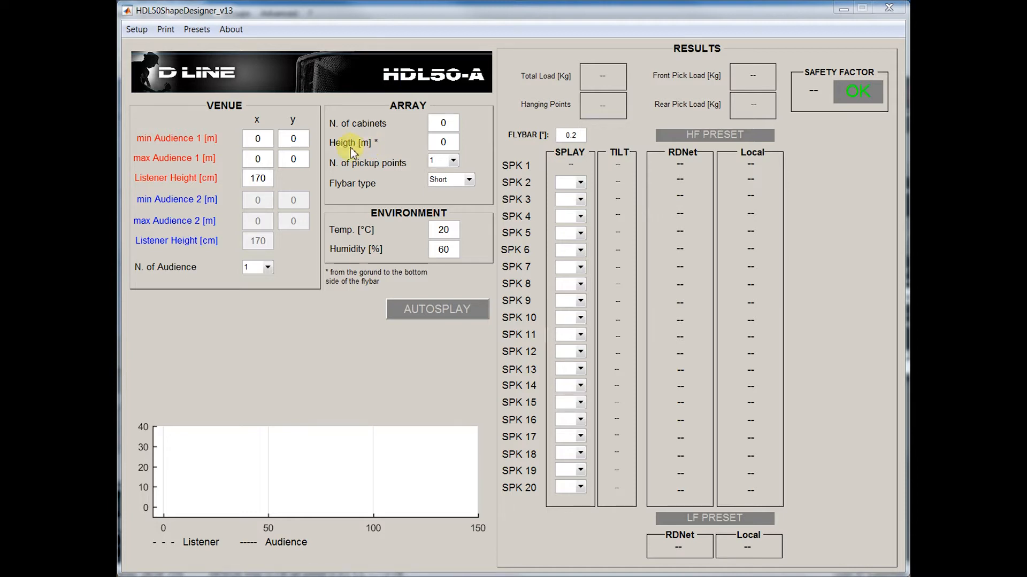
- Enter audience 8–80 m, 8 cabinets, height 9 m and humidity 40, then run AUTOSPLAY
click(256, 138)
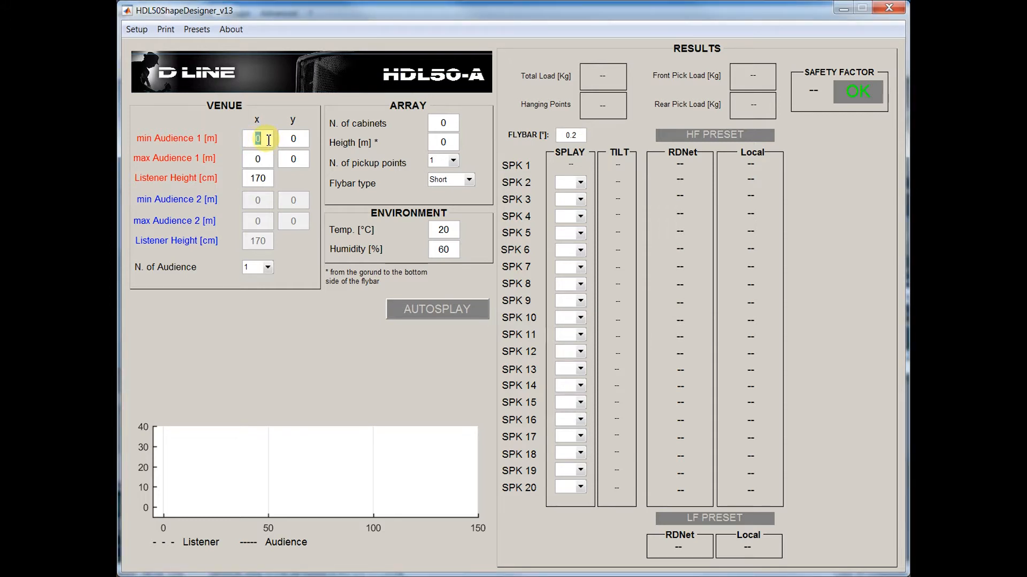
text(8)
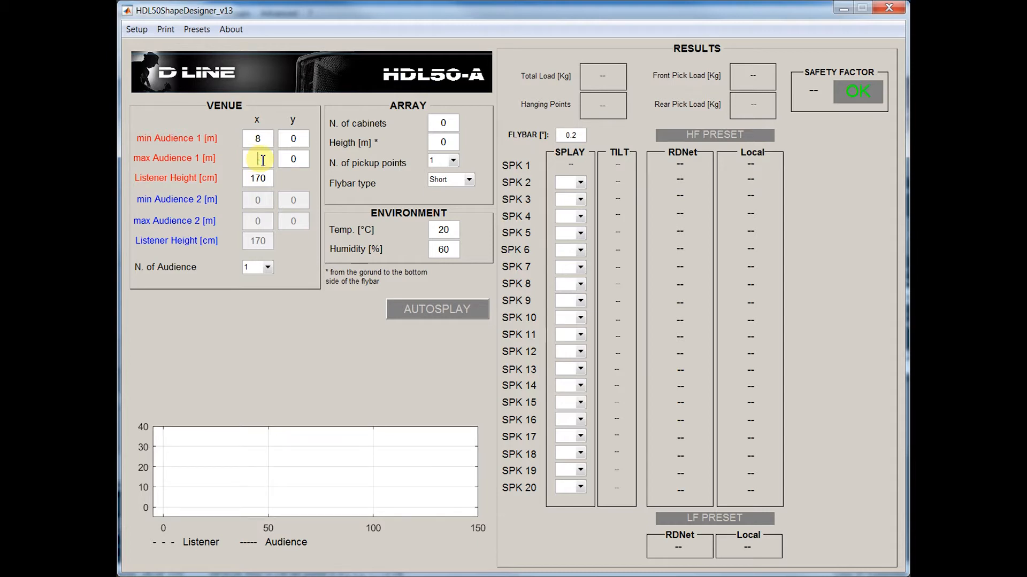
text(80)
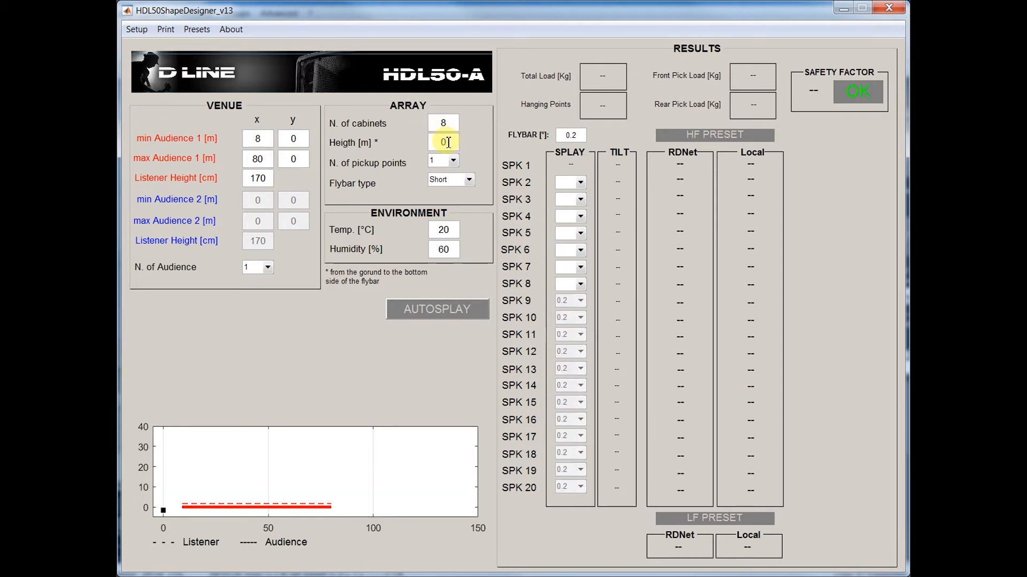
text(9)
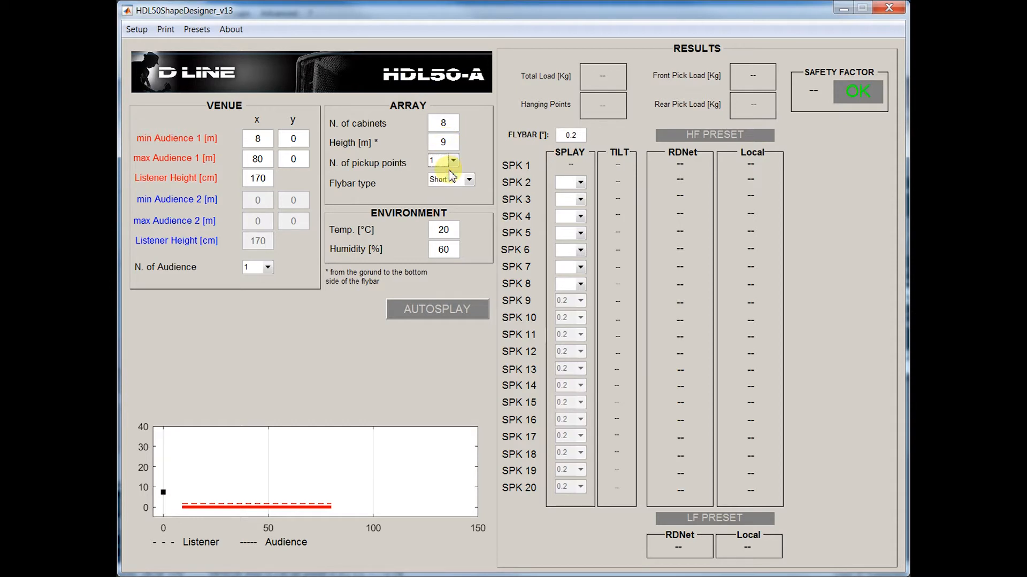
click(443, 230)
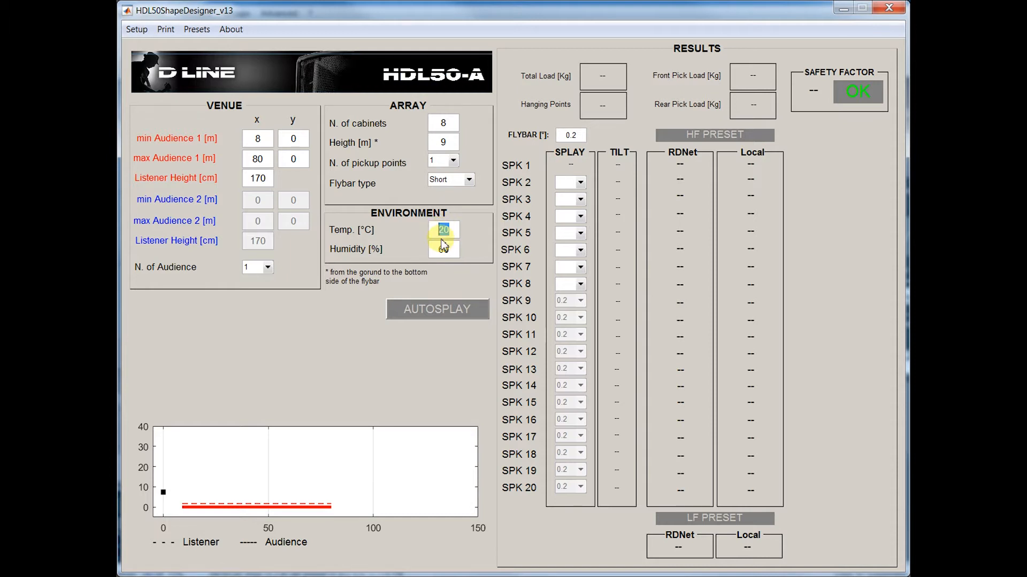
click(443, 249)
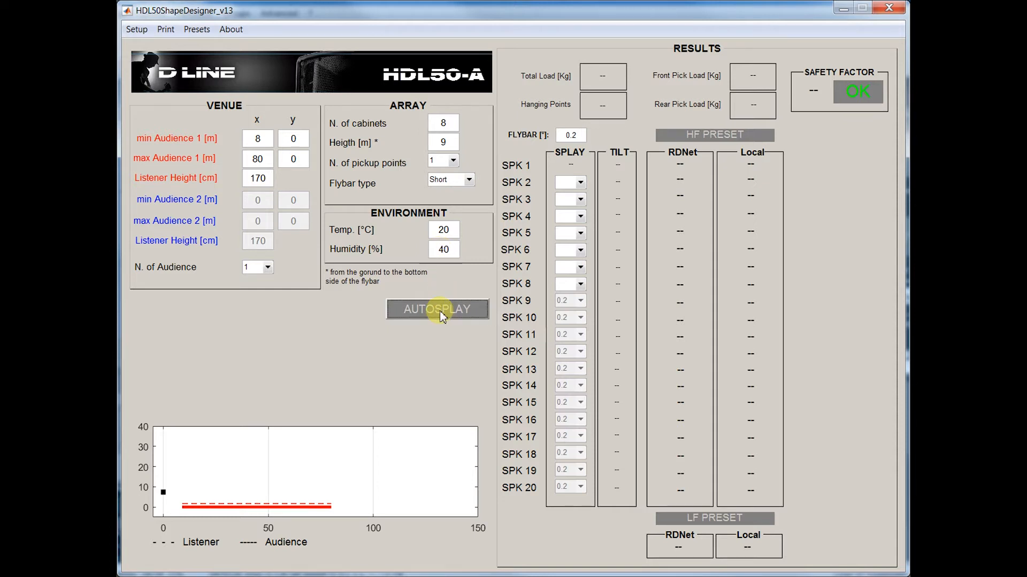
click(438, 309)
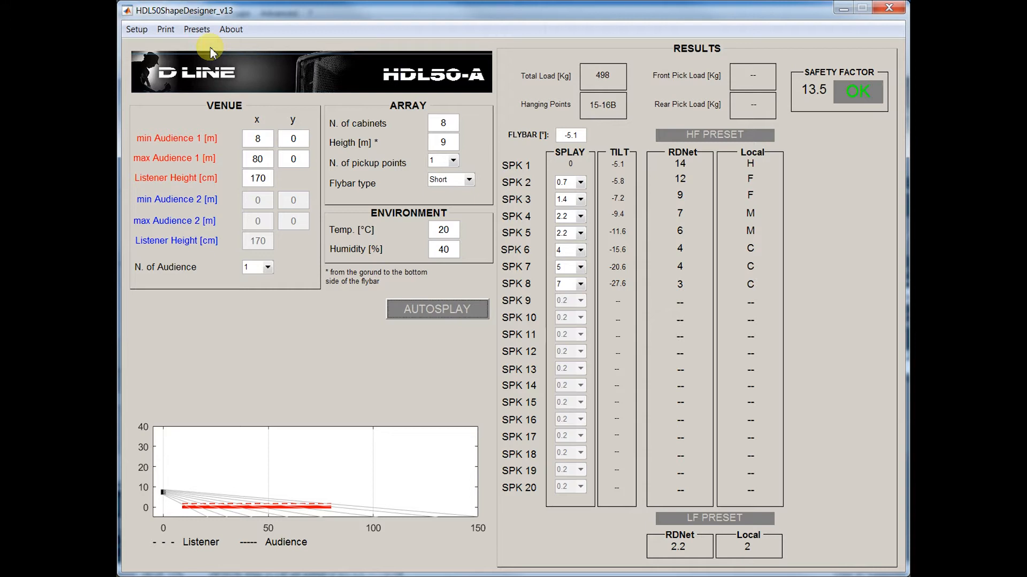
- Save the computed presets to a Desktop preset file named 'Air Compe'
click(196, 29)
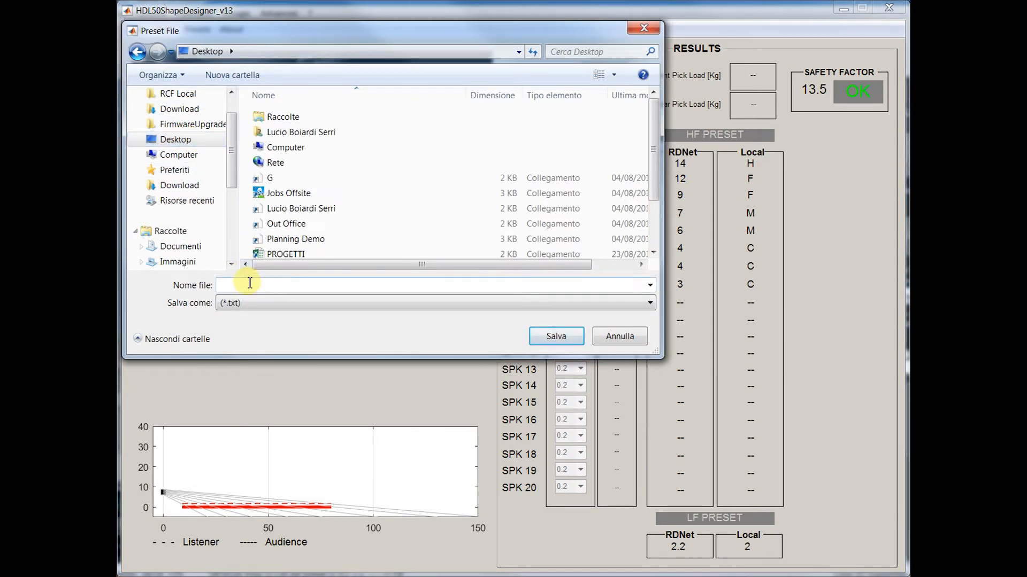
text(Air Compe)
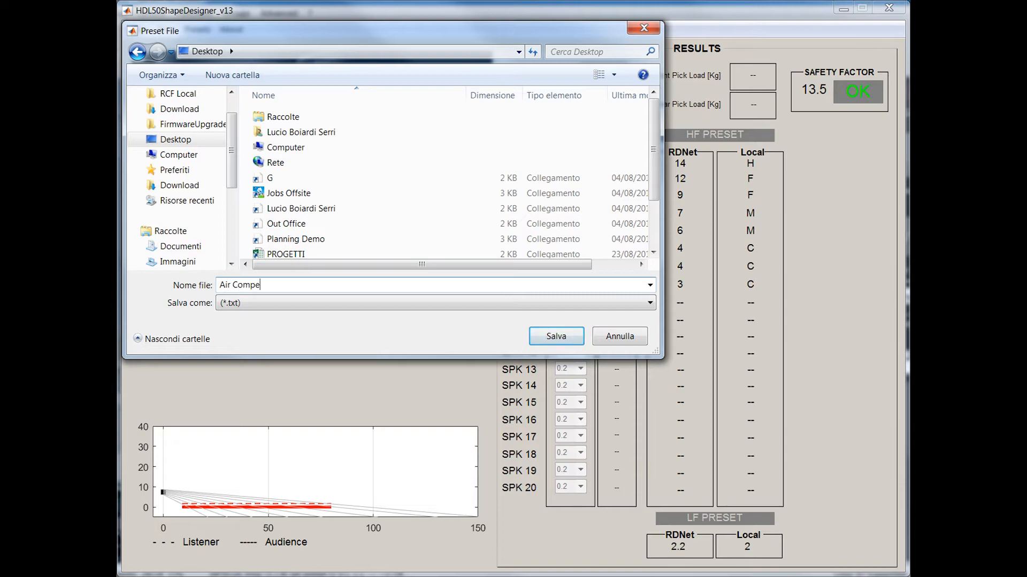
click(555, 336)
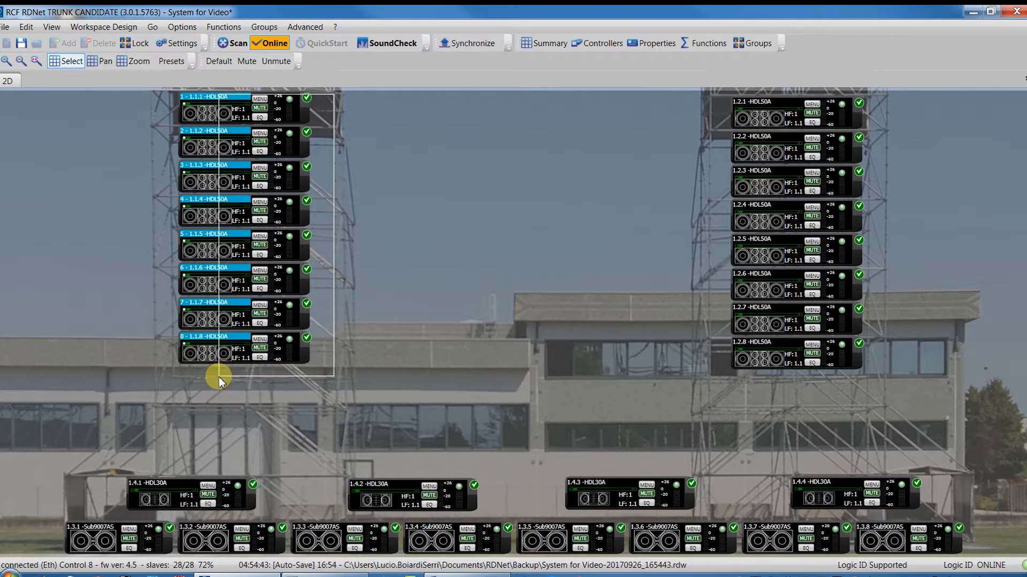
- Load the Desktop air compensation preset file onto left modules 1.1.1–1.1.8
click(651, 43)
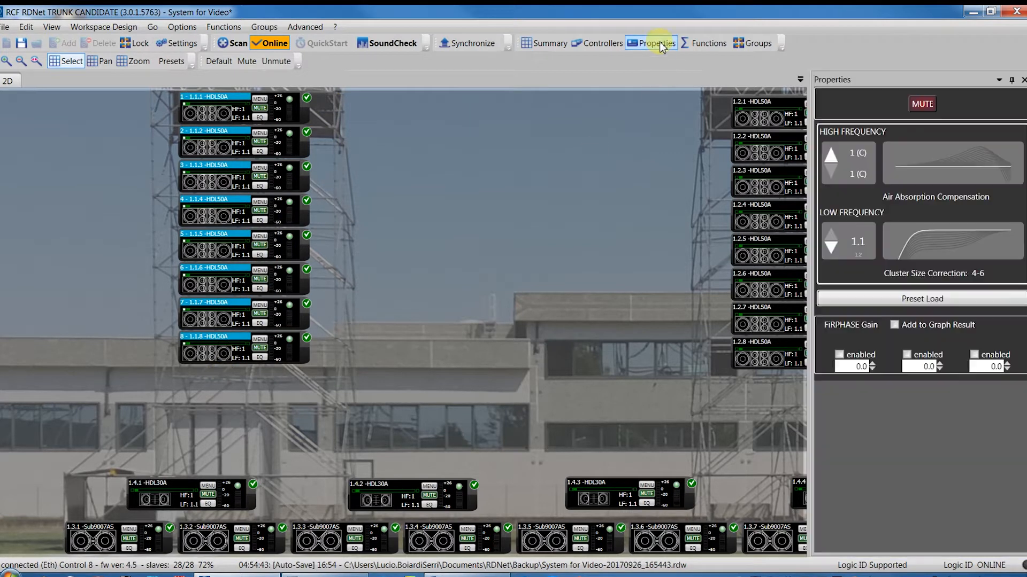
click(921, 298)
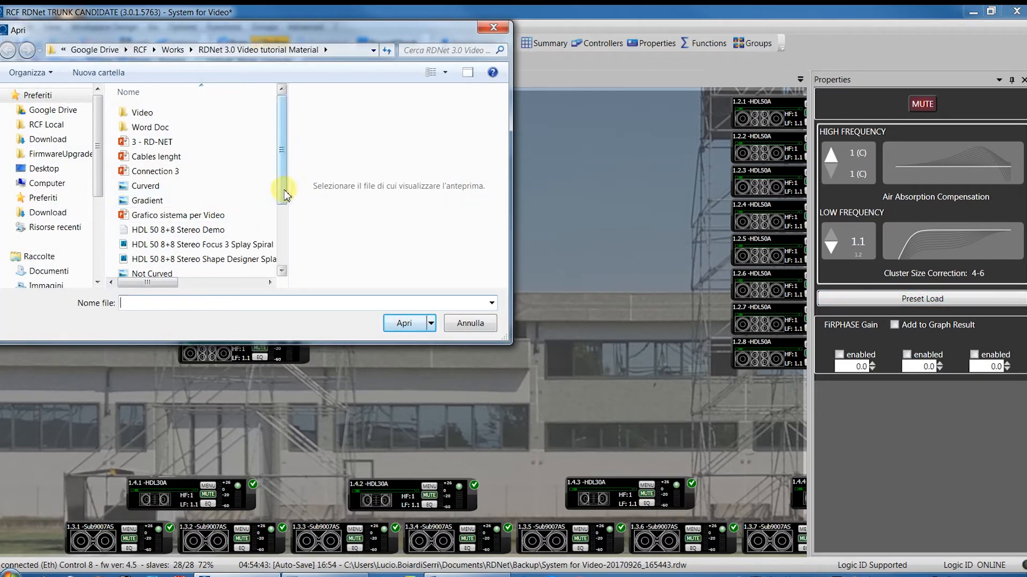
click(44, 169)
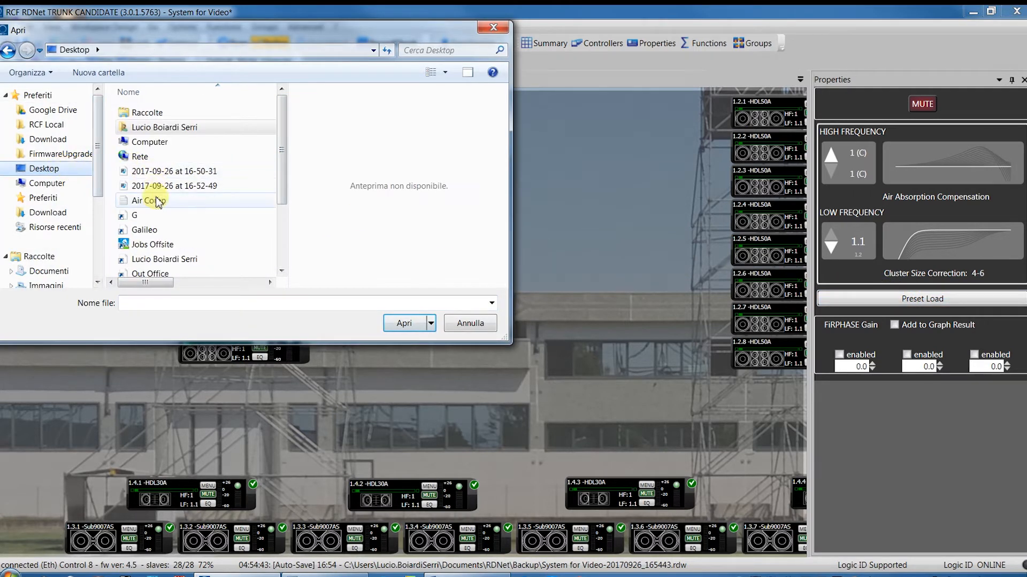
click(405, 323)
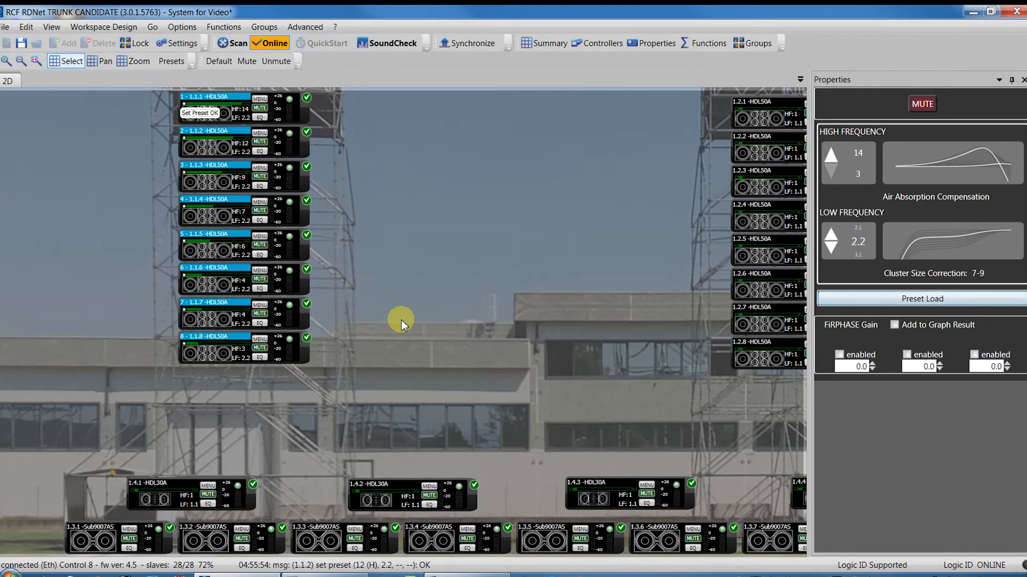
click(921, 299)
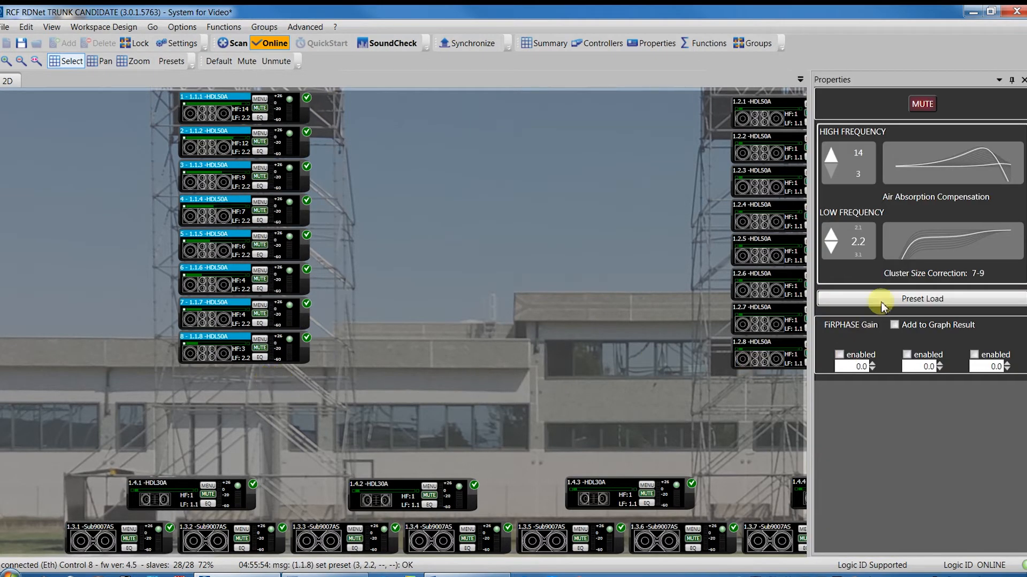
mouse_move(743, 154)
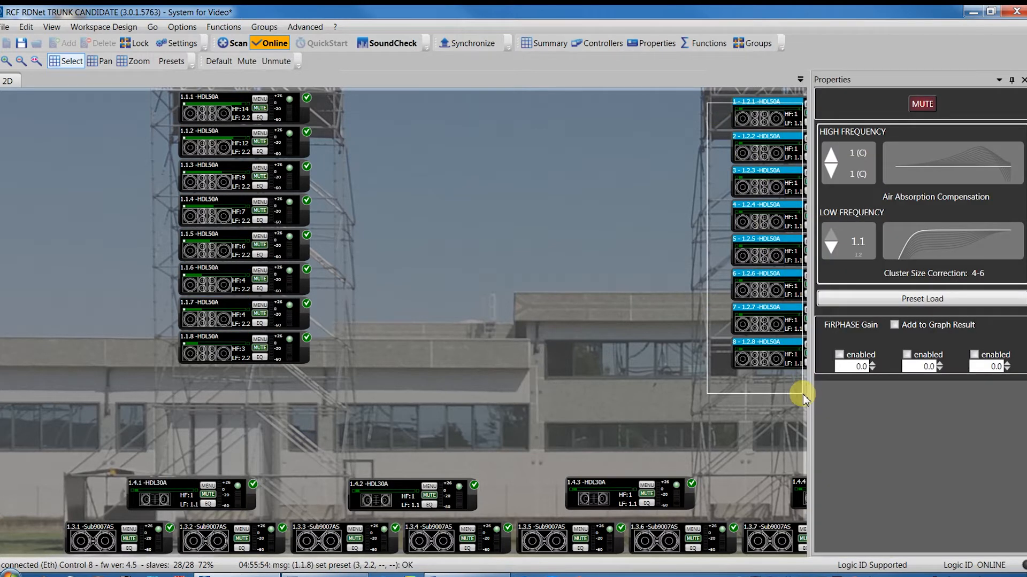
- Load the preset file onto the right cluster and adjust its high-frequency steps to 15–4
click(922, 298)
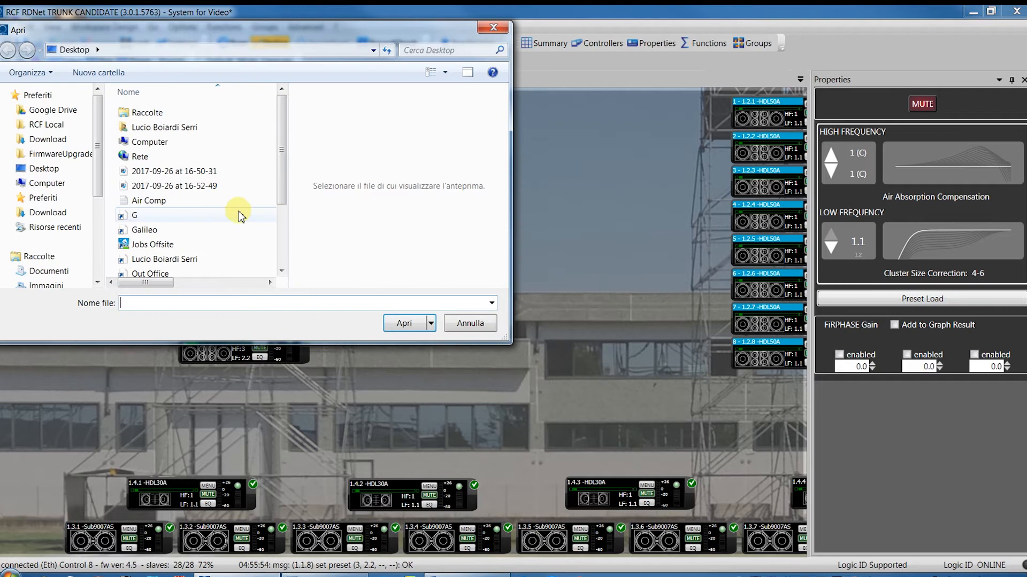
click(403, 323)
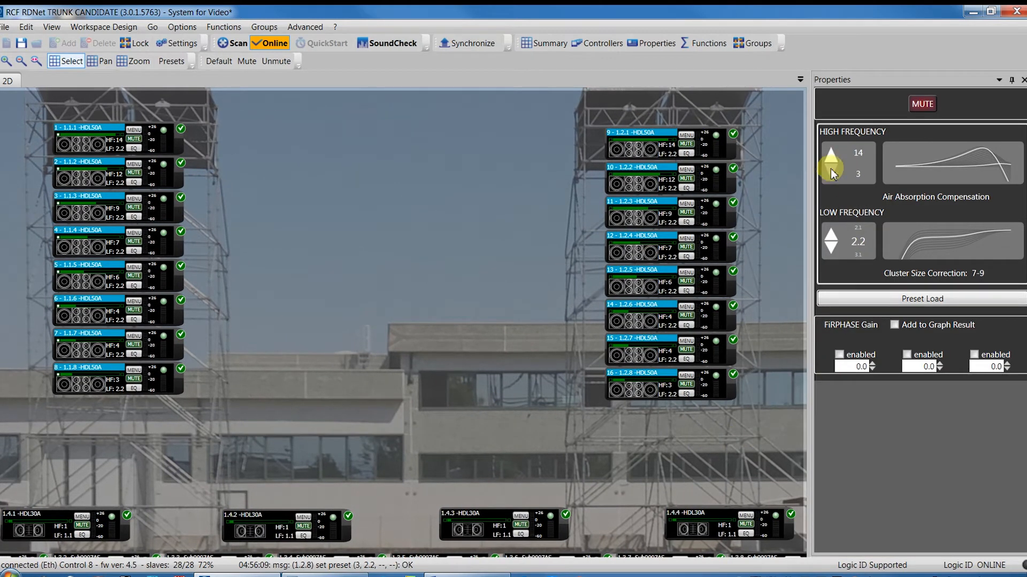
click(831, 170)
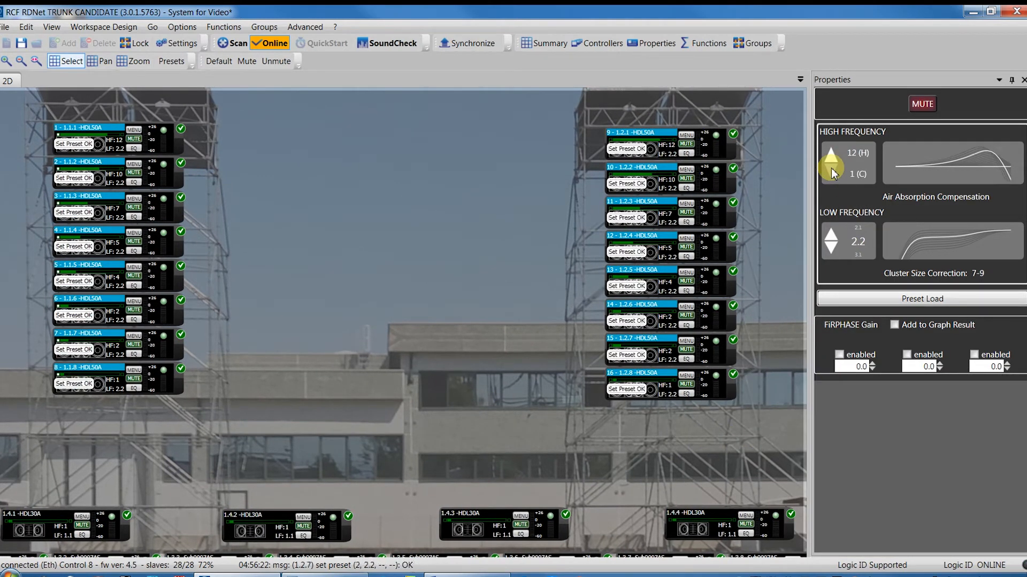
click(831, 169)
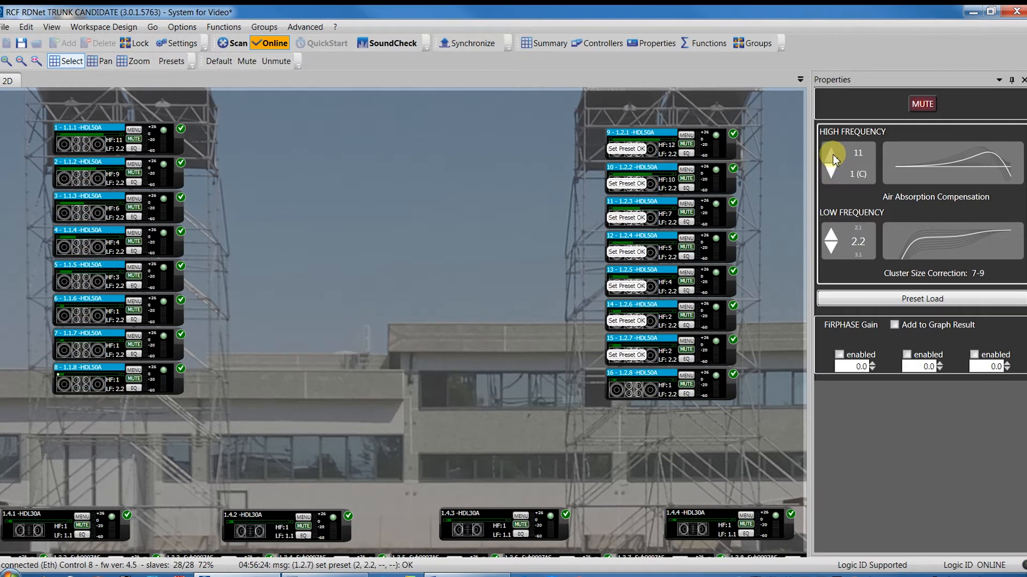
click(831, 153)
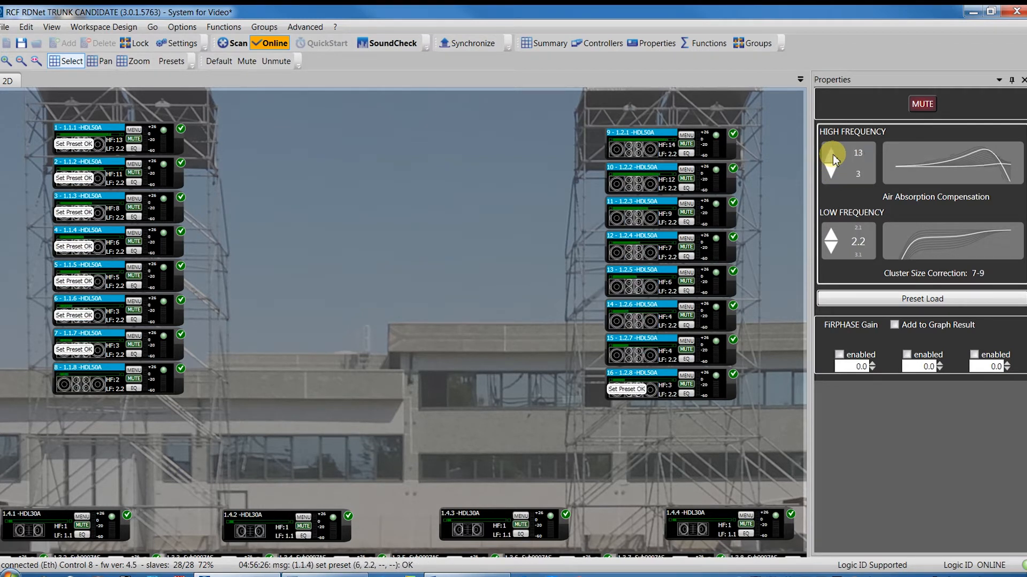
click(832, 154)
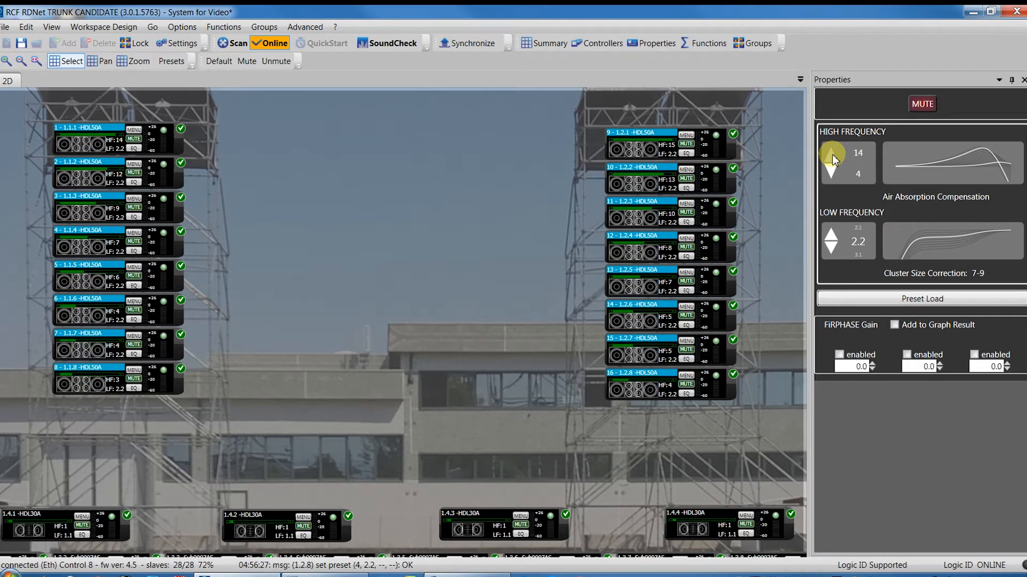
mouse_move(623, 468)
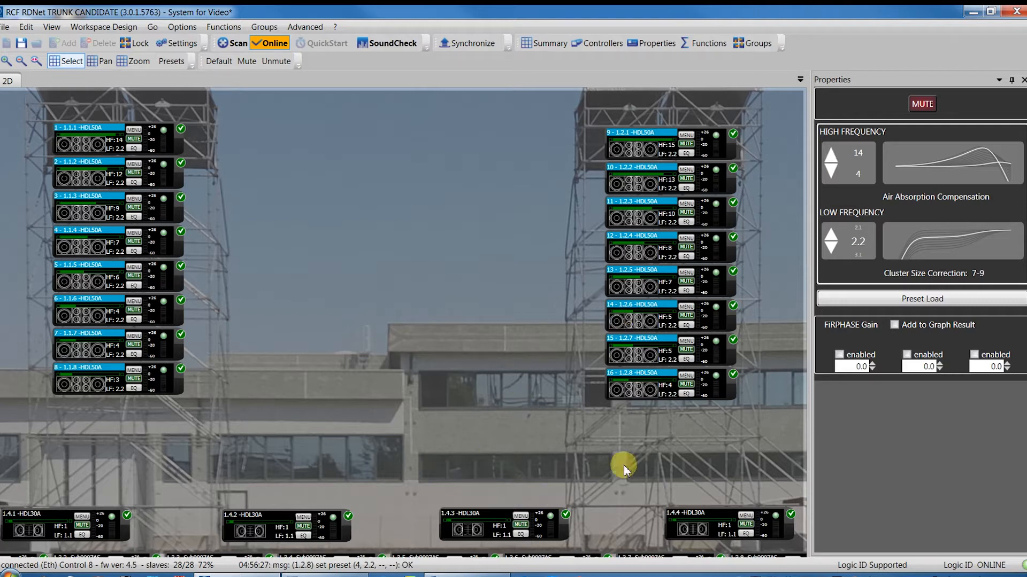
- Deselect the clusters, mute the selected modules, and hide the Properties panel
click(1019, 79)
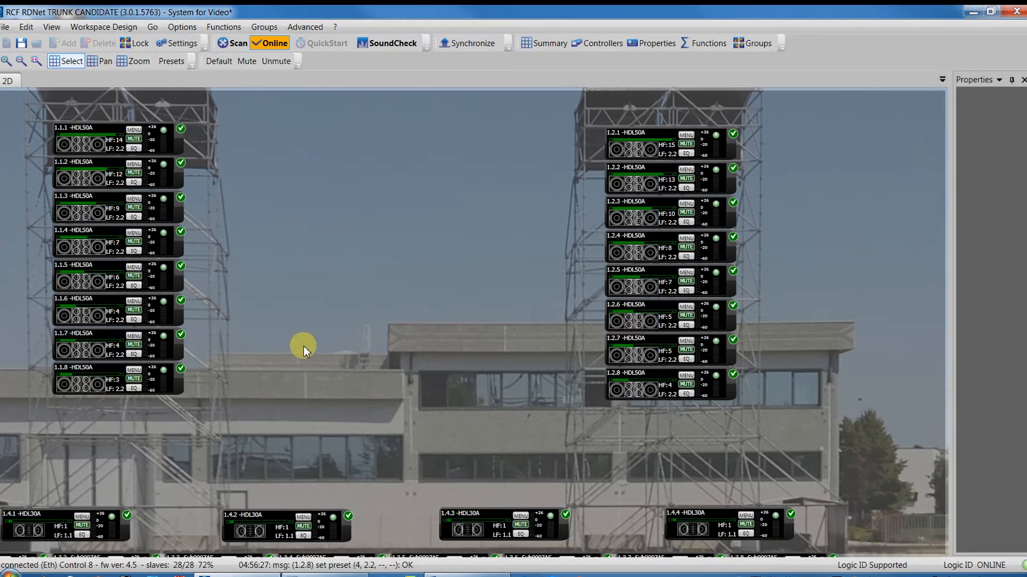
scroll(down, 3)
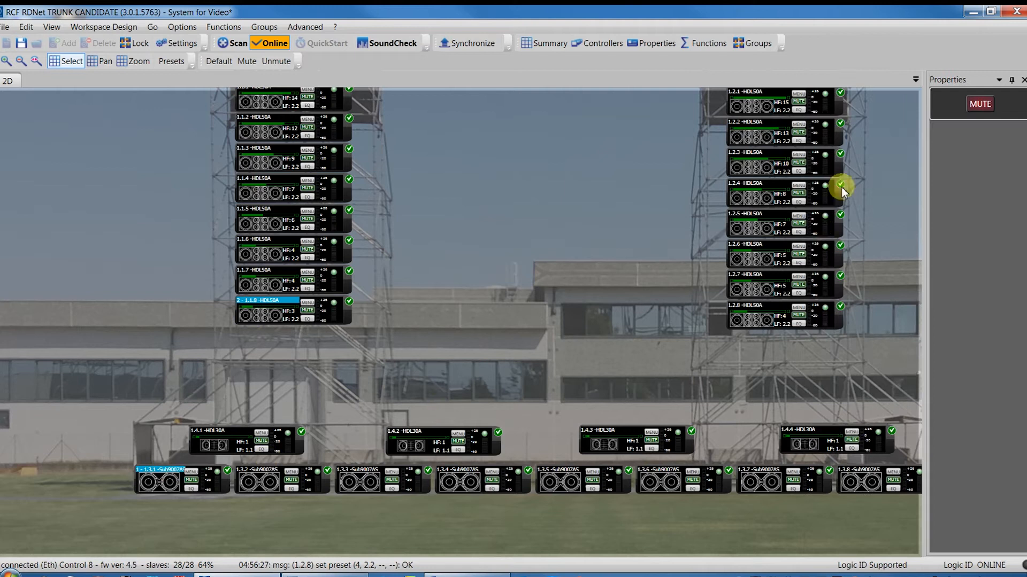
click(980, 103)
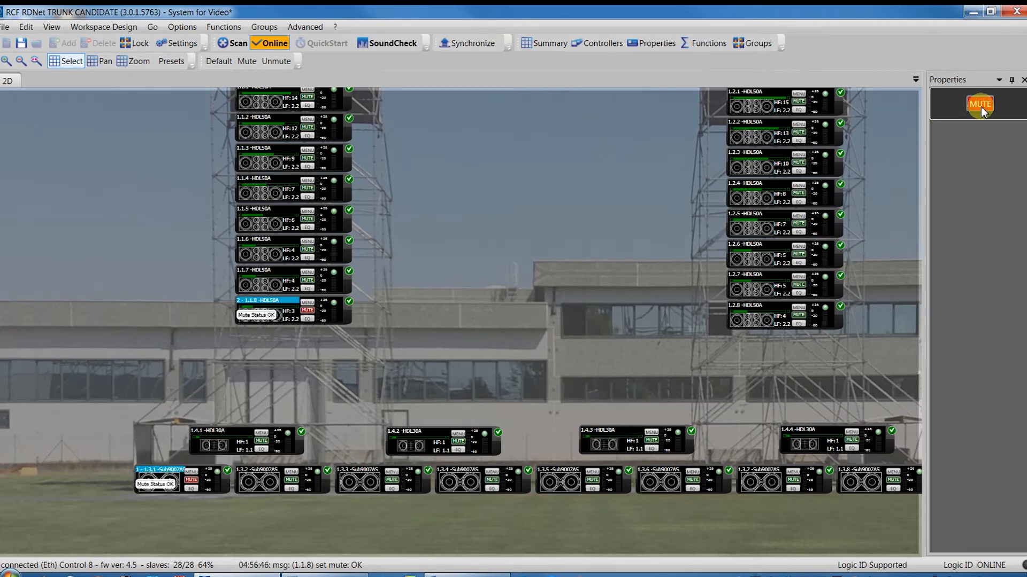
mouse_move(551, 176)
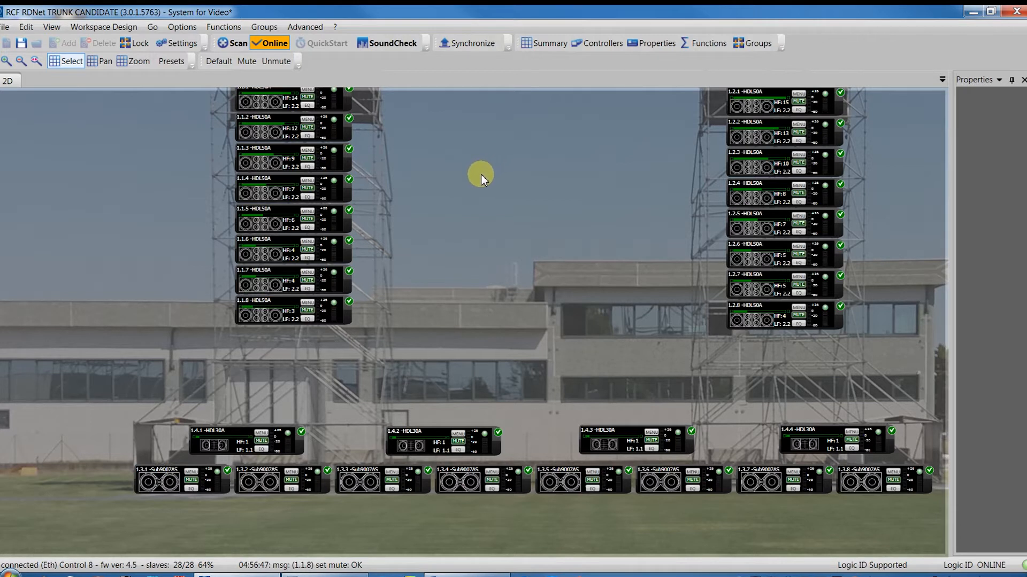
mouse_move(1007, 79)
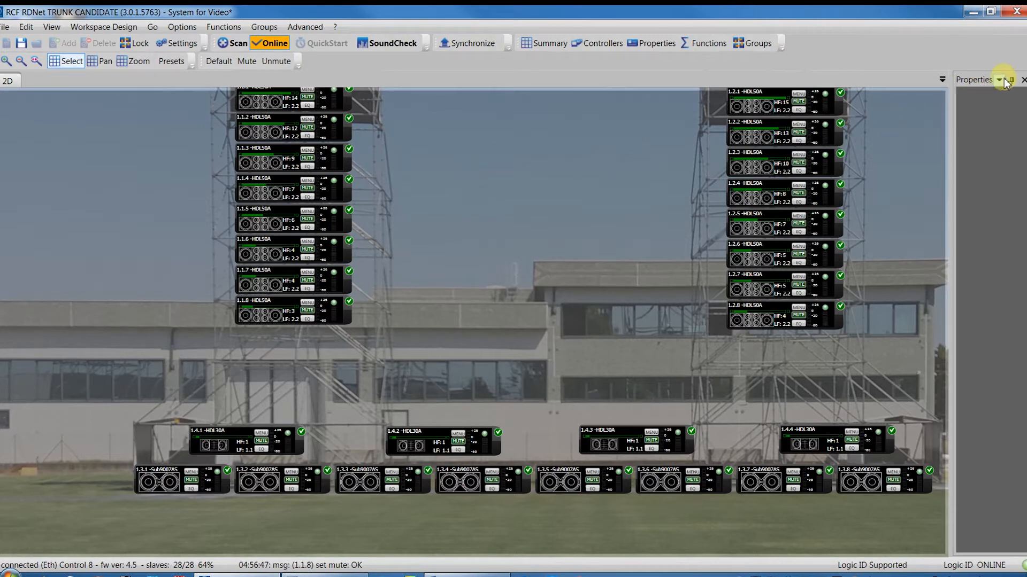
click(998, 79)
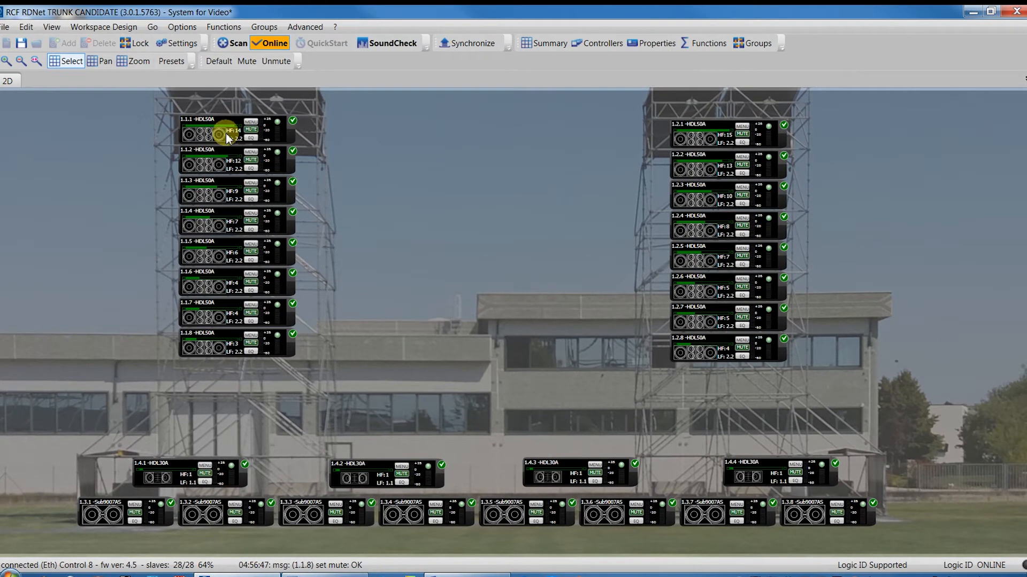
mouse_move(194, 347)
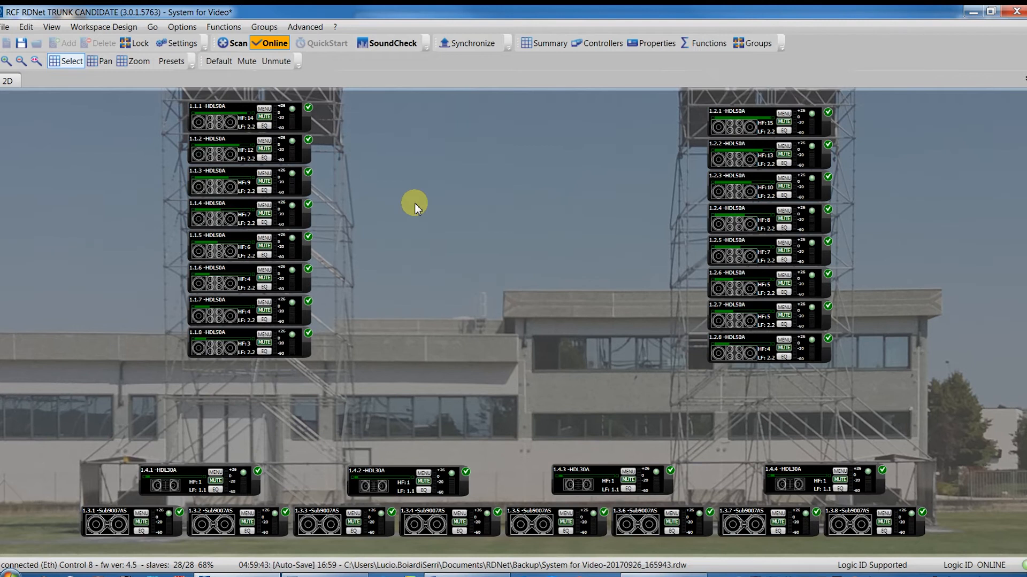
mouse_move(264, 126)
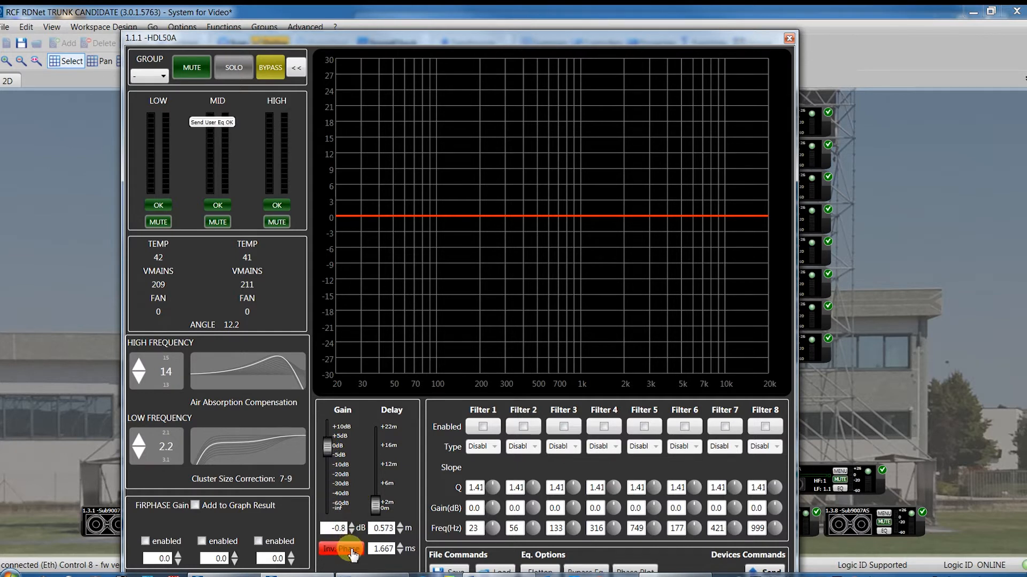
- Turn off phase inversion, drag Filter 2 into a cut, set Filter 1 Butterworth 24 dB/oct, then close
click(522, 426)
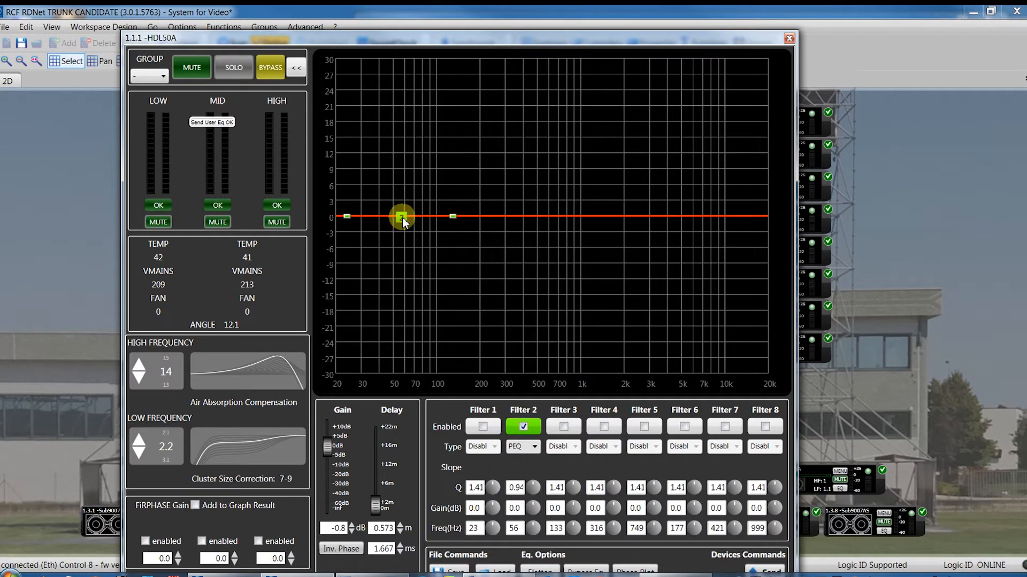
drag(402, 216, 554, 210)
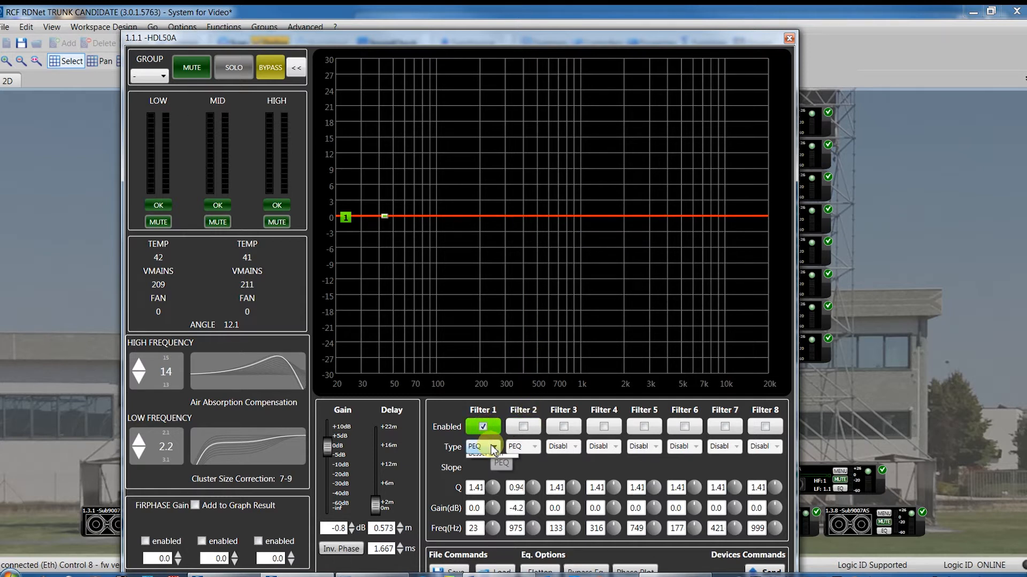
click(492, 447)
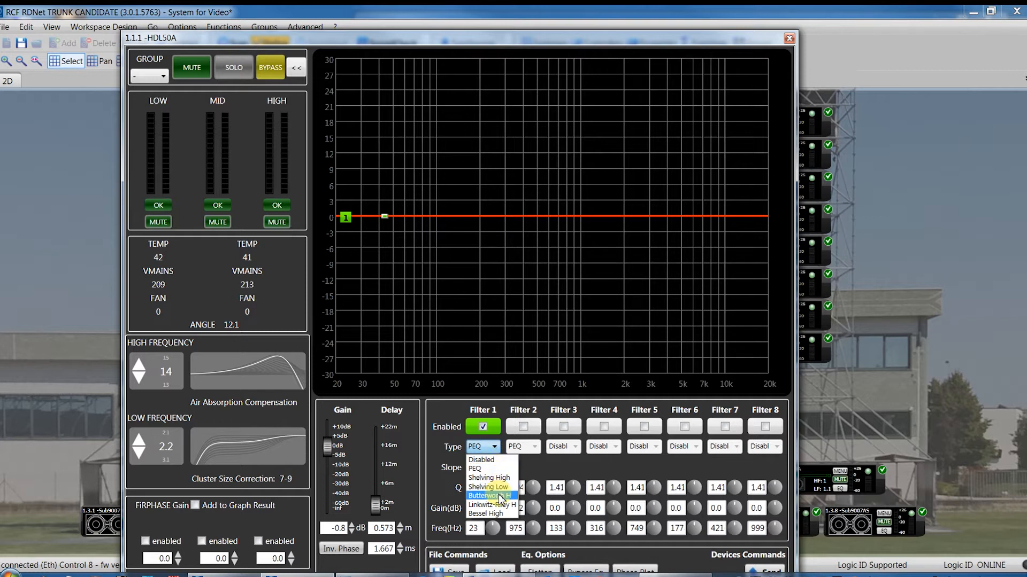
click(490, 496)
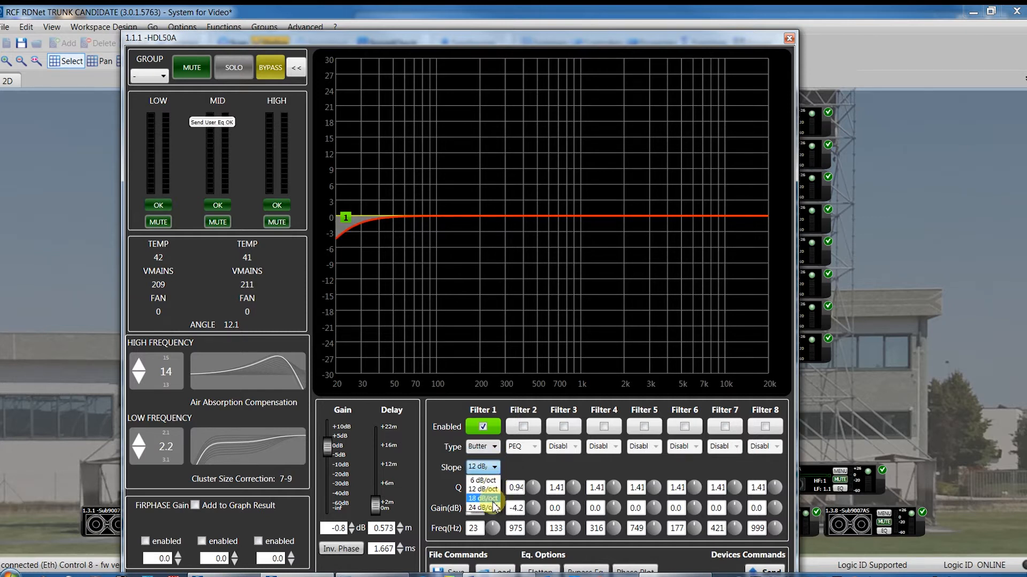
click(484, 508)
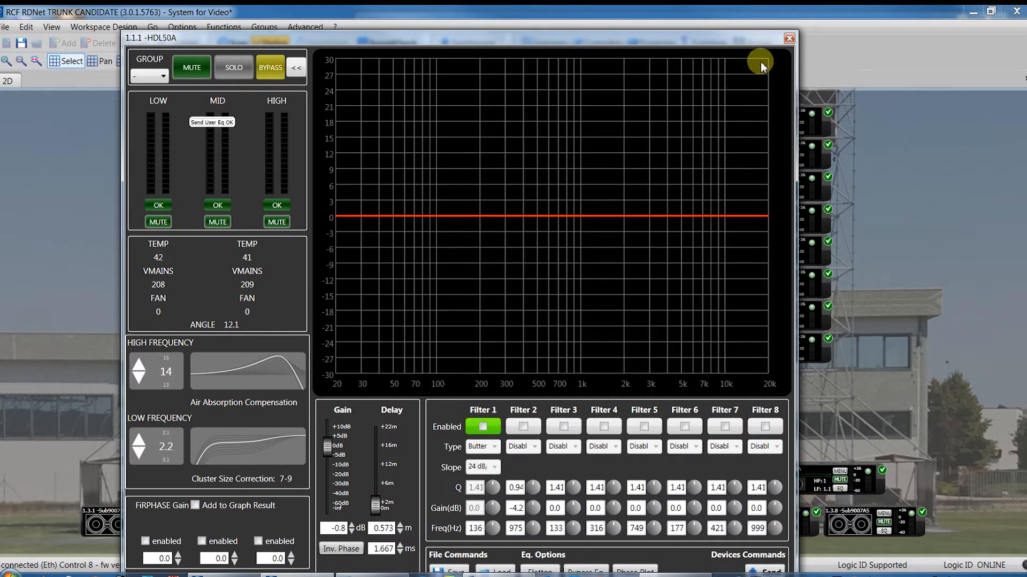
click(788, 38)
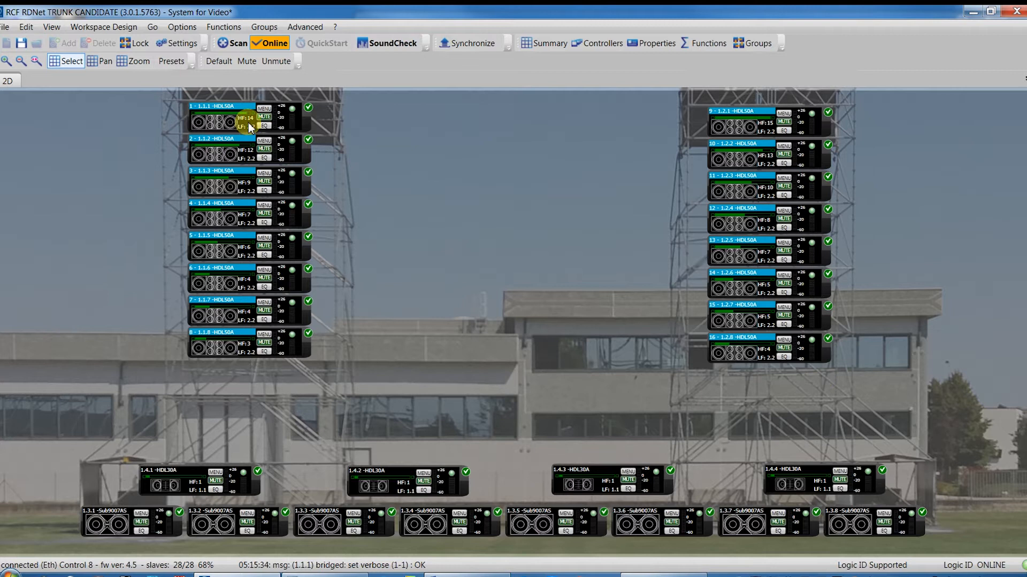
- Put the selected modules of both clusters into group A from the right-click menu
right_click(249, 126)
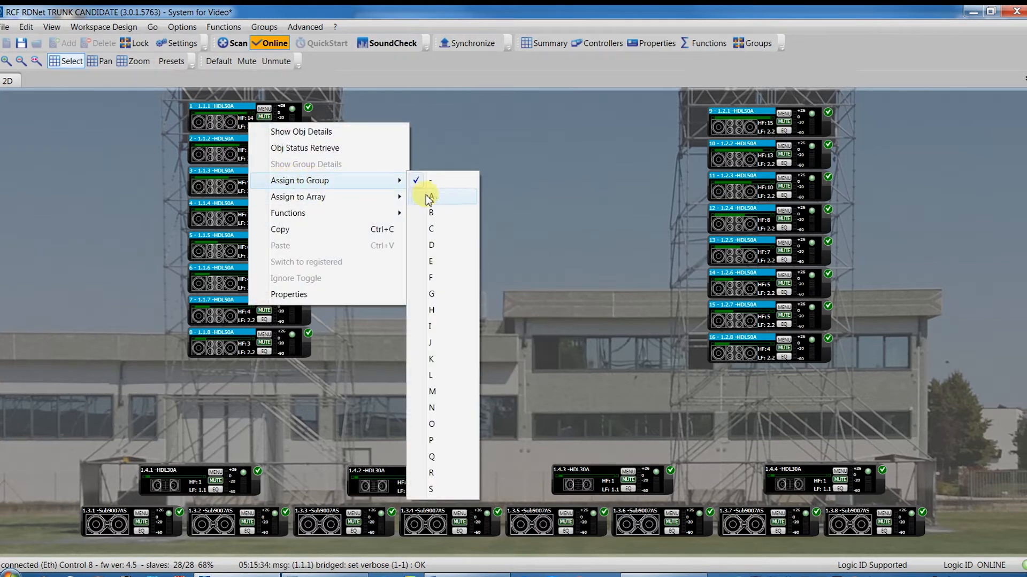
mouse_move(434, 443)
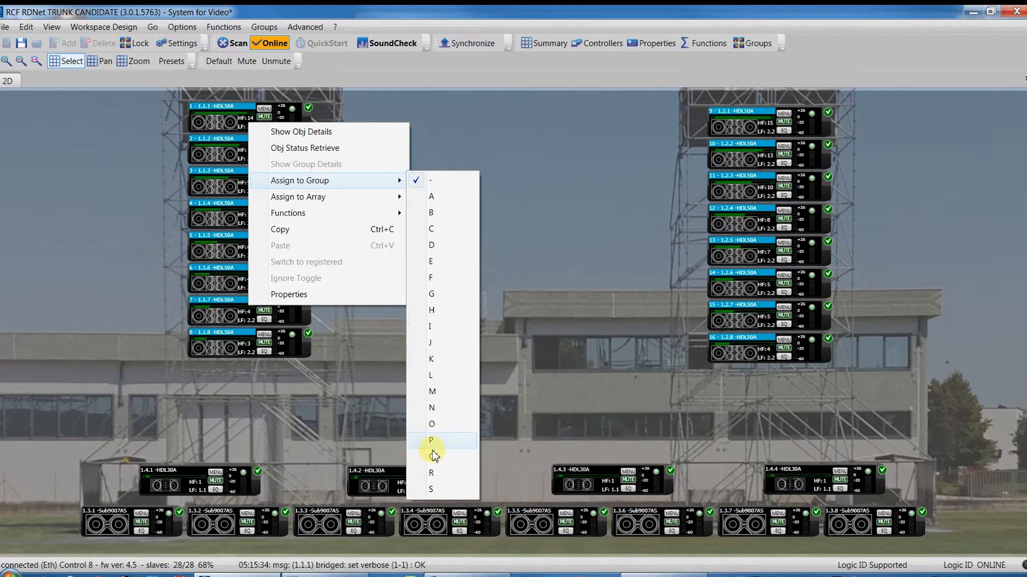
mouse_move(439, 210)
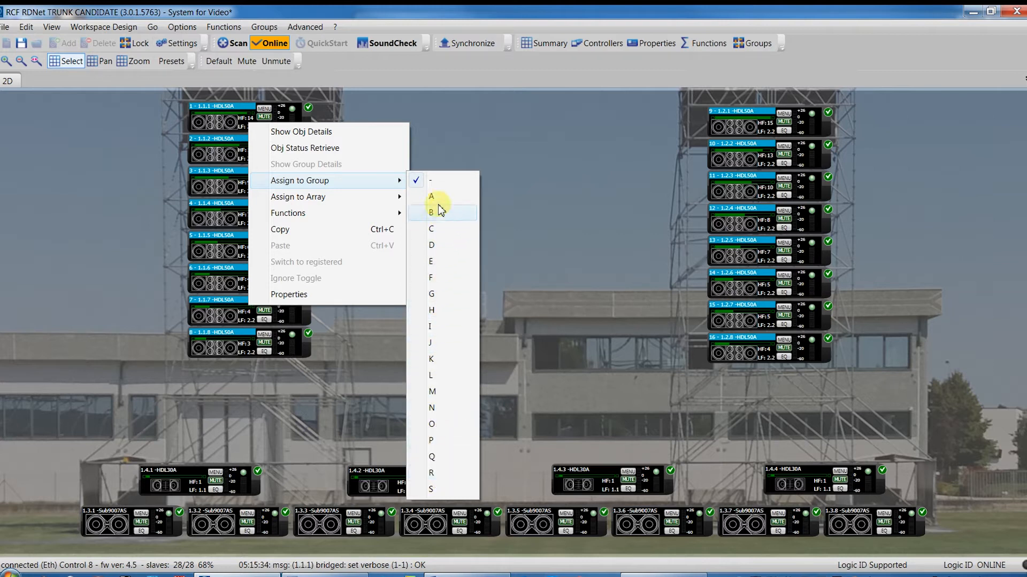
mouse_move(438, 198)
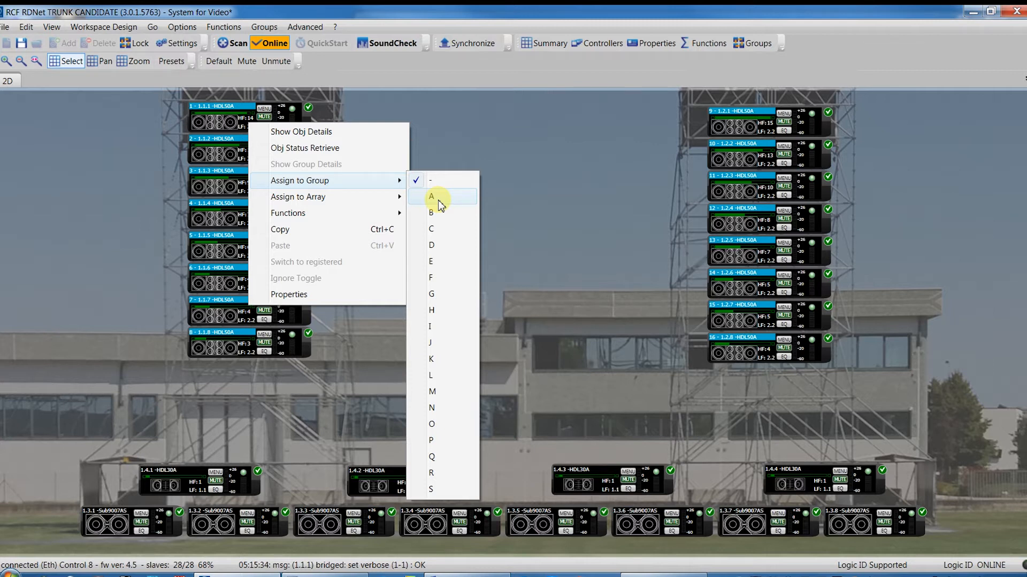
click(431, 198)
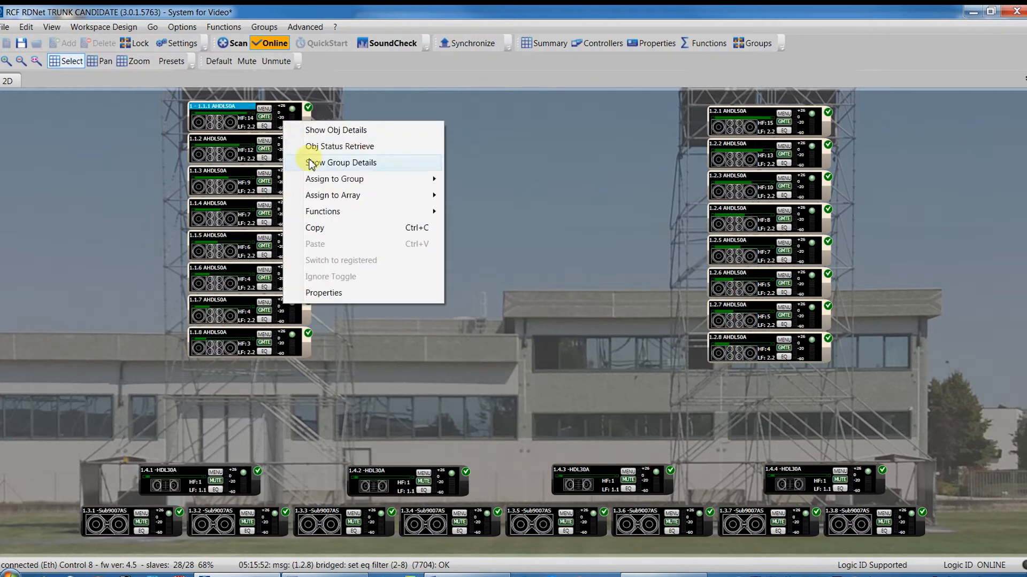
- Open group A's details with its shared equaliser and the group manager list
click(340, 162)
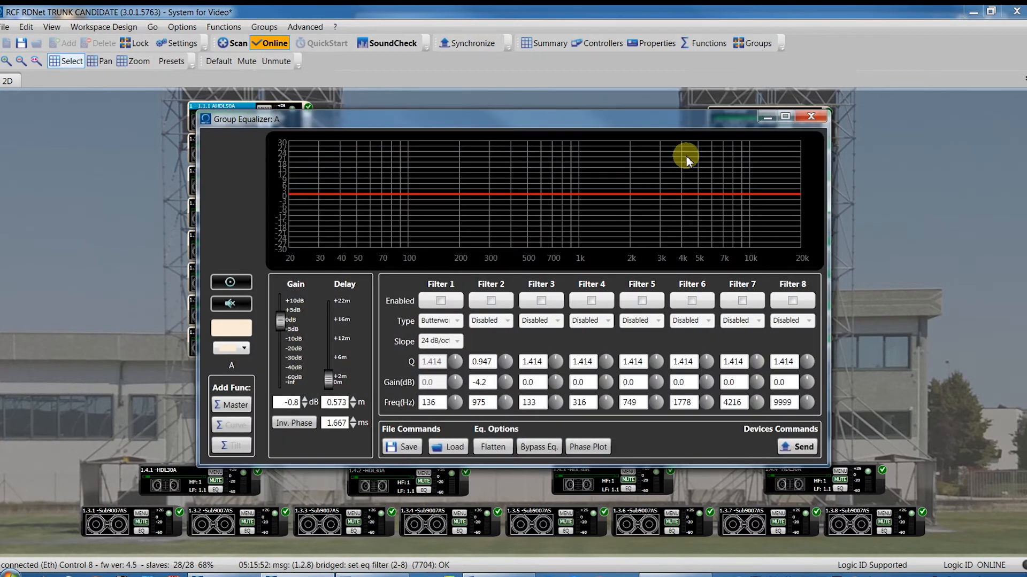
click(811, 116)
text(G)
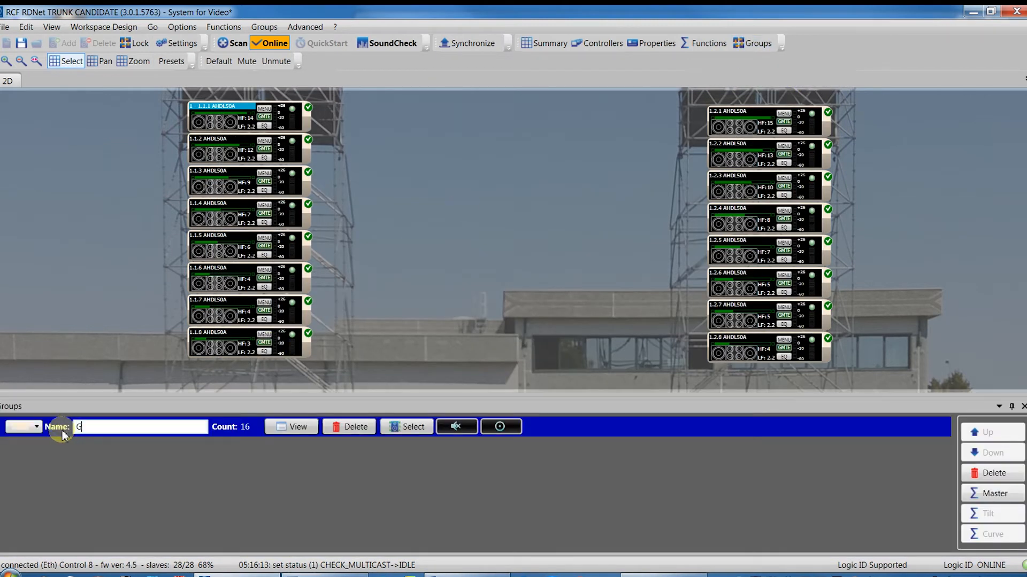
- Name the group 'Group A' and open its colour choices
text(roup A)
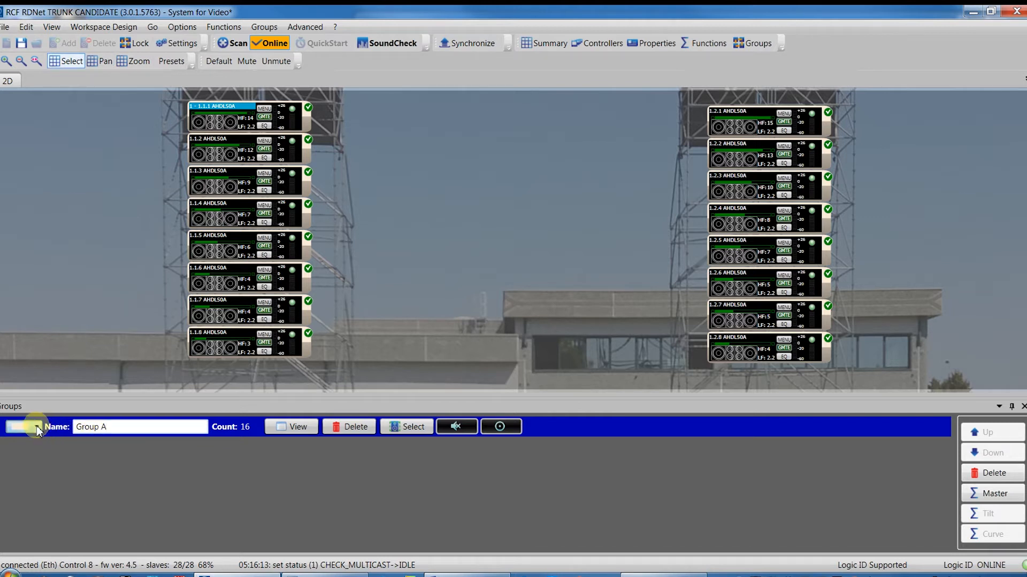
click(26, 426)
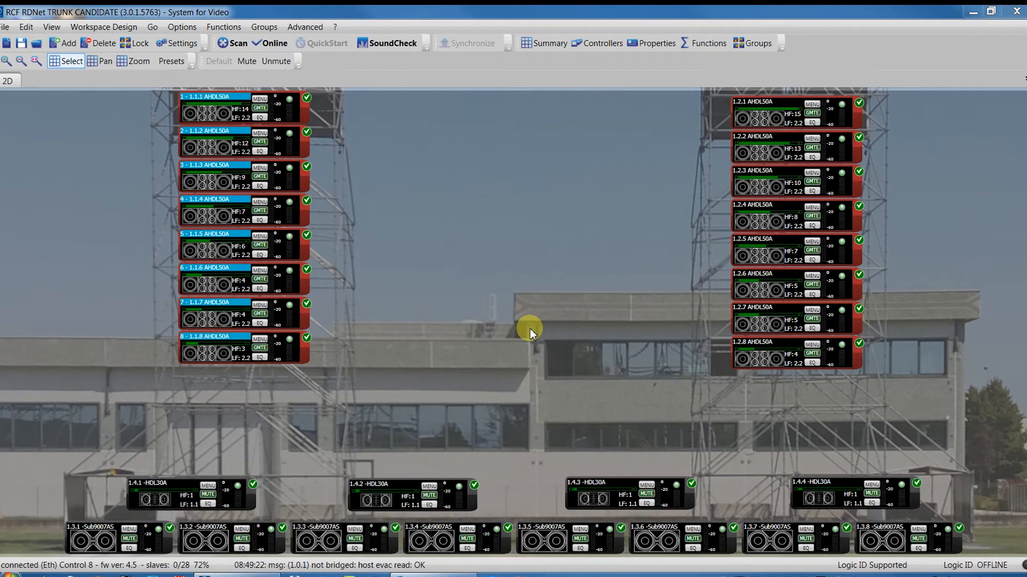
mouse_move(470, 293)
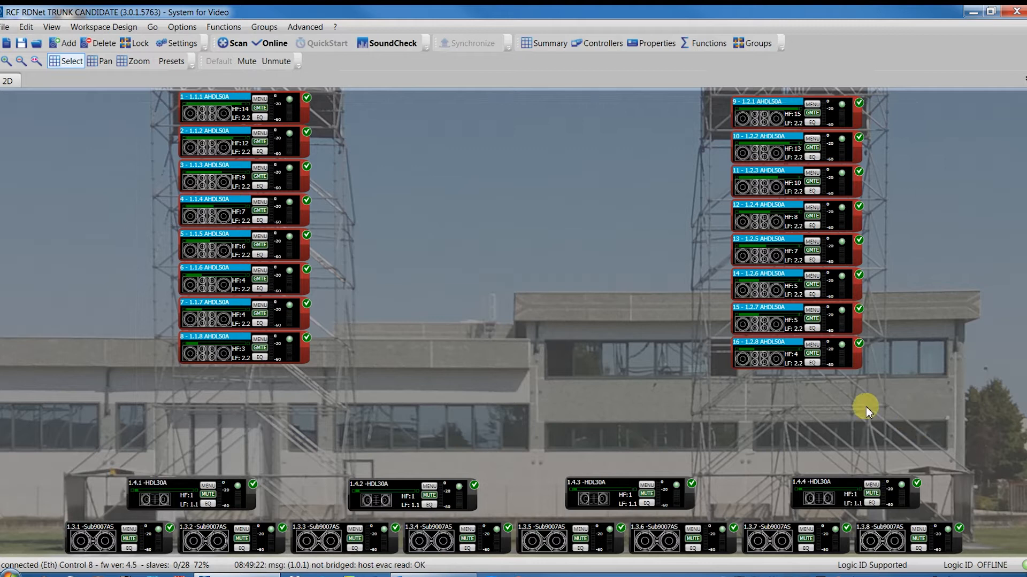
mouse_move(222, 118)
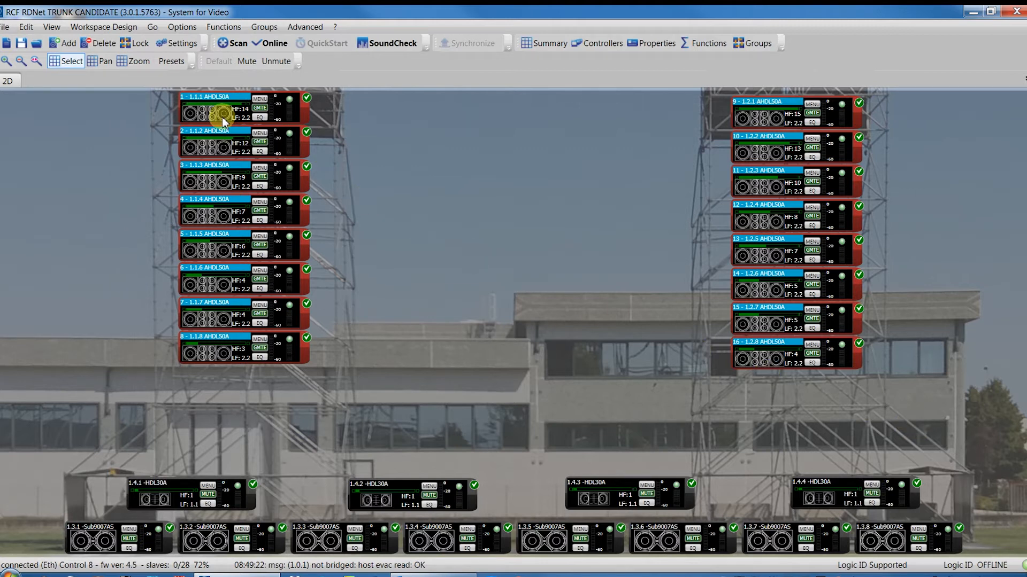
- Assign the sixteen selected cabinets to group '-' from the right-click menu
right_click(222, 121)
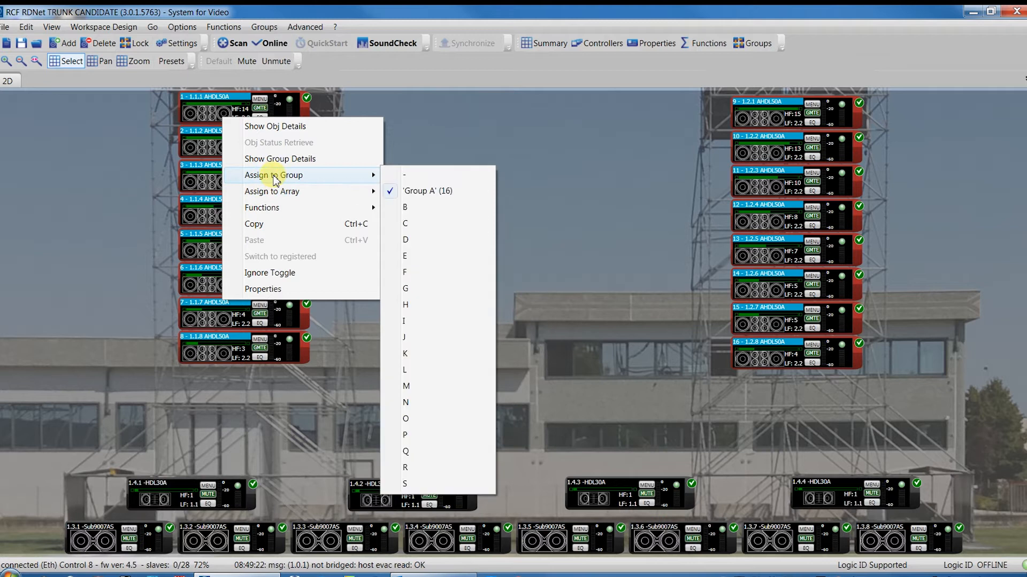
click(428, 190)
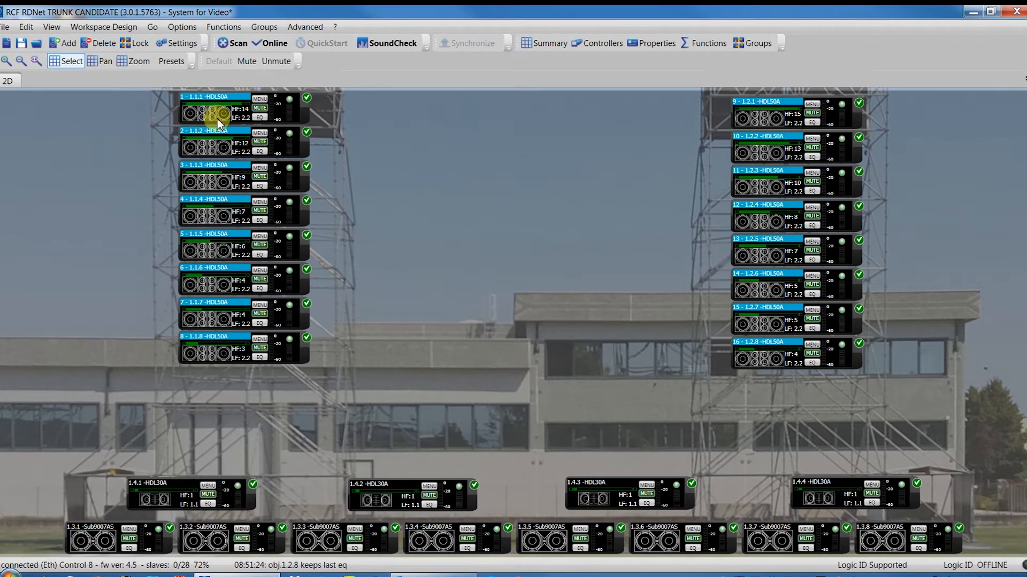
- Assign all sixteen selected HDL50A cabinets to Array 1, keeping them in Zone 1
right_click(219, 121)
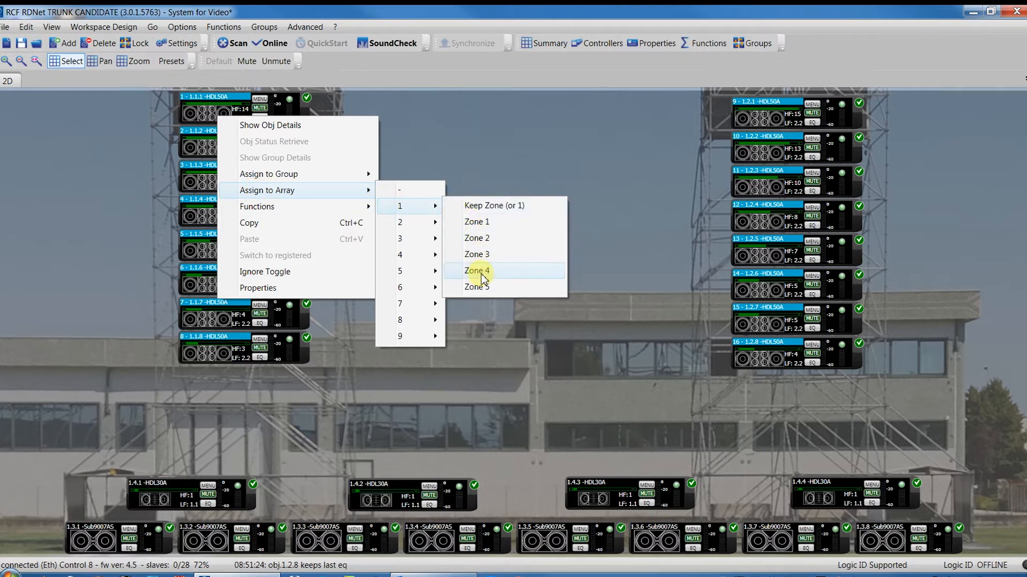
mouse_move(481, 222)
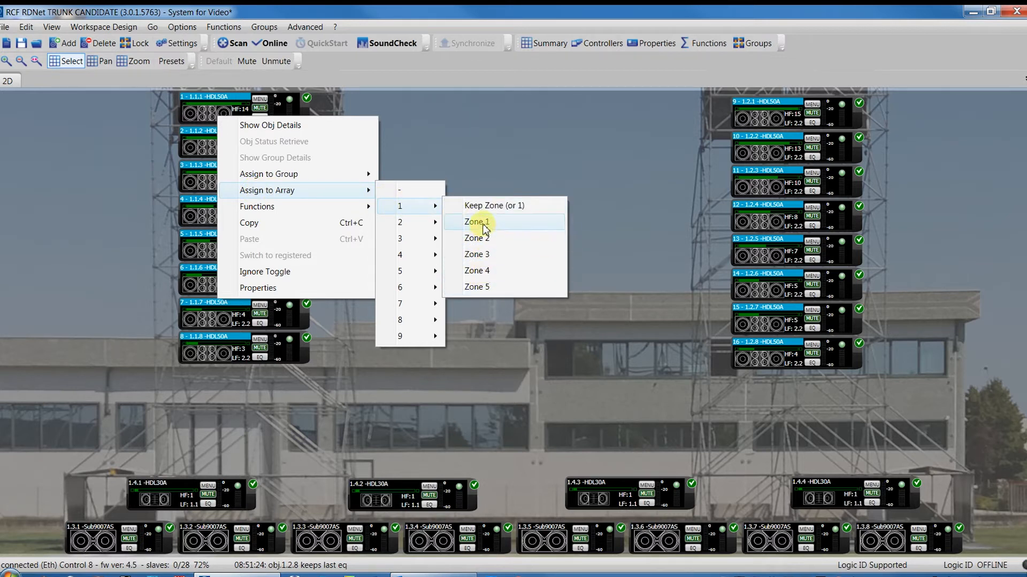
mouse_move(452, 226)
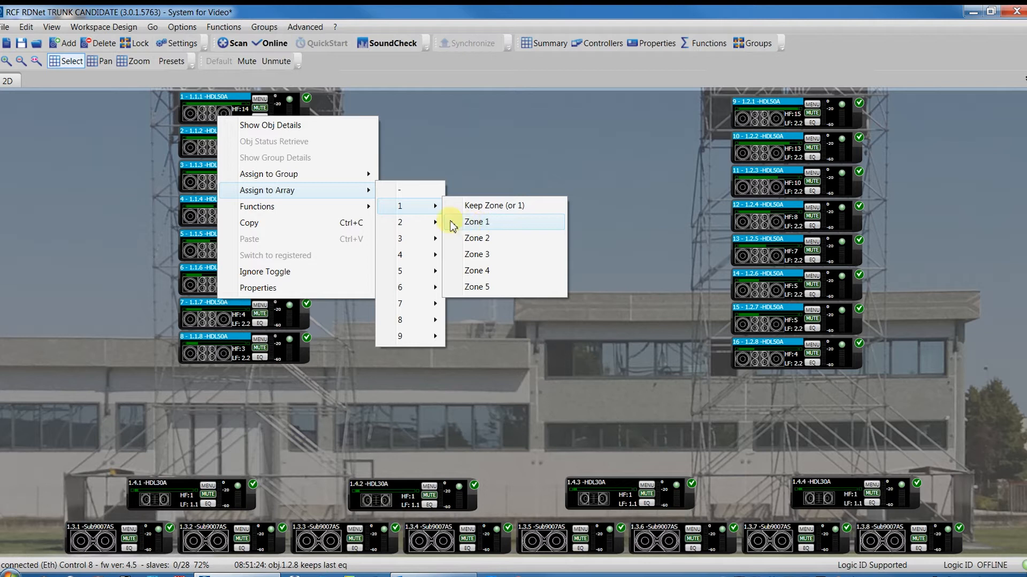
mouse_move(403, 304)
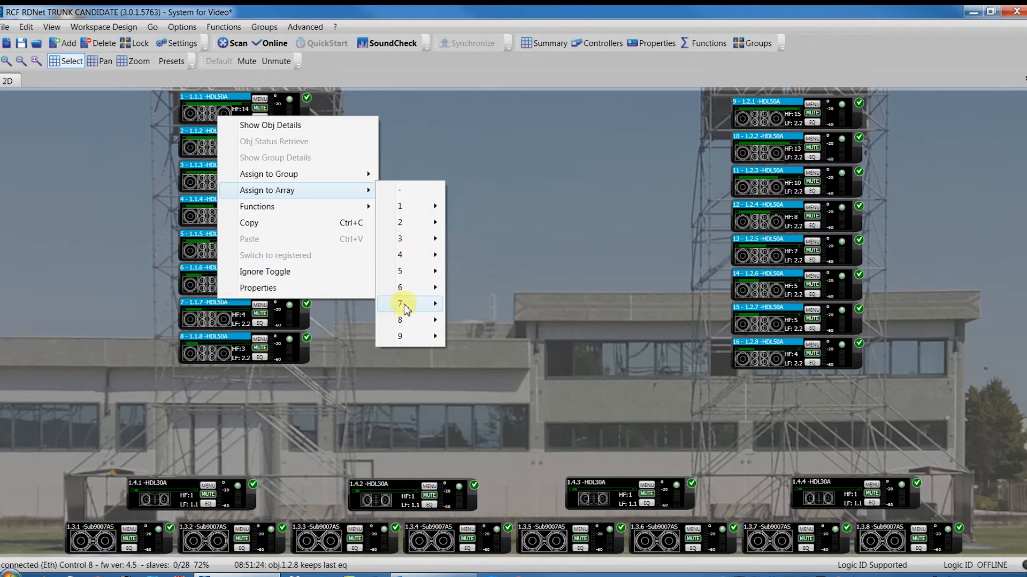
mouse_move(400, 207)
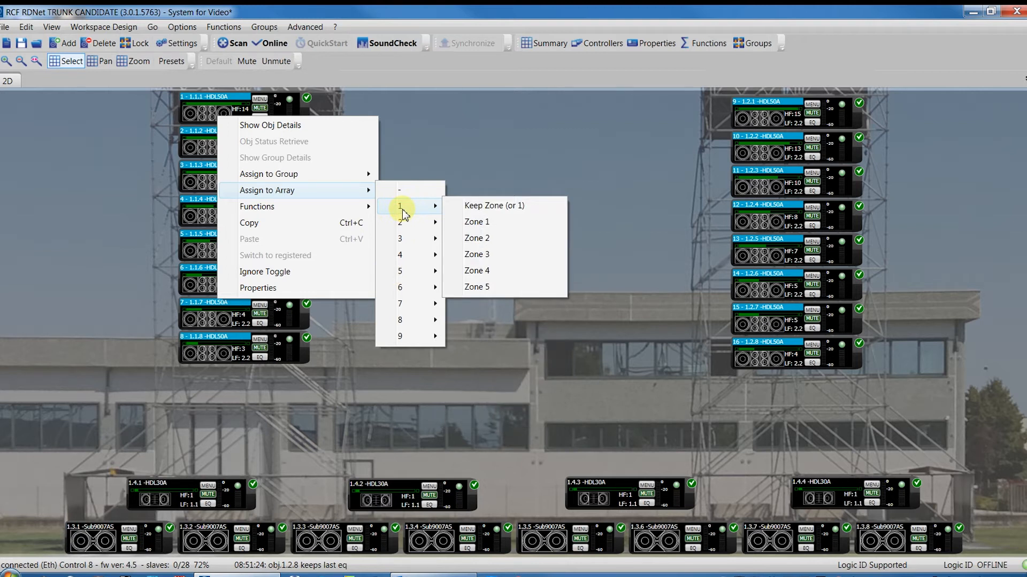
mouse_move(444, 216)
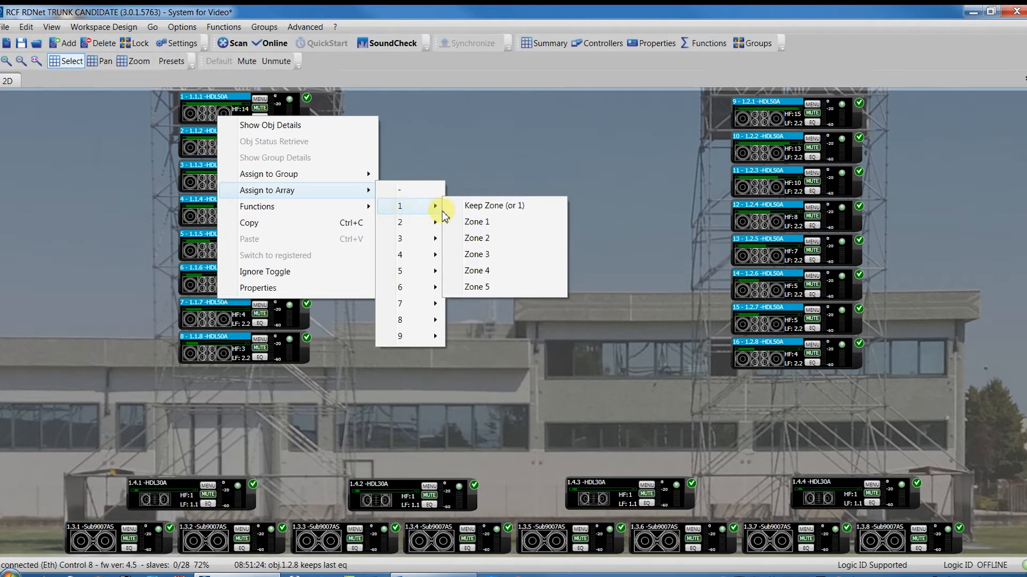
mouse_move(510, 213)
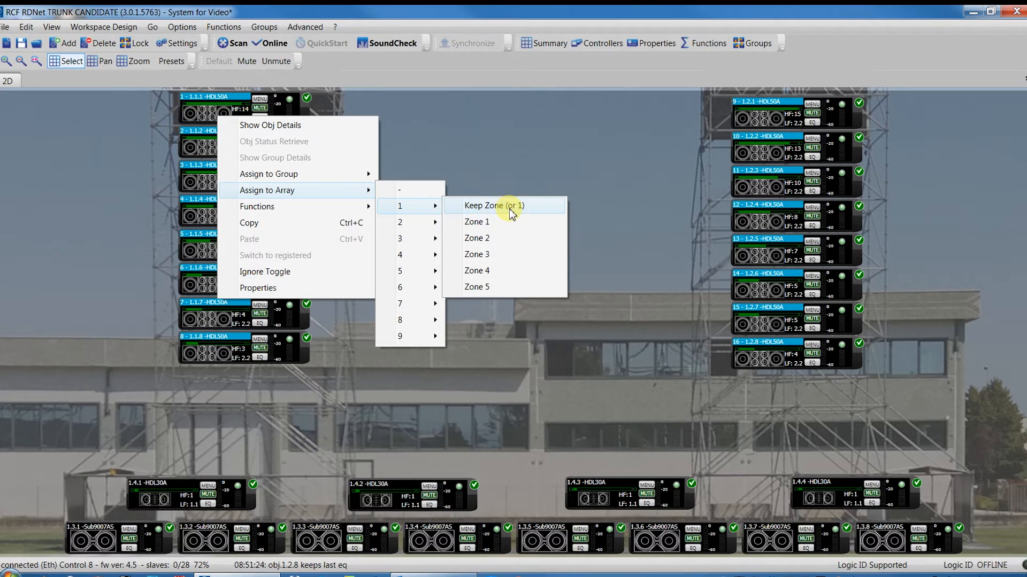
mouse_move(492, 215)
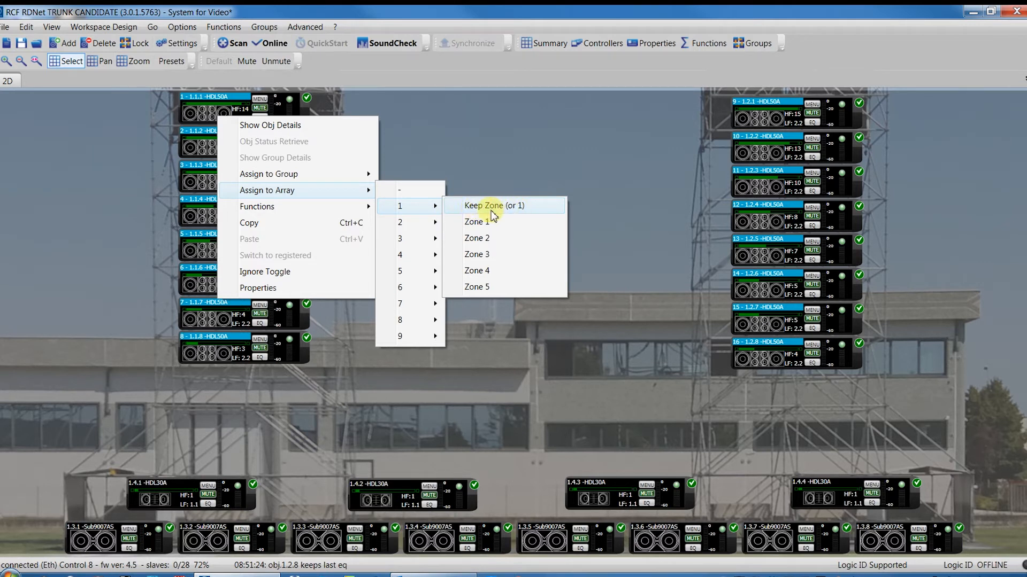
mouse_move(490, 210)
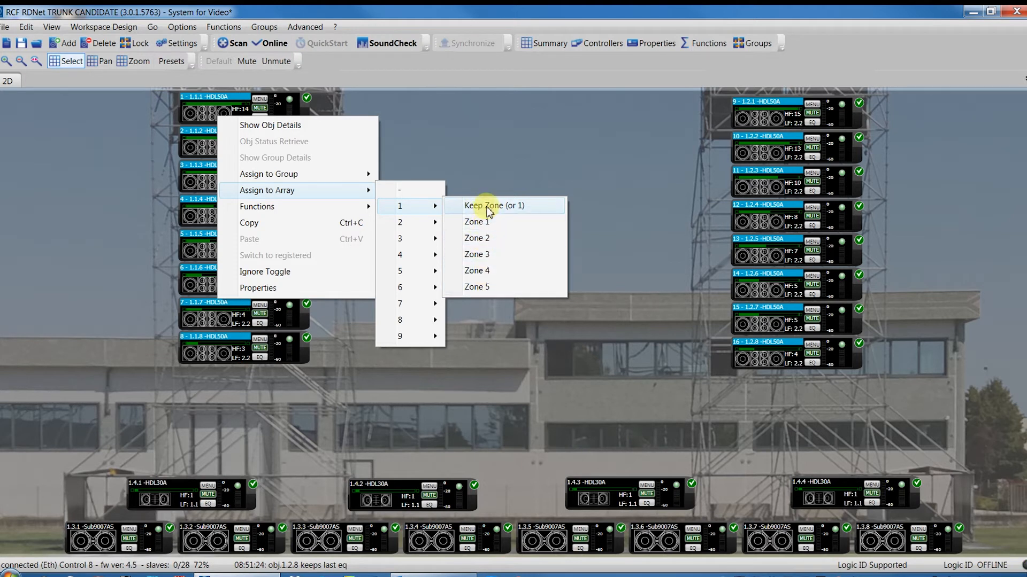
mouse_move(519, 212)
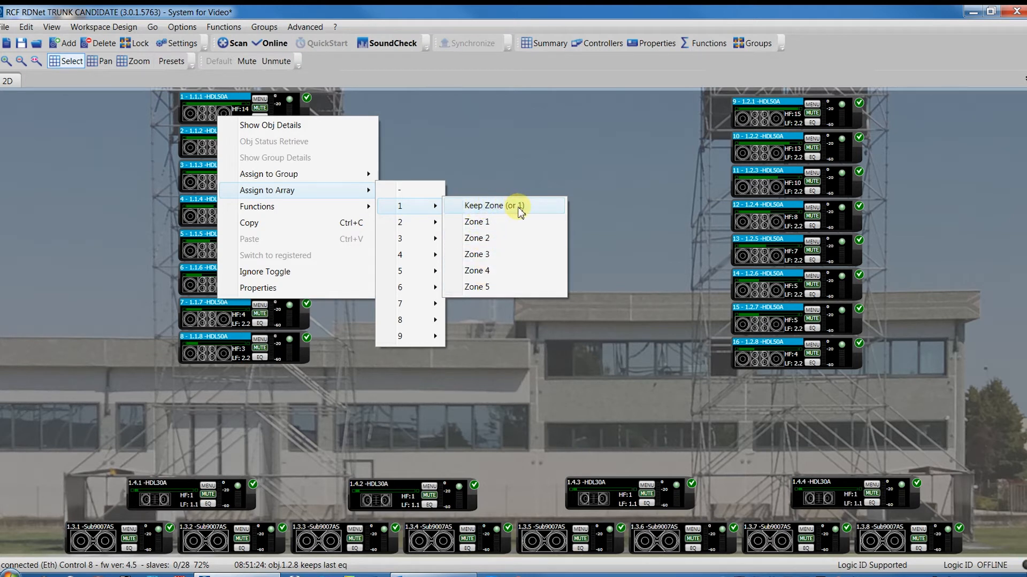
click(502, 205)
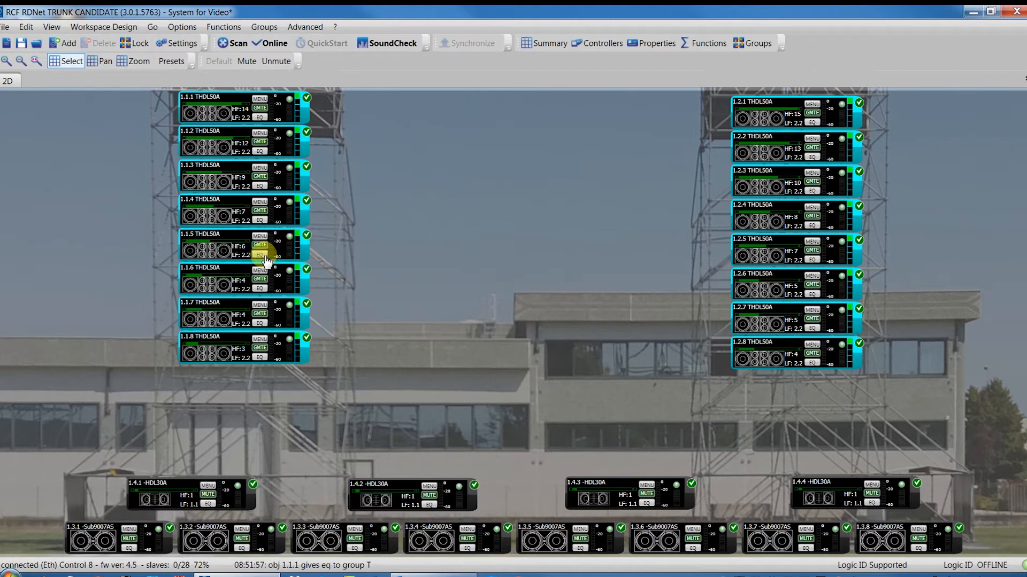
- Open and maximize Group Equalizer T, enabling Filter 1 and the first FIRPHASE gain
click(259, 254)
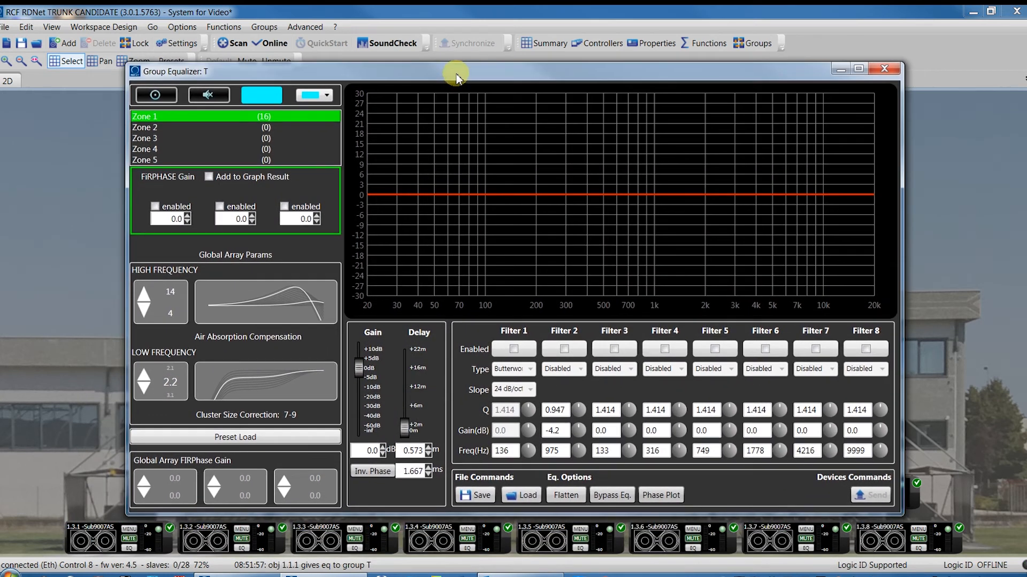
click(663, 348)
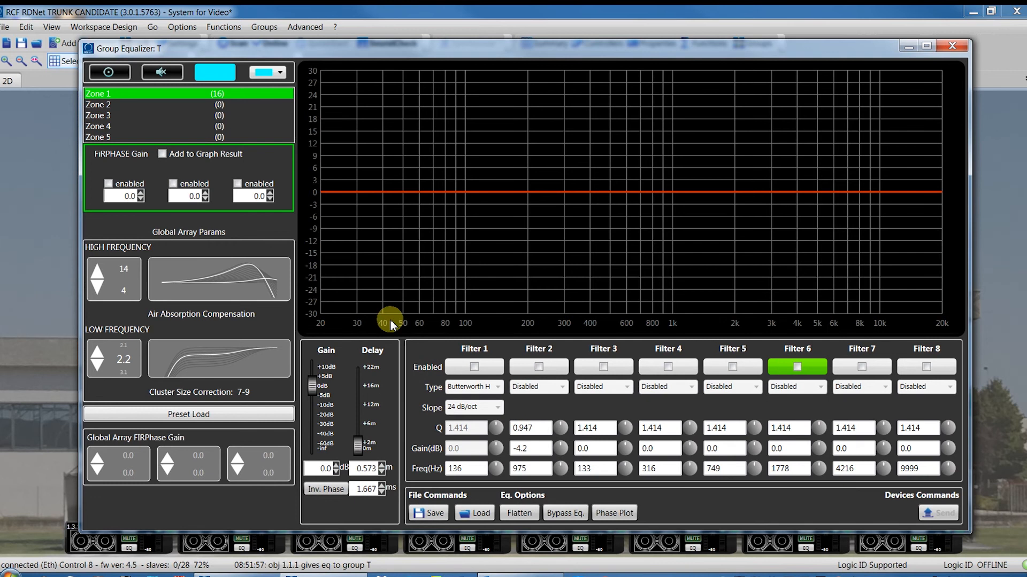
click(473, 367)
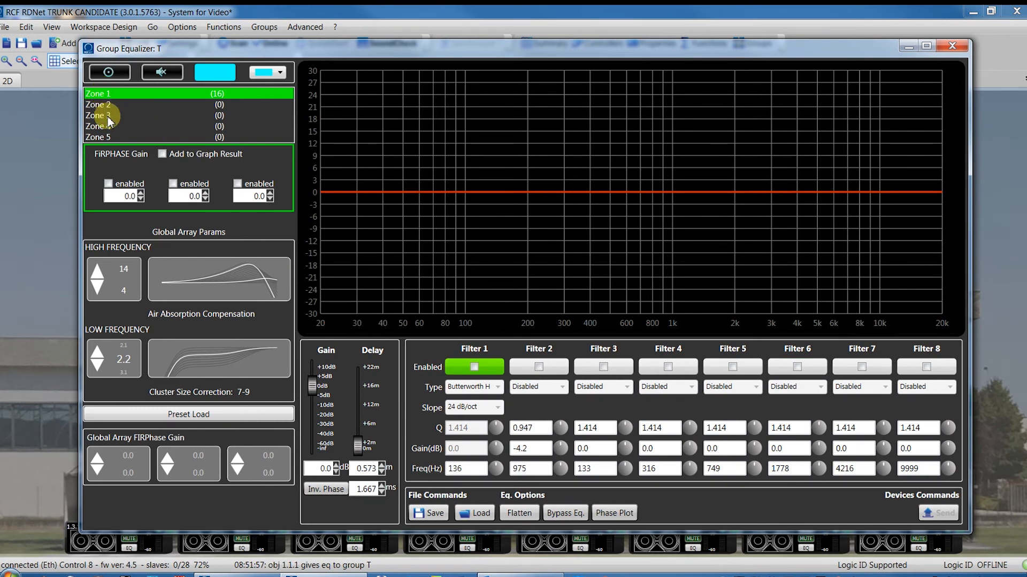
mouse_move(109, 192)
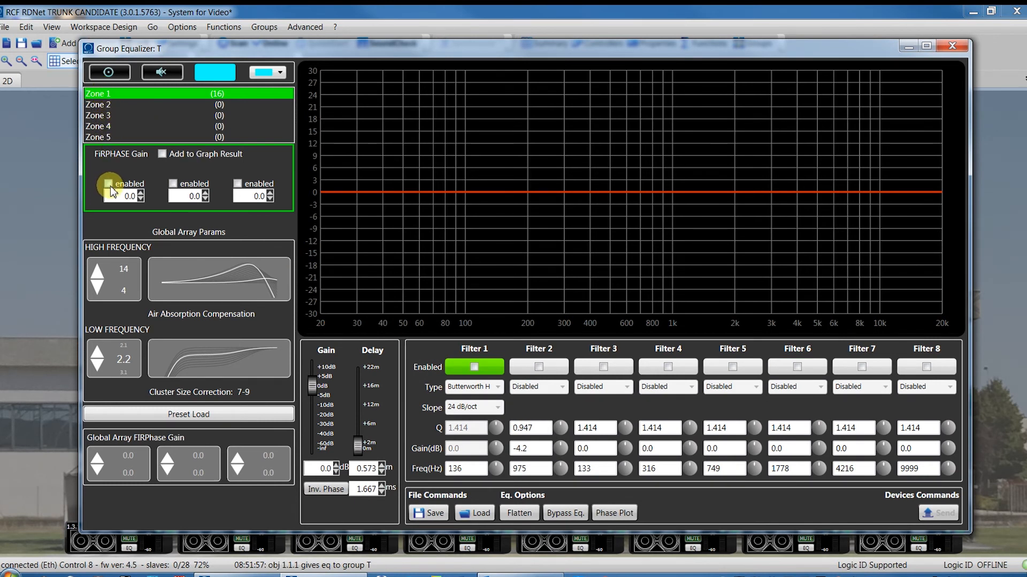
click(109, 183)
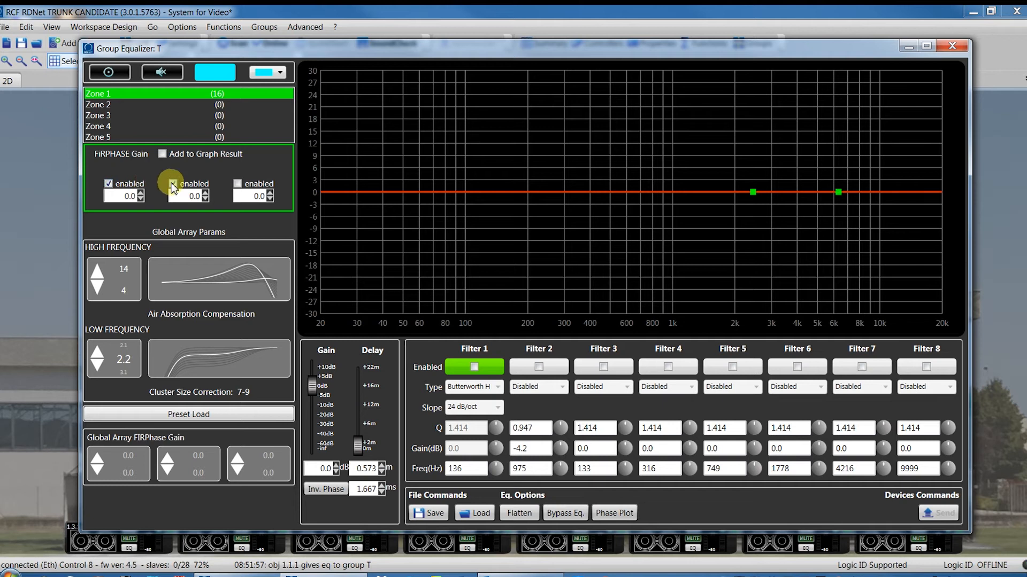
- Enable Zone 1's second FIRPHASE gain
click(172, 183)
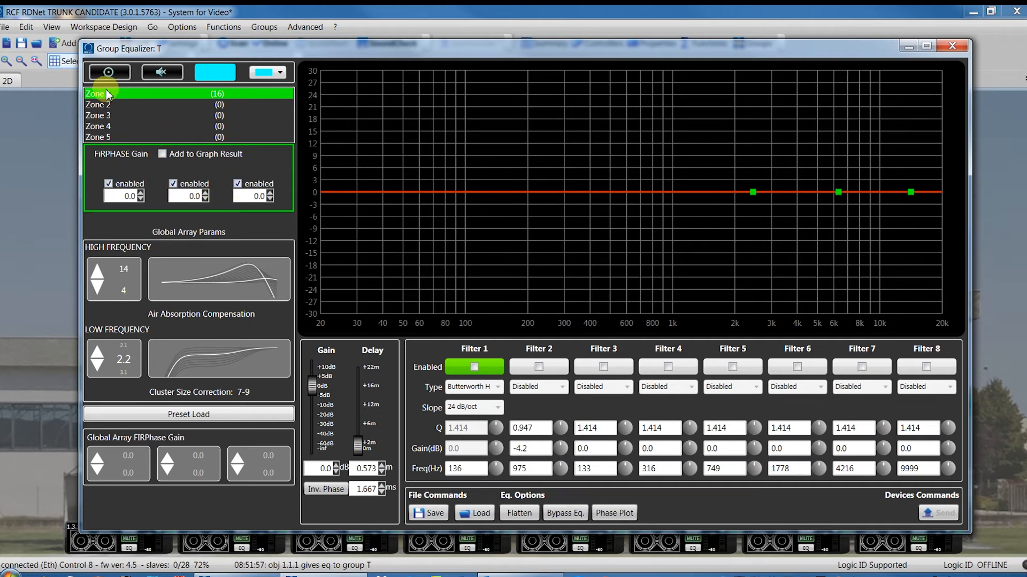
mouse_move(111, 141)
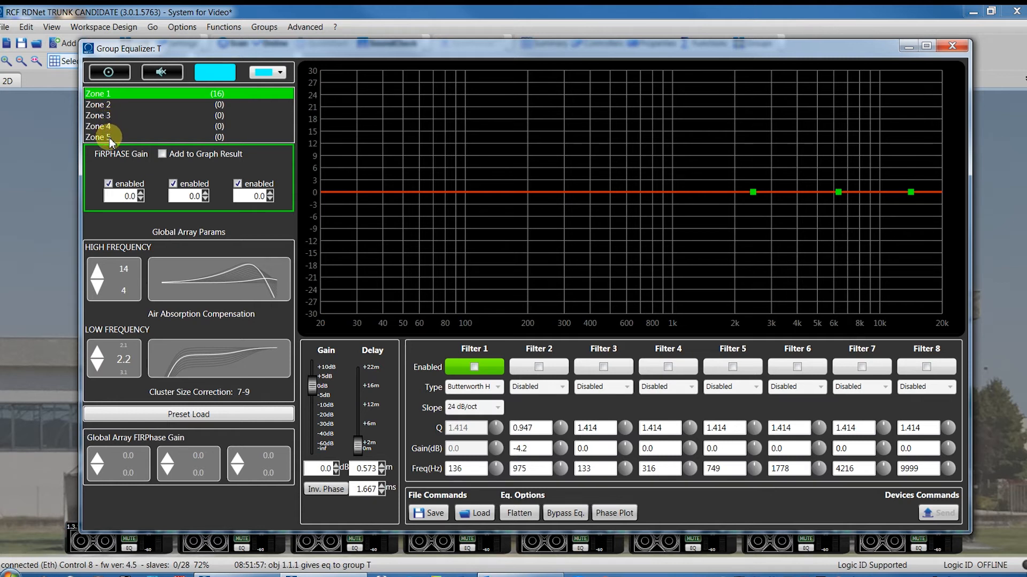
mouse_move(110, 94)
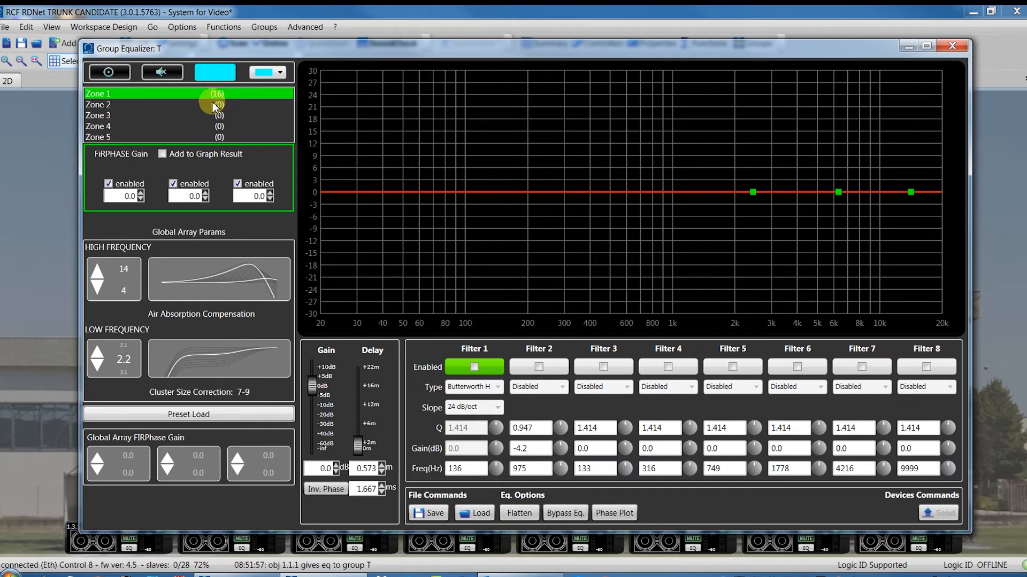
mouse_move(111, 126)
text(3)
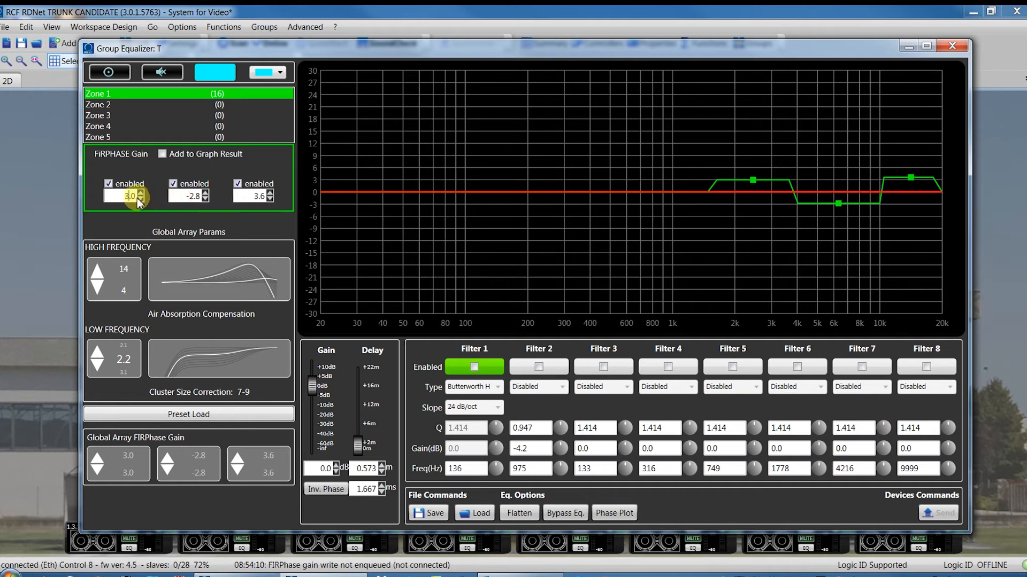
- Edit Zone 1's first FIRPHASE gain value and switch on the fourth group EQ filter
click(138, 200)
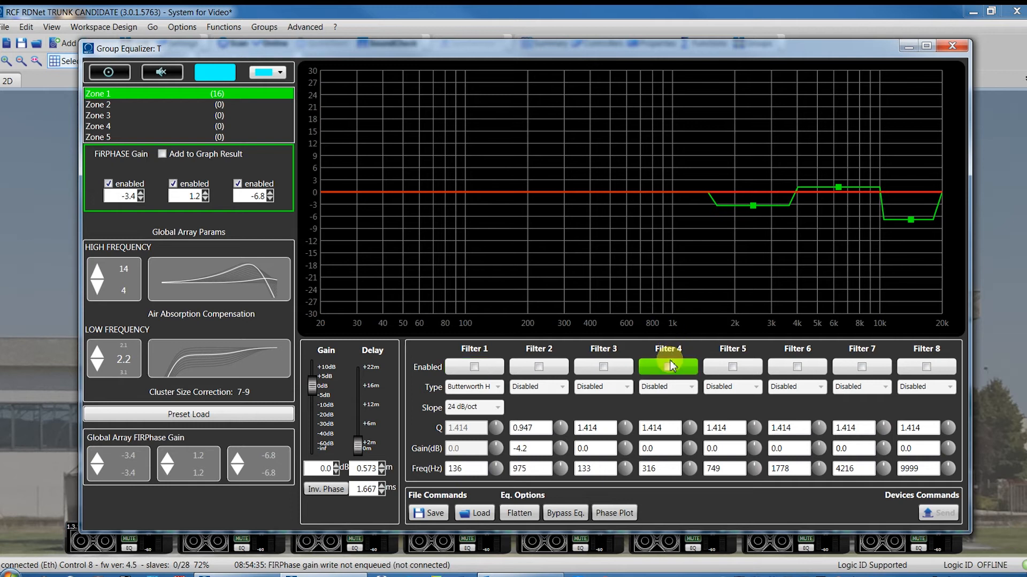
click(667, 367)
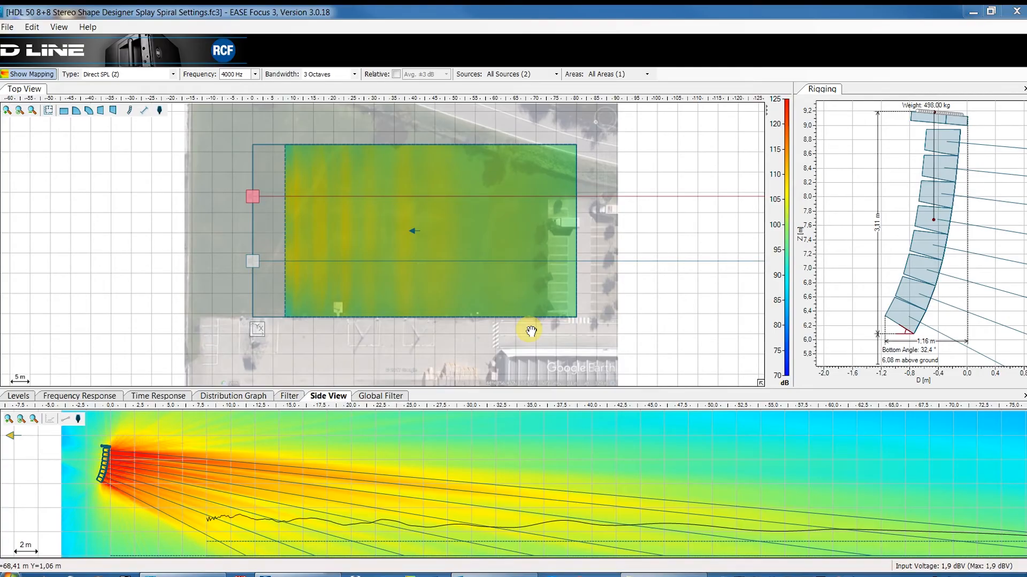
mouse_move(496, 367)
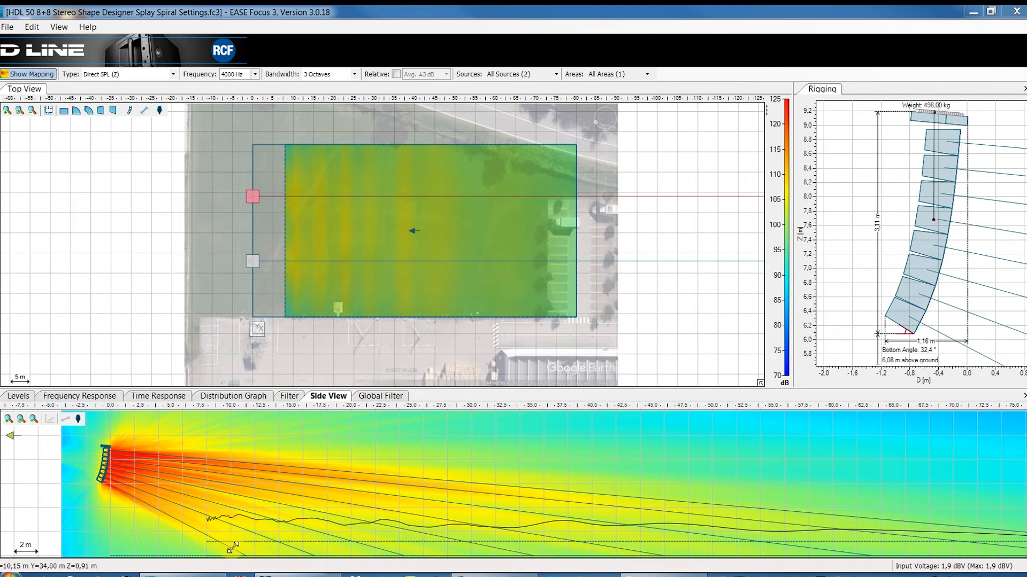
- After reviewing the EASE Focus SPL maps, return to the RDNet cabinet layout
click(904, 322)
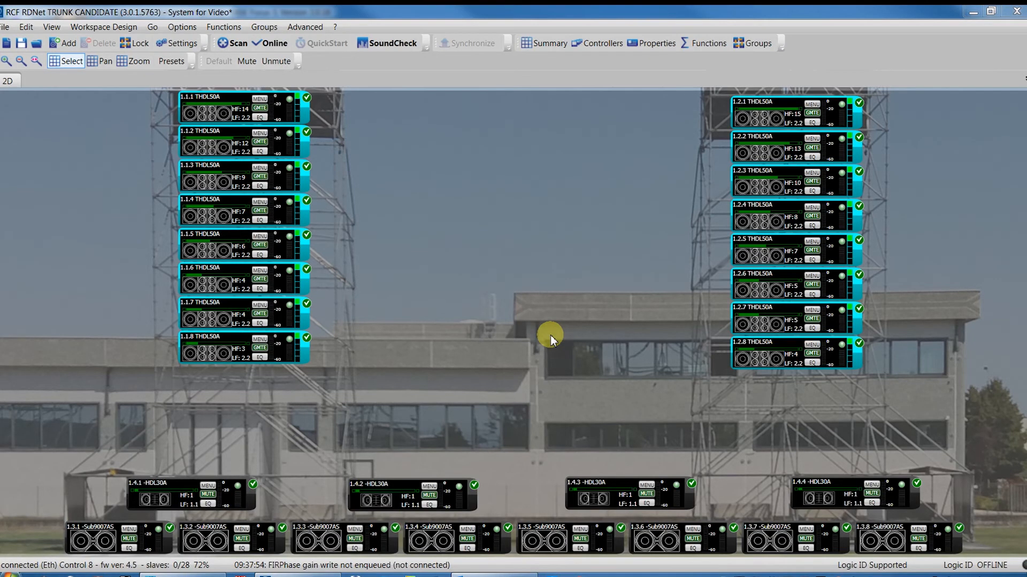
mouse_move(343, 201)
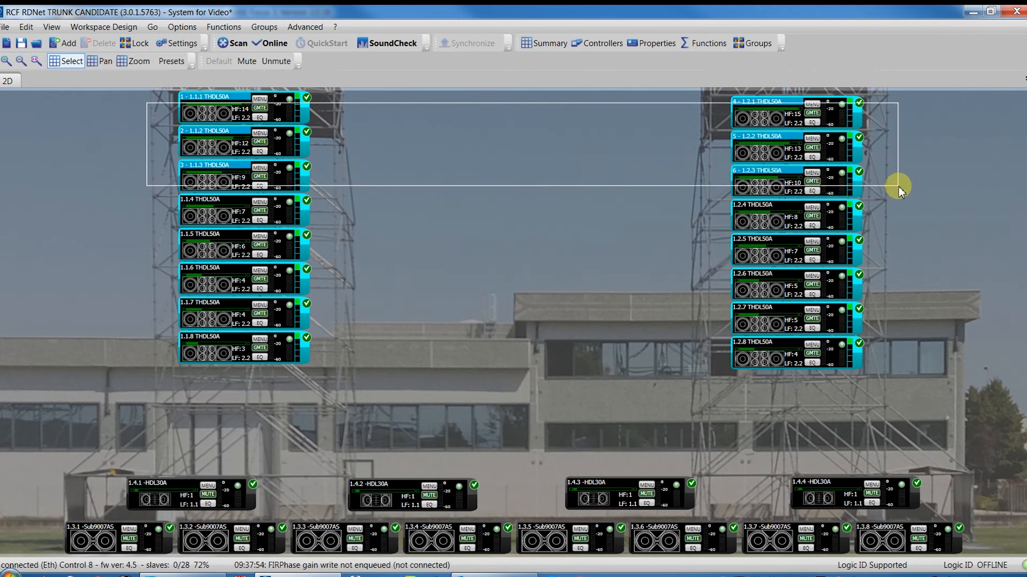
- Put the six top cabinets in Array 1 Zone 1 and the four bottom modules in Zone 3
right_click(239, 144)
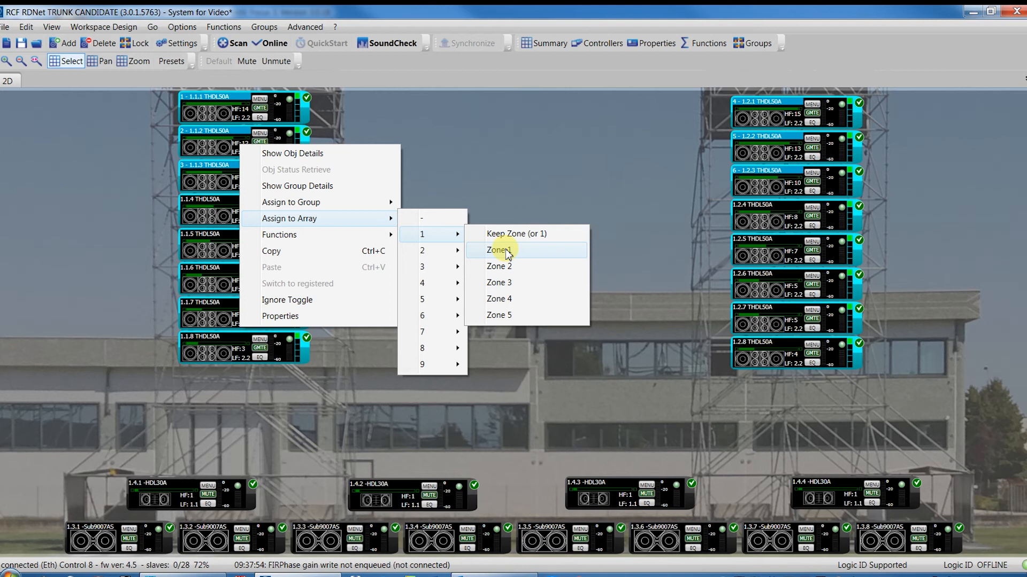
click(498, 250)
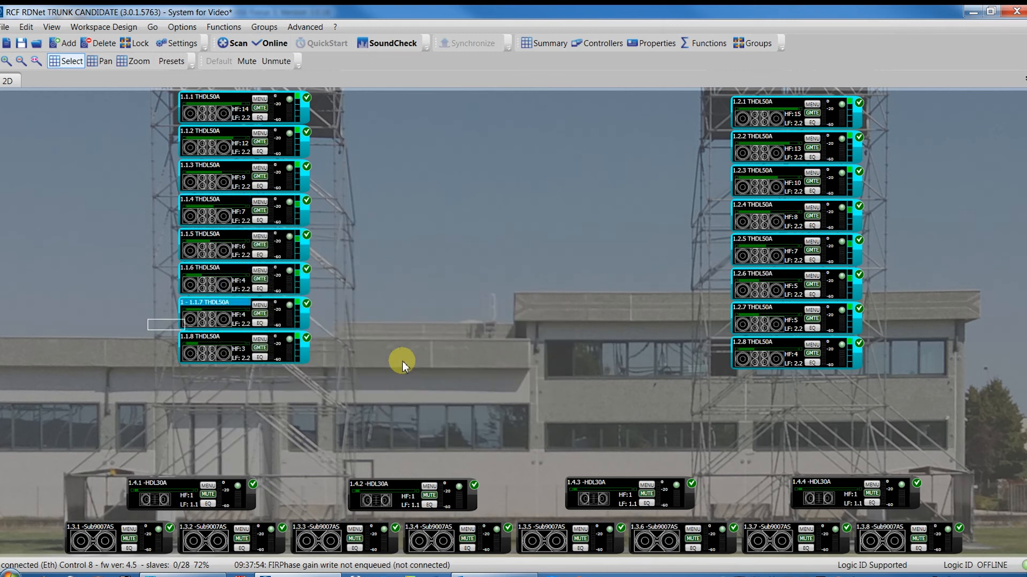
right_click(216, 321)
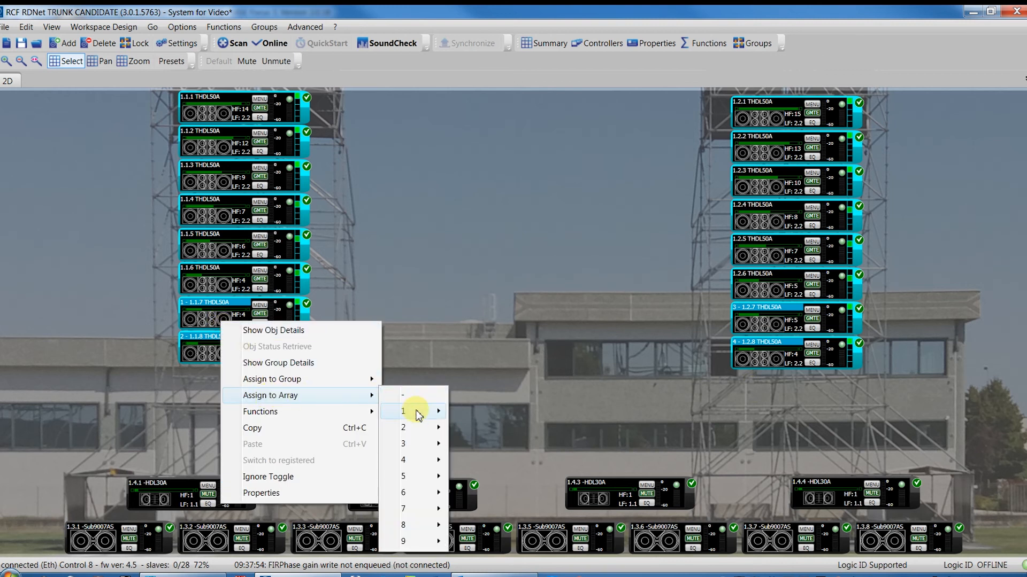
mouse_move(403, 412)
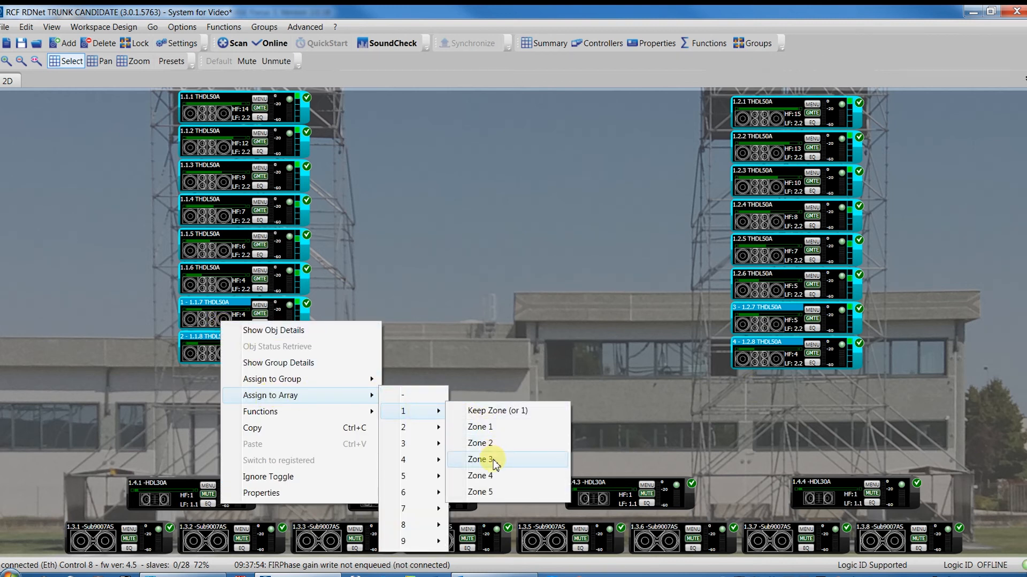
click(479, 458)
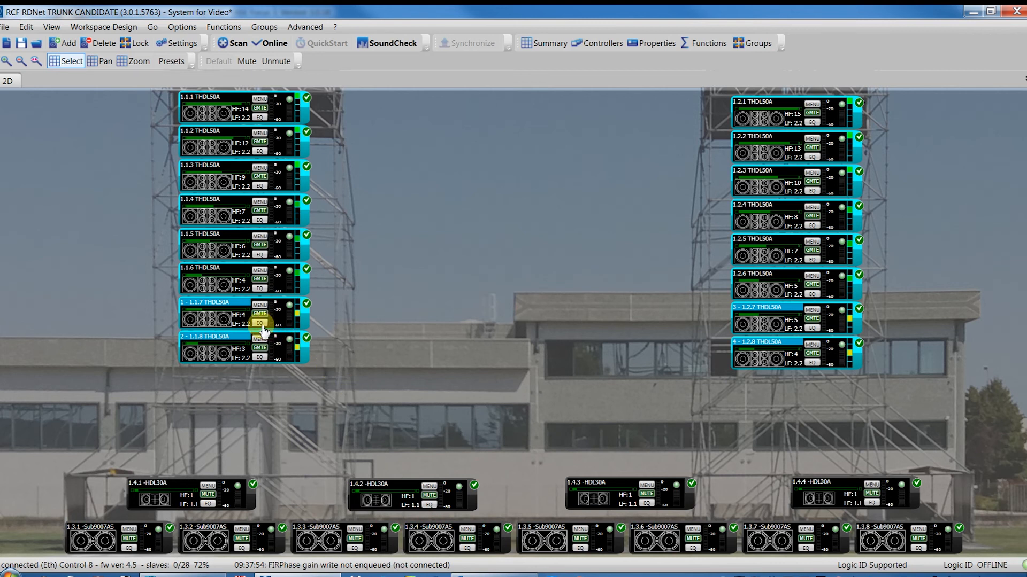
- Set Zone 1's first FIRPHASE gain to -3.0 and enable a 4.4 dB peak at 2397 Hz
click(259, 339)
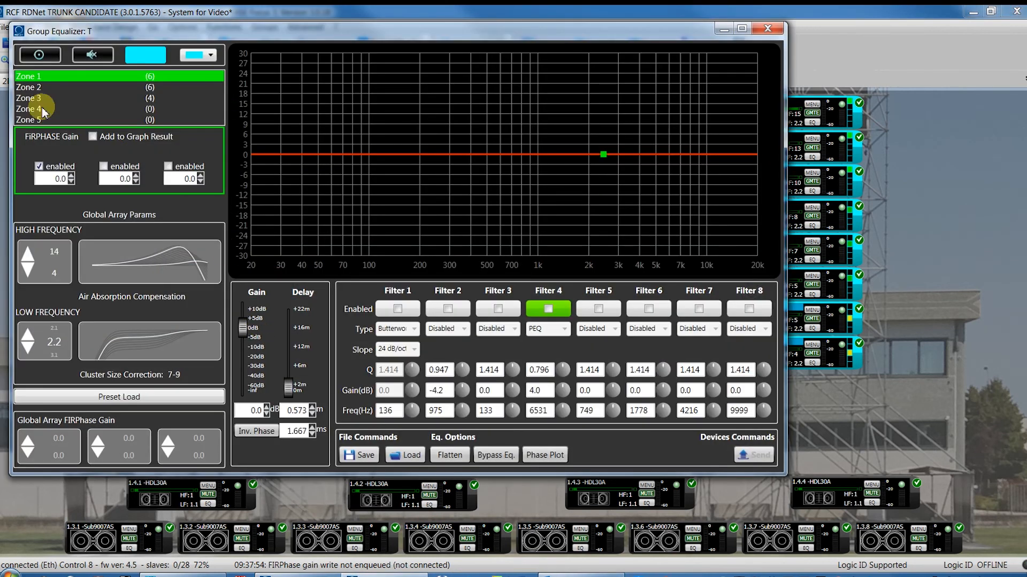
click(29, 98)
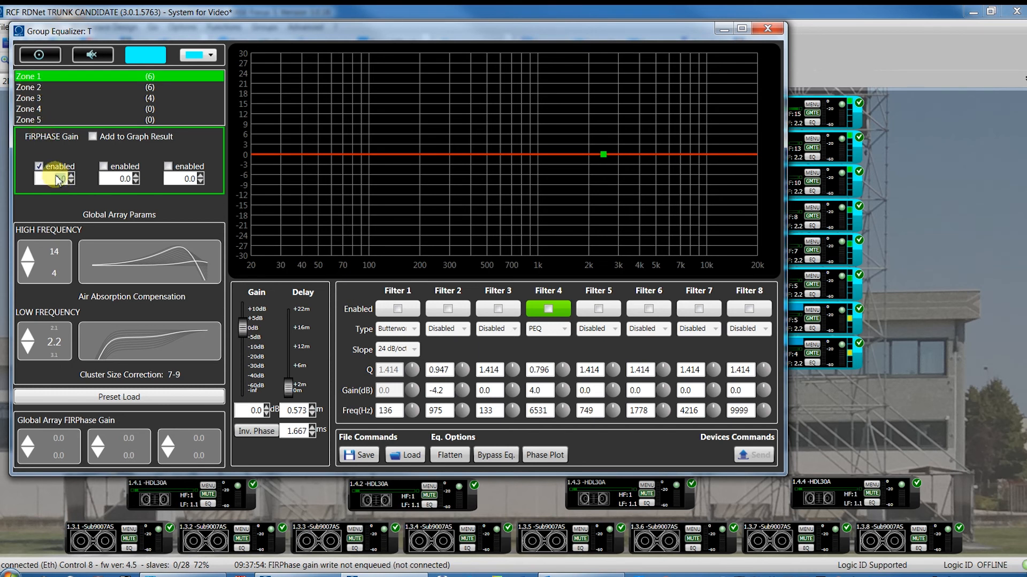
click(70, 181)
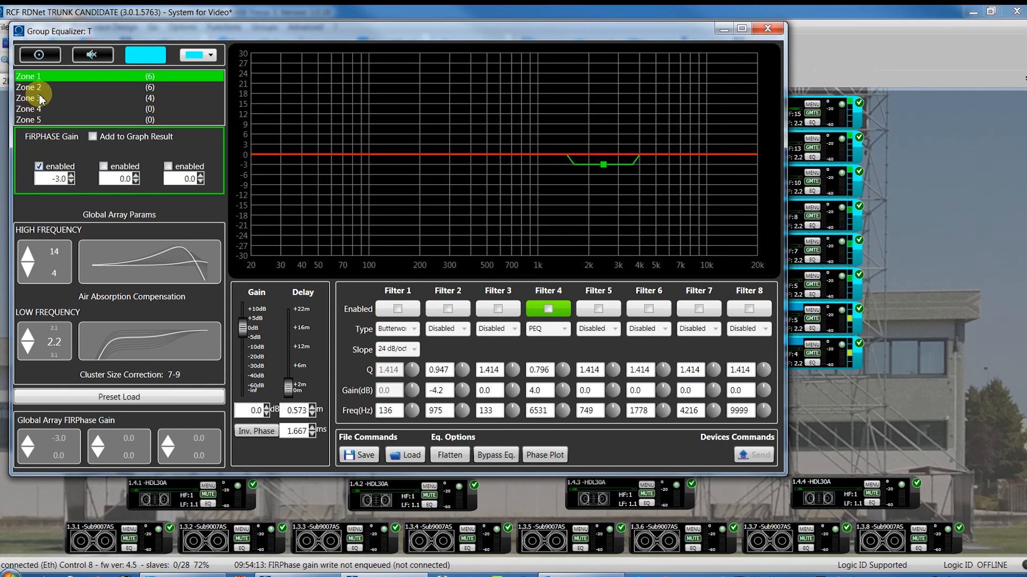
click(66, 87)
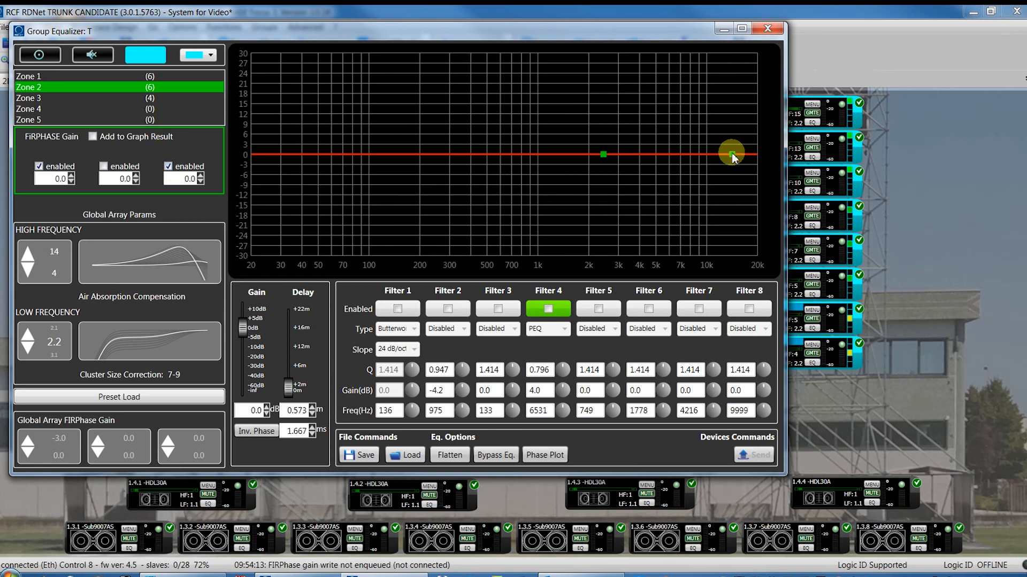
click(59, 76)
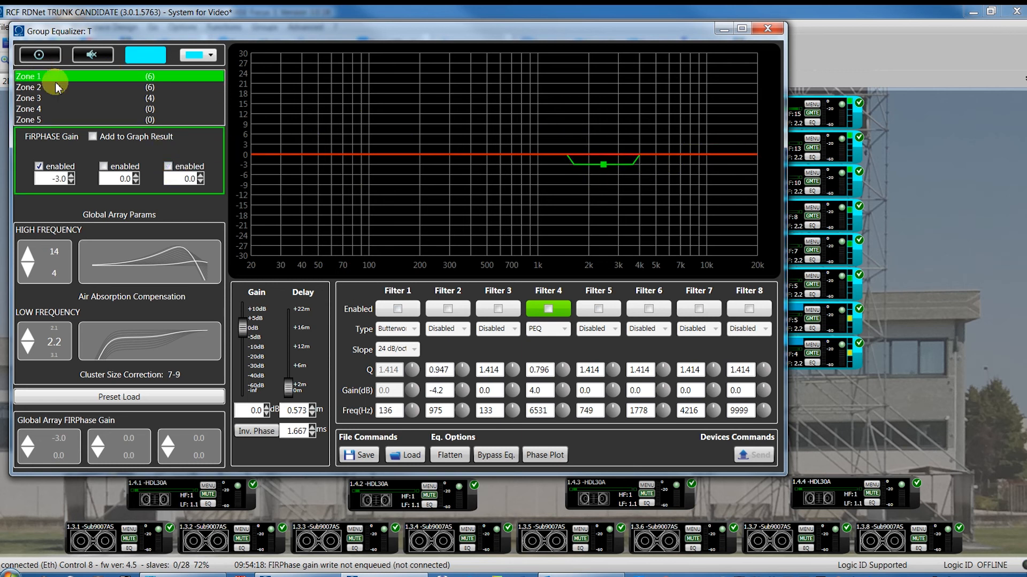
click(647, 309)
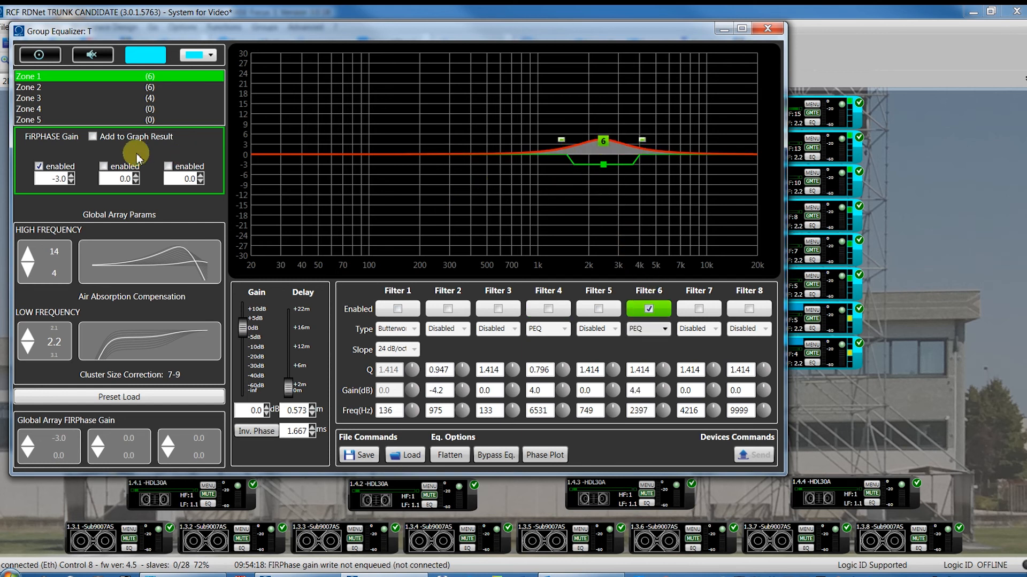
- Give Zone 2 a 2.4 high gain and Zone 3 gains of -2.4 and 1.3, disabling Filter 6
click(93, 137)
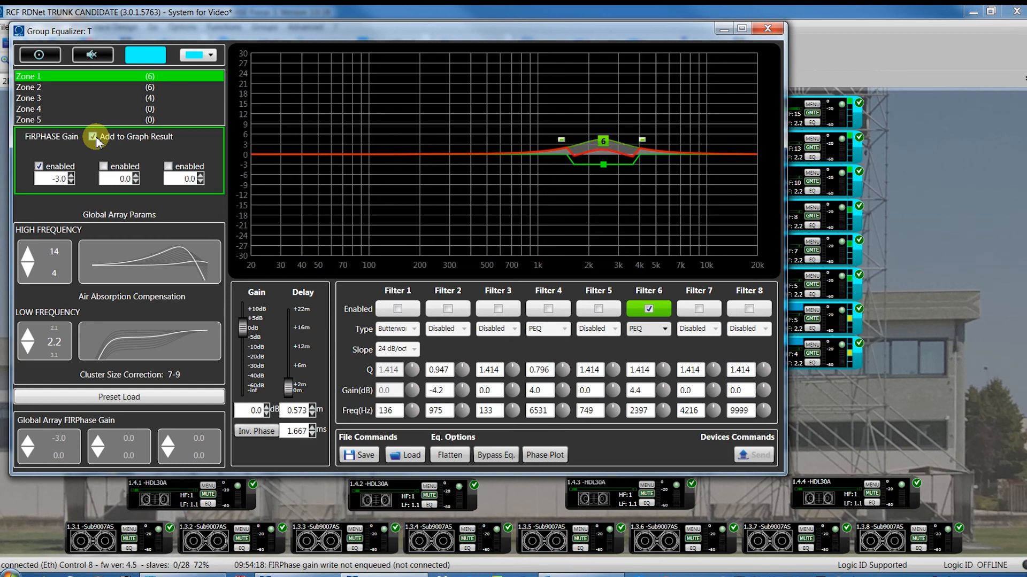
click(59, 87)
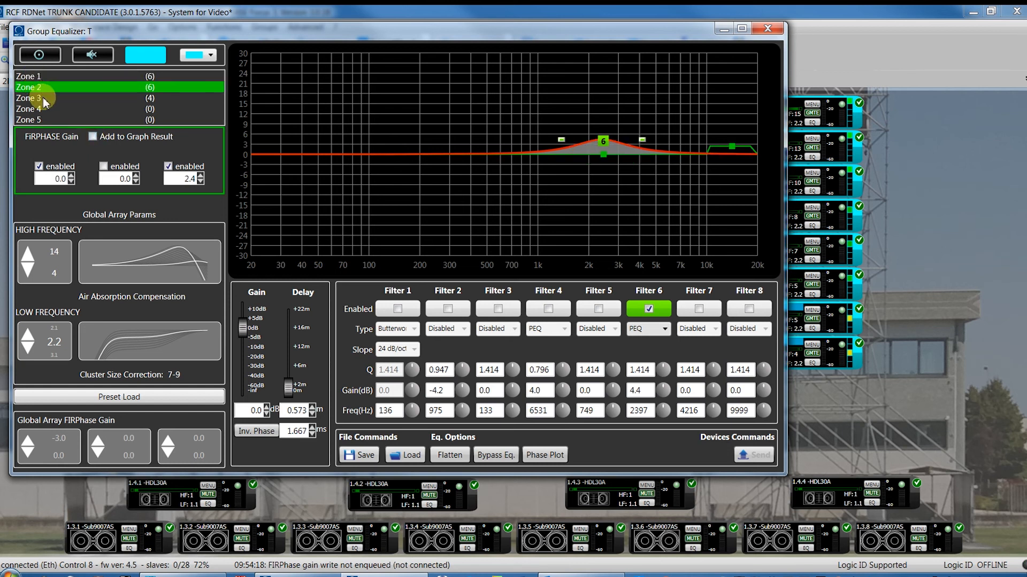
click(66, 97)
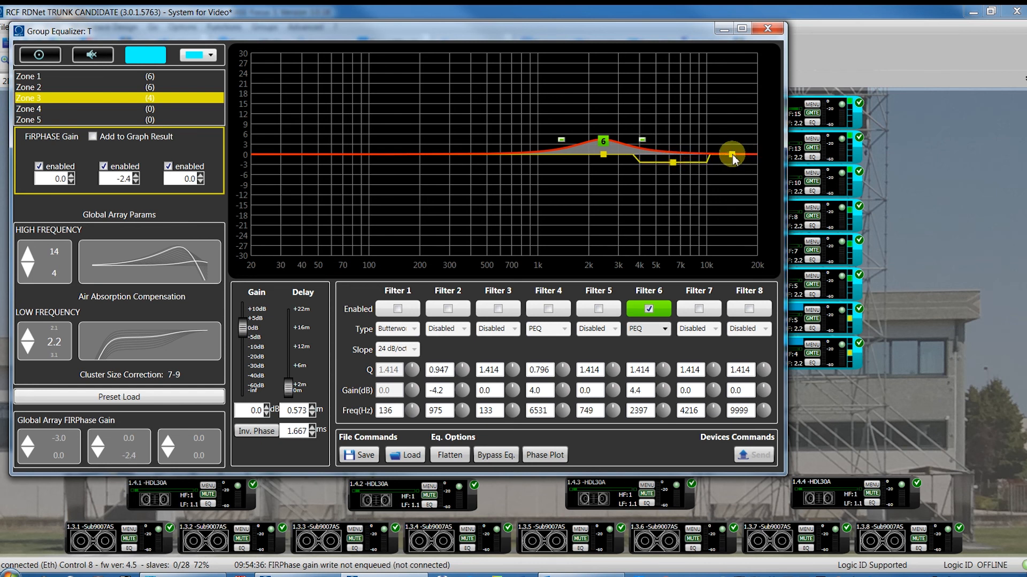
click(201, 175)
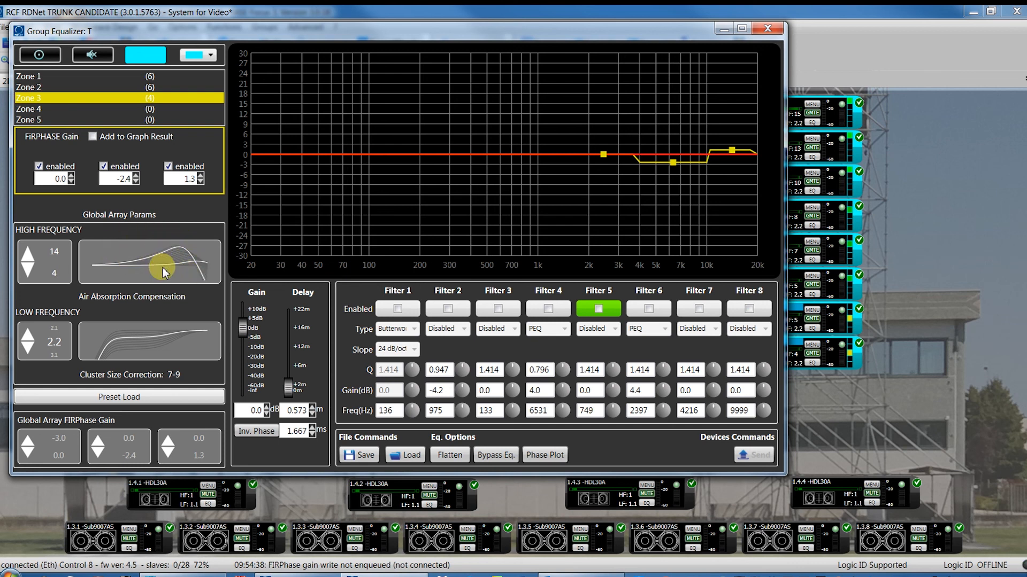
mouse_move(149, 327)
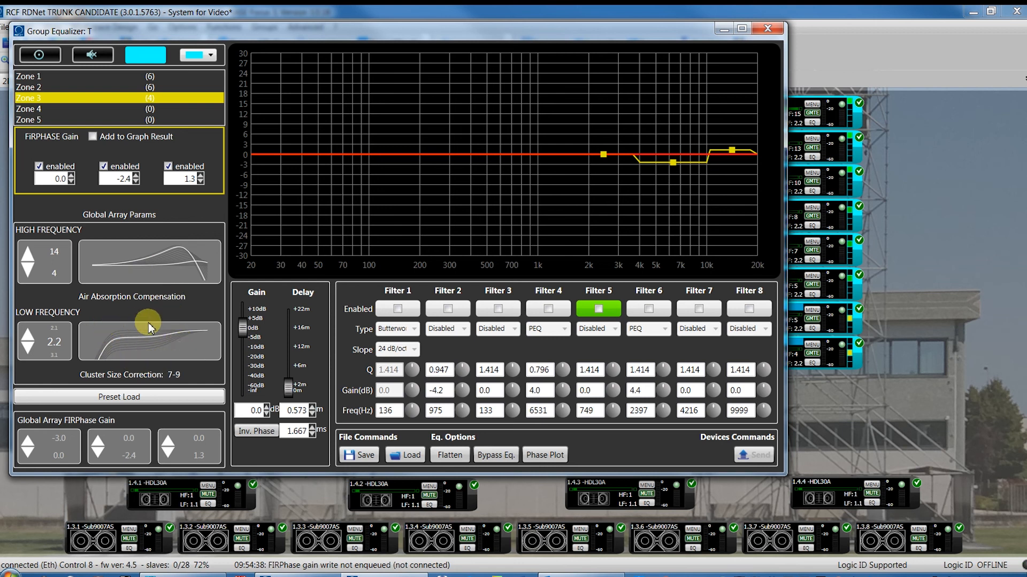
mouse_move(134, 332)
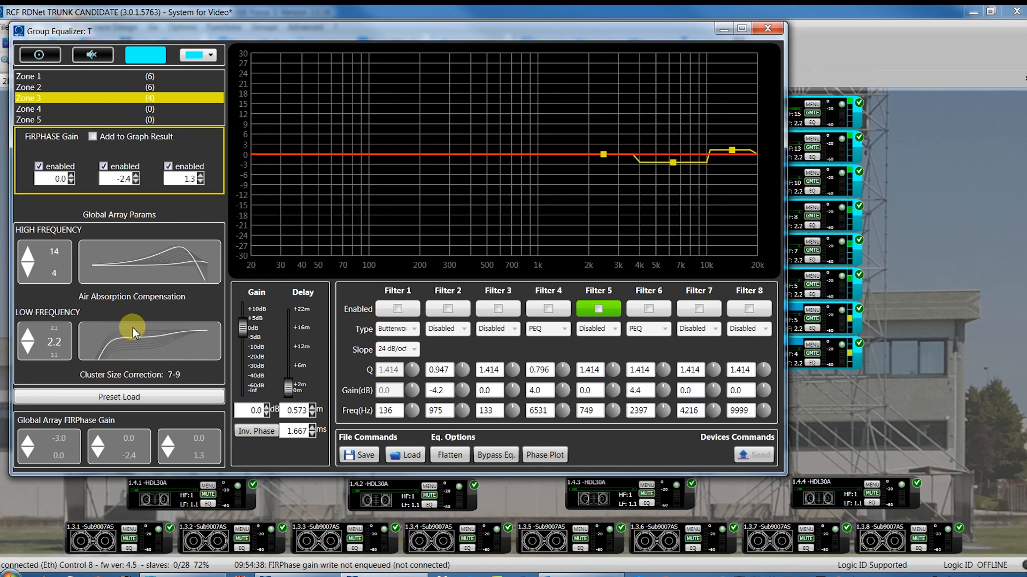
mouse_move(148, 332)
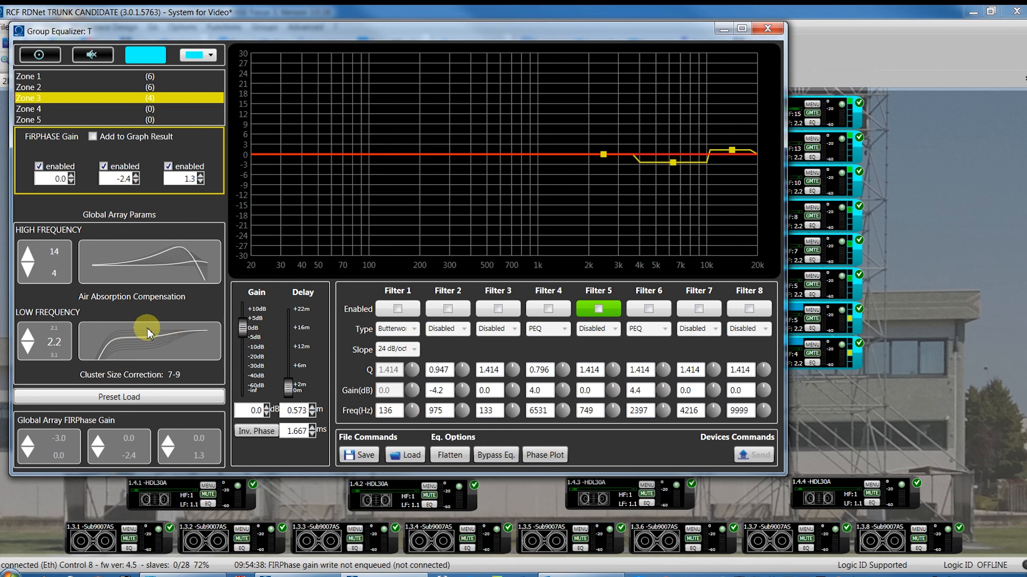
- Review Zones 1–3, then select Zone 2 to set its middle FIRPHASE gain to -1.4
click(65, 76)
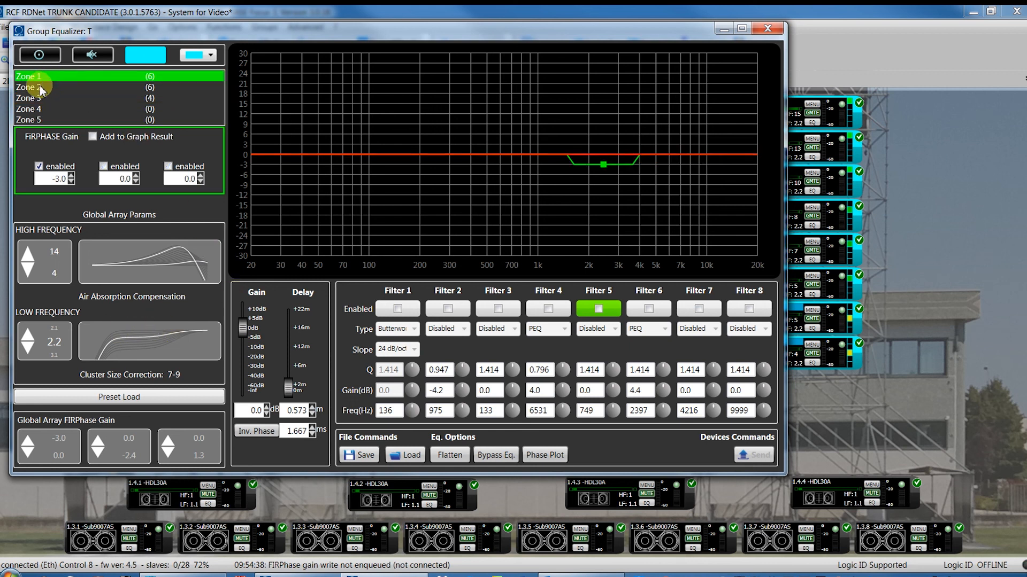
click(36, 87)
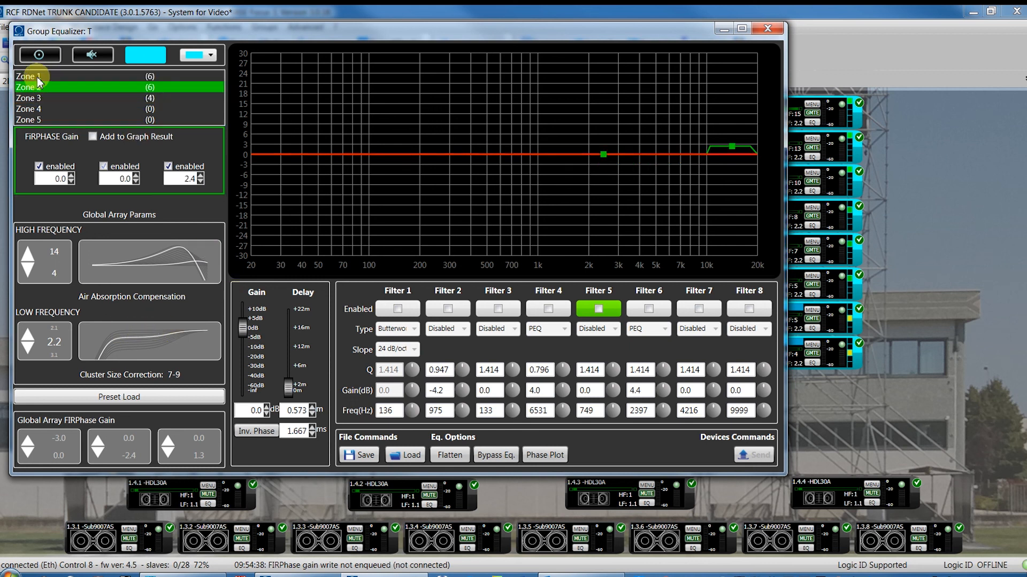
mouse_move(39, 103)
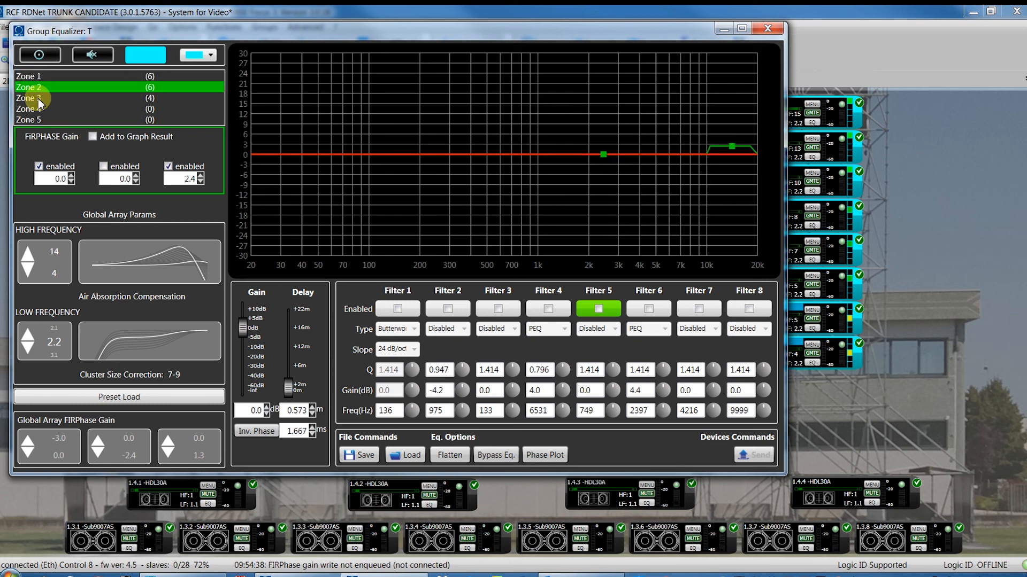
click(29, 76)
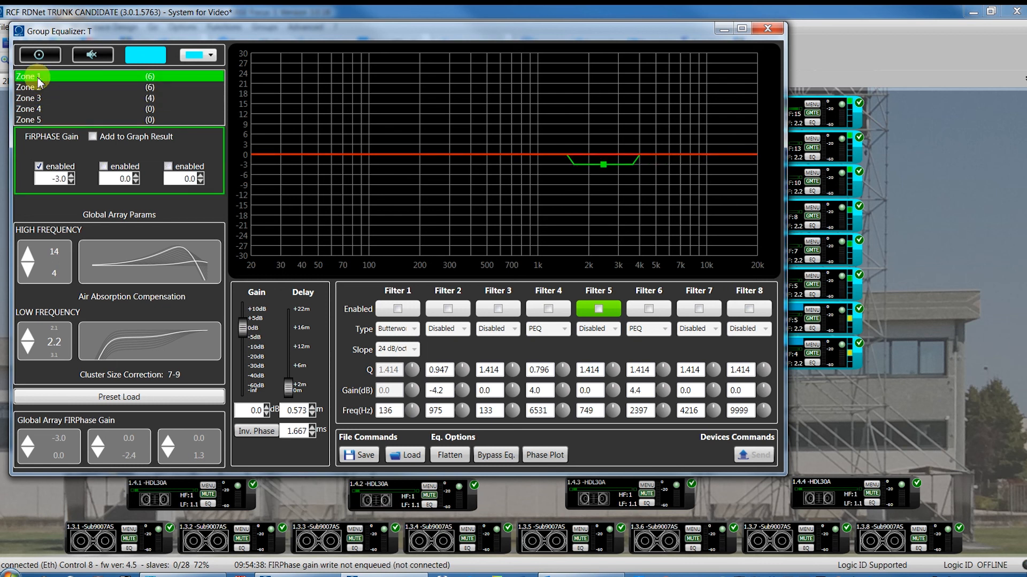
click(66, 86)
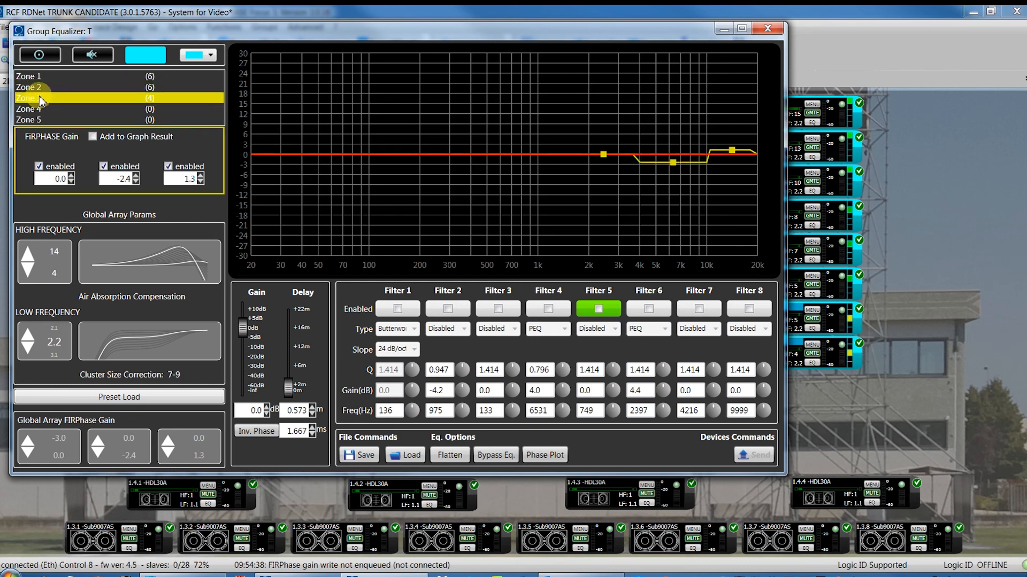
click(65, 87)
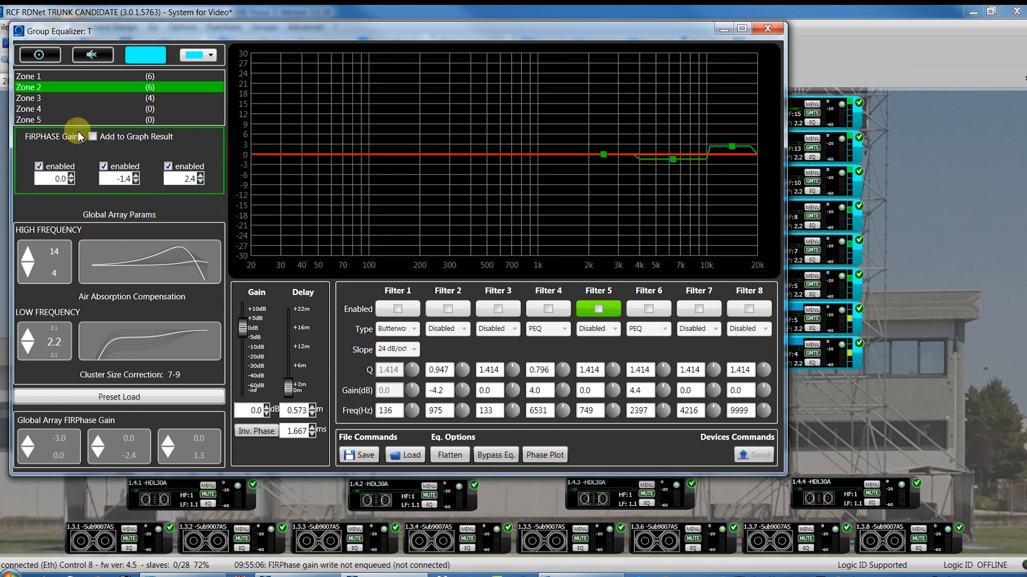
mouse_move(435, 299)
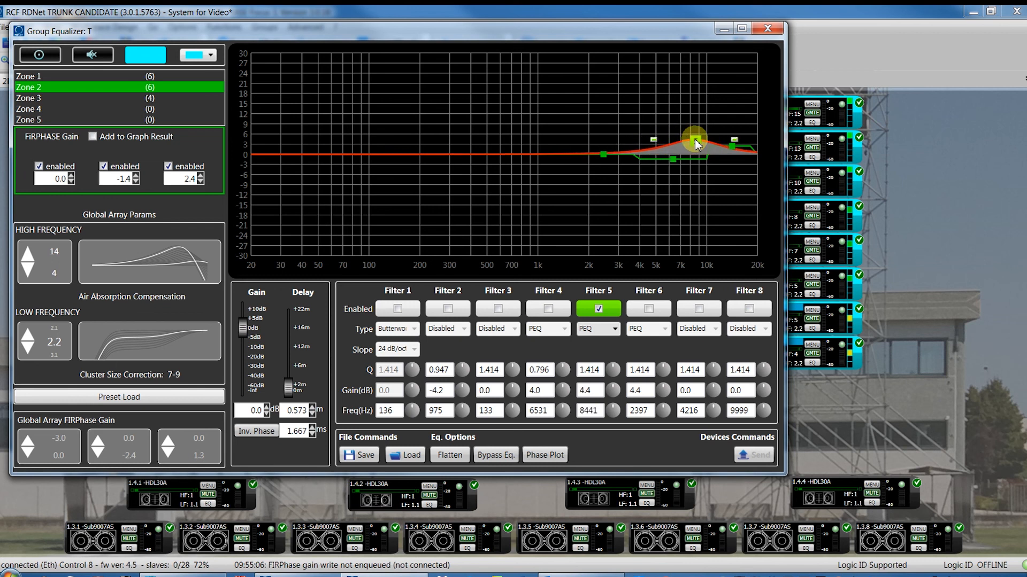
- Enable a Butterworth high-pass at 70 Hz and make Filter 5 a -4.8 dB dip at 1169 Hz
click(396, 309)
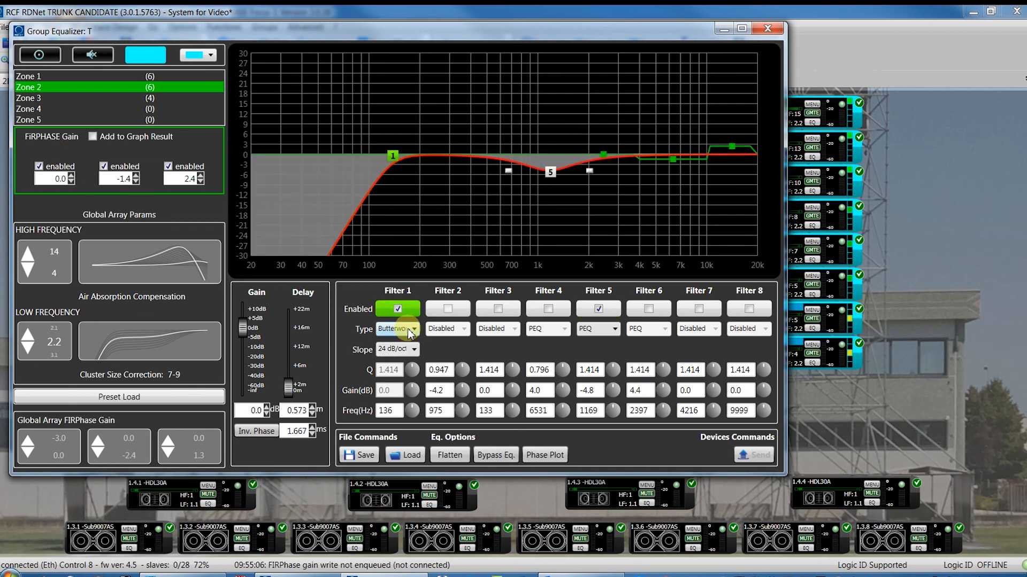
drag(393, 155, 377, 155)
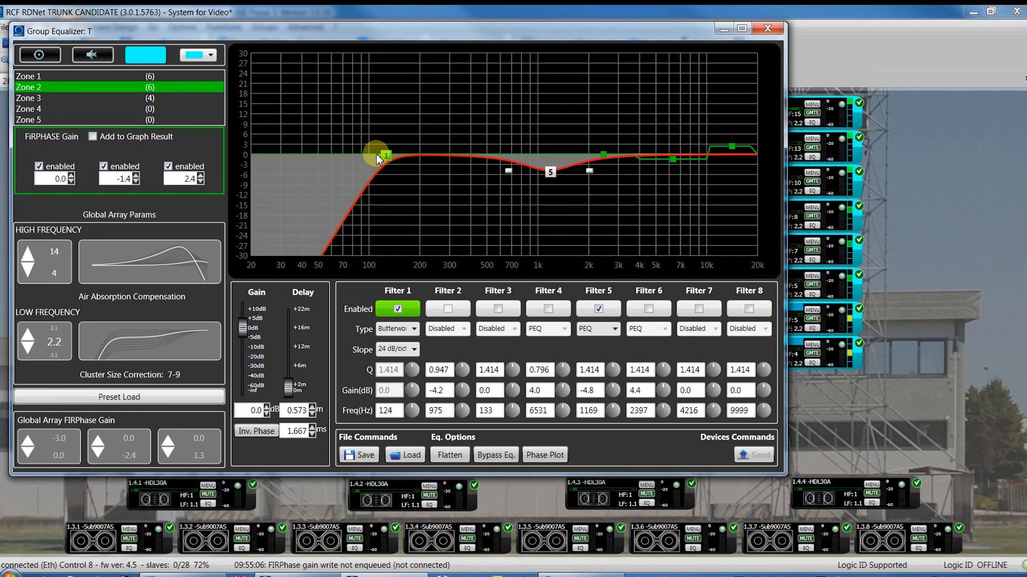
drag(377, 154, 343, 152)
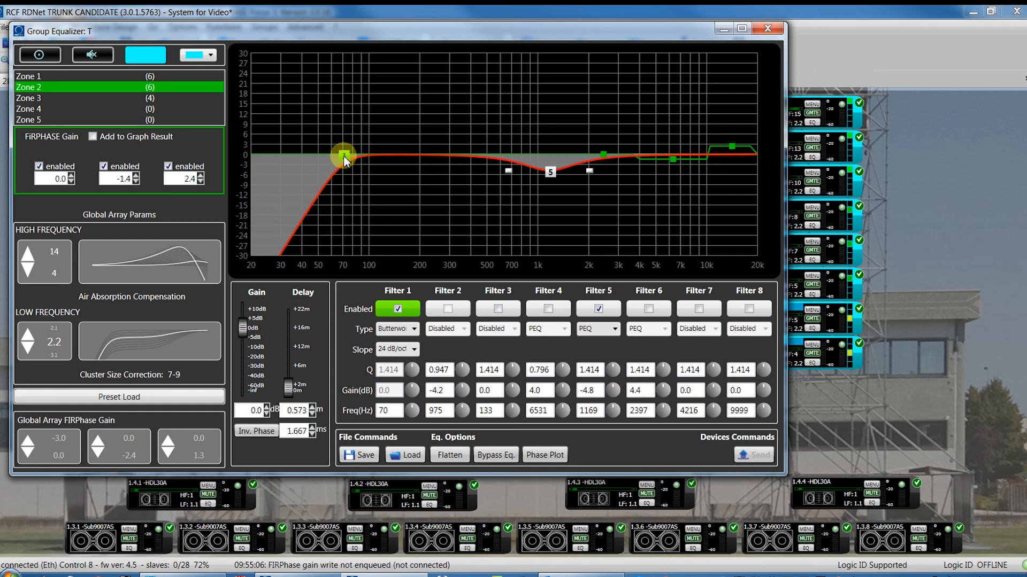
click(498, 308)
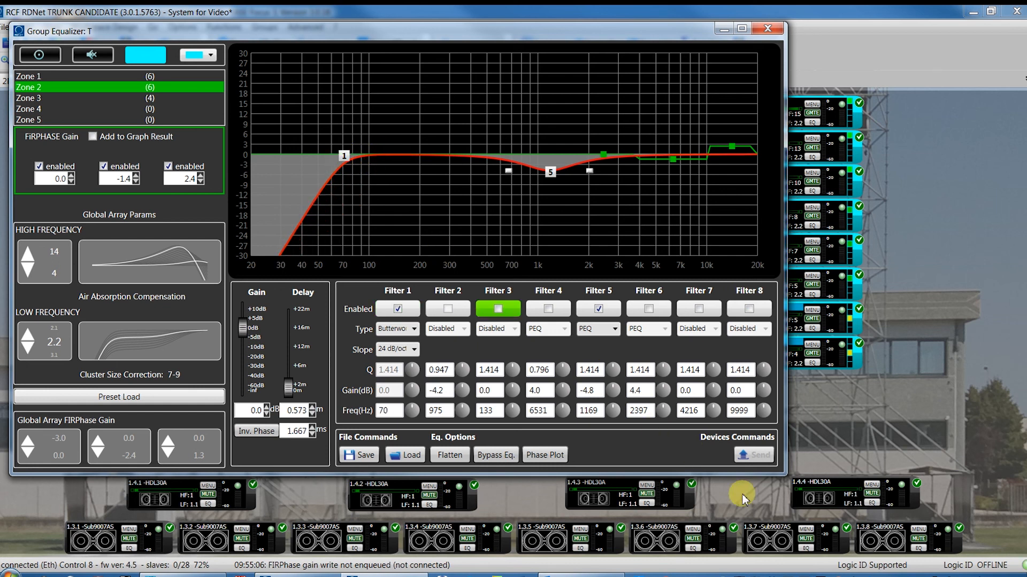